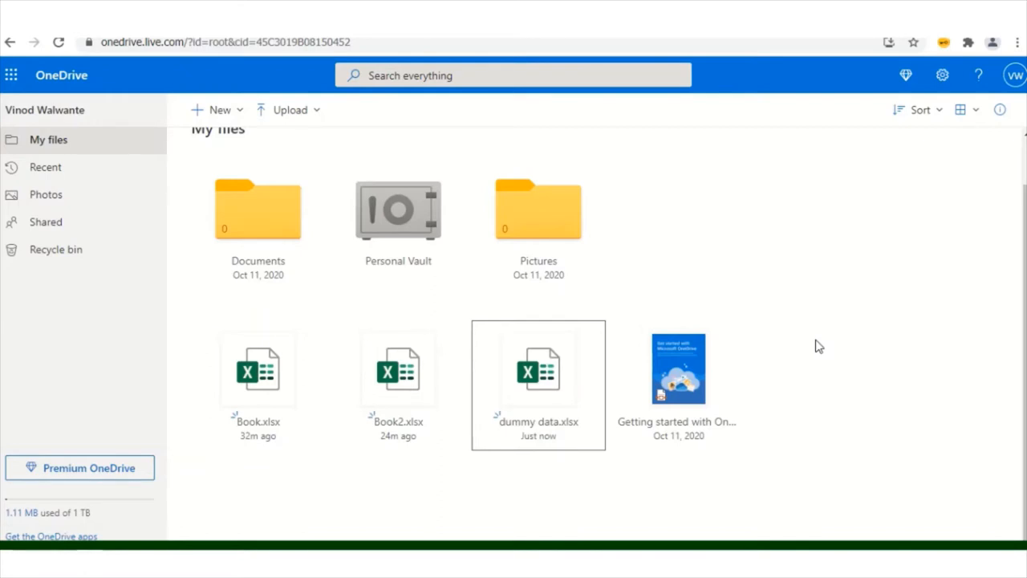
- Open dummy data.xlsx from OneDrive and select the Customer Name column
click(224, 41)
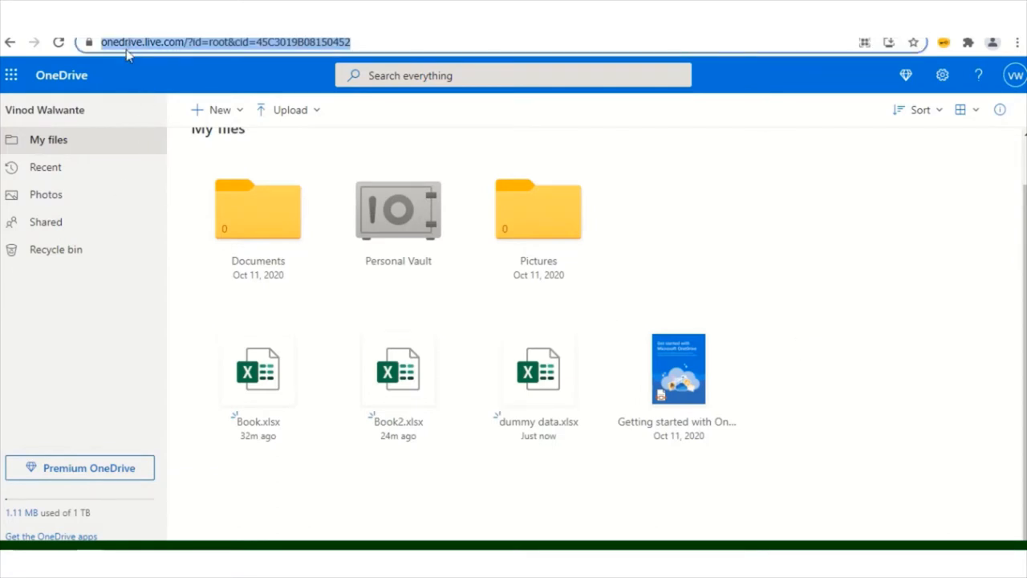
mouse_move(538, 369)
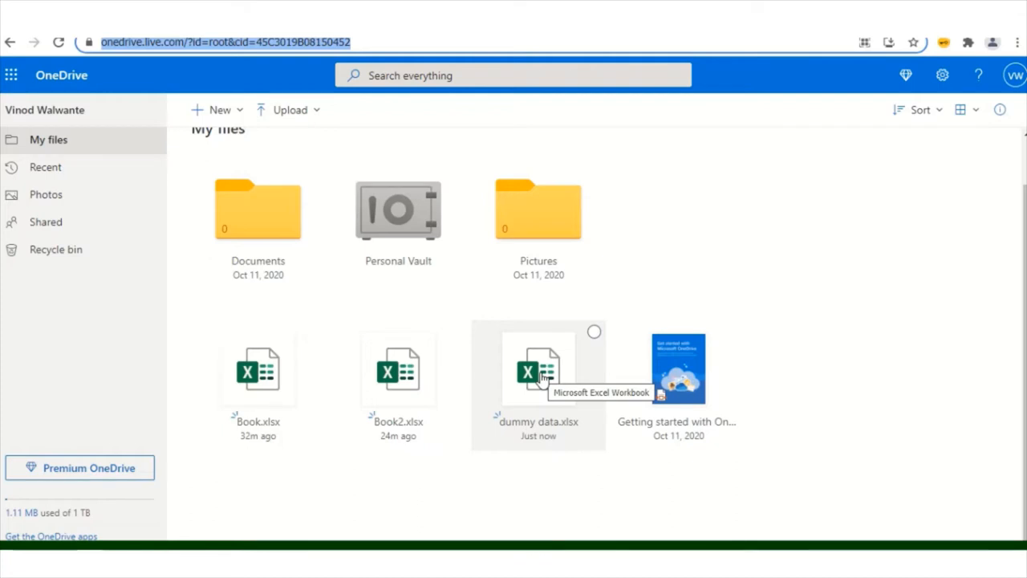
double_click(538, 369)
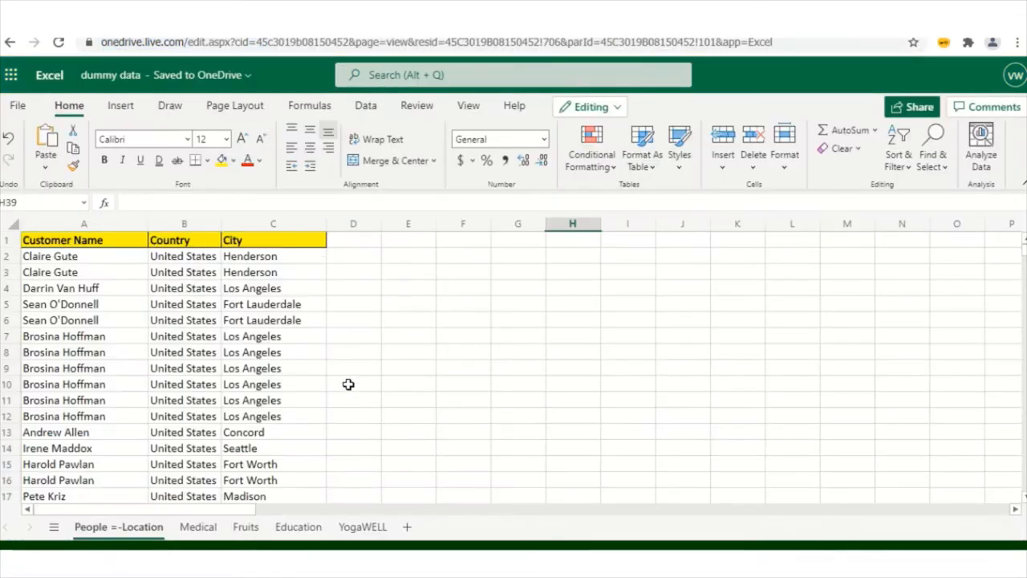
click(353, 384)
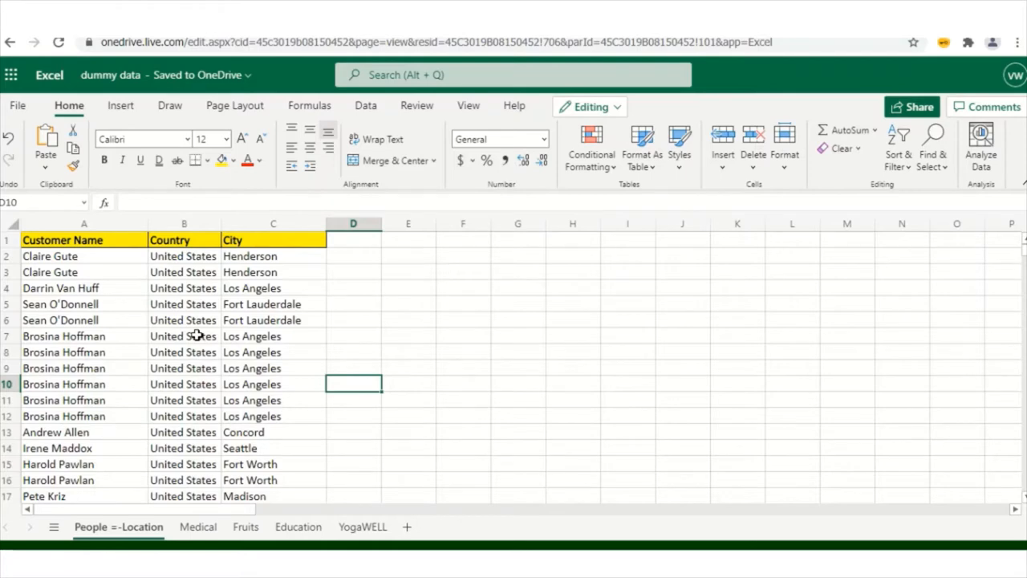
mouse_move(125, 320)
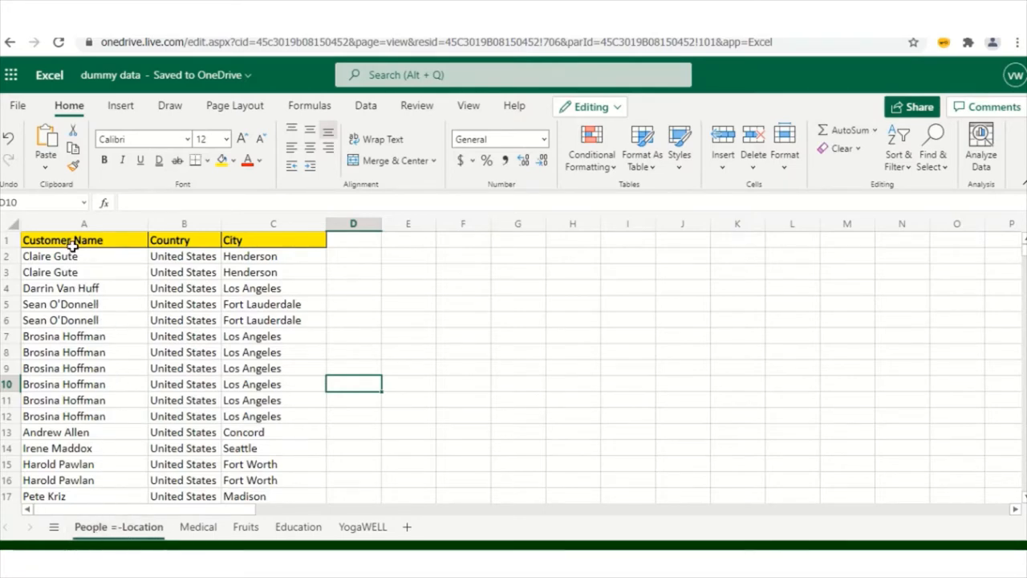
click(184, 256)
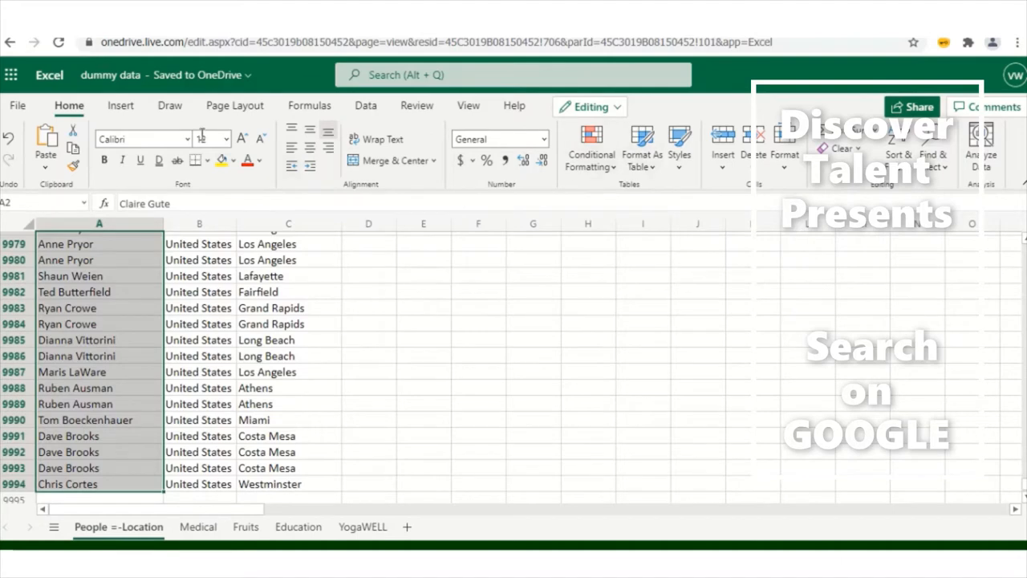
- On the Data tab, select the customer names in A2:A11
click(365, 105)
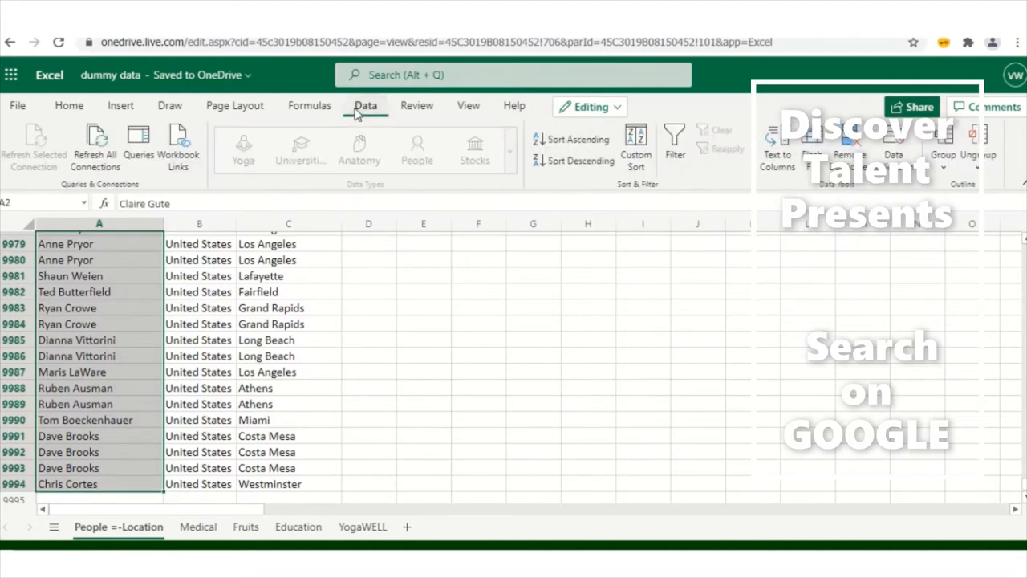
click(98, 292)
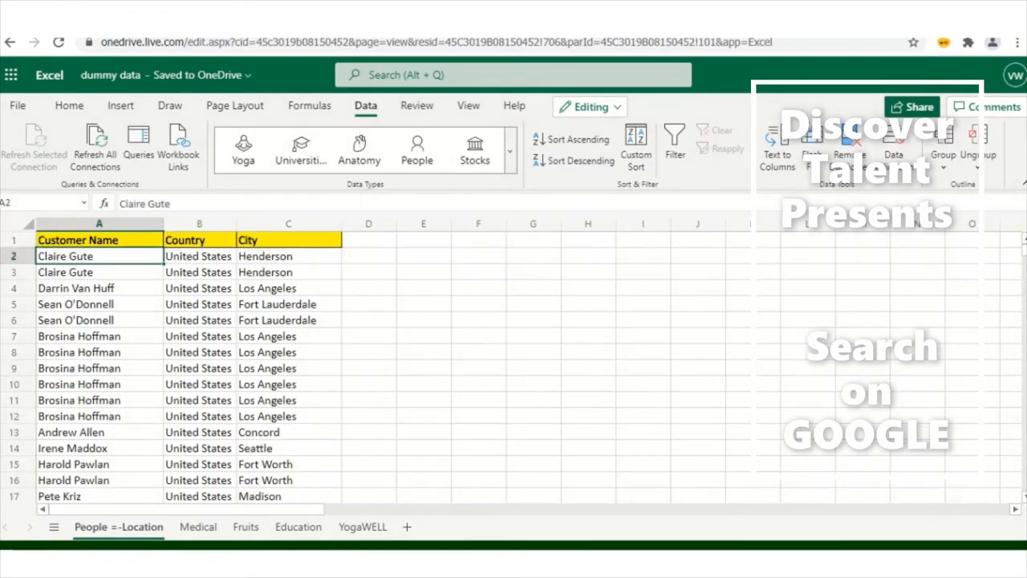
drag(65, 256, 65, 399)
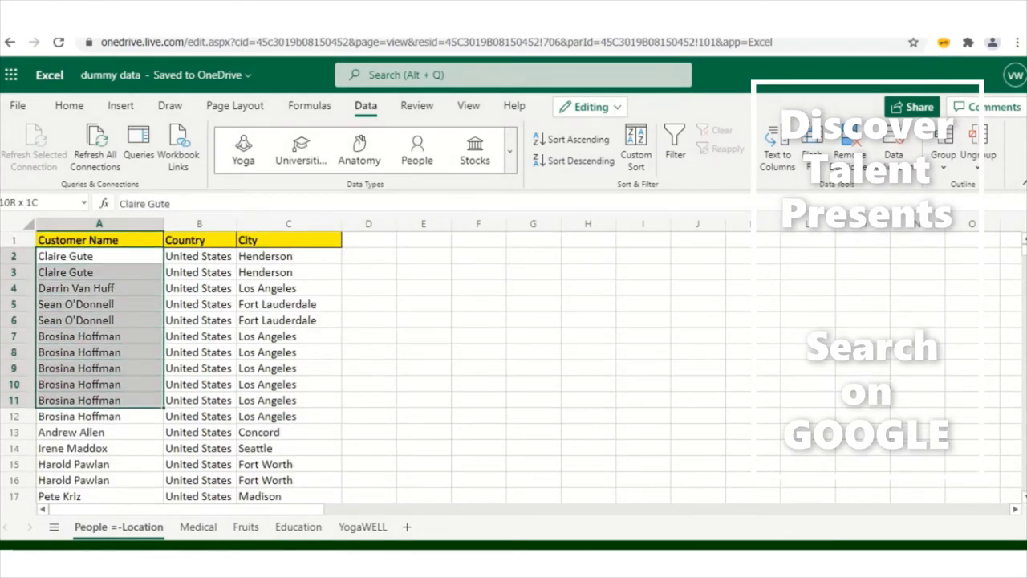
mouse_move(417, 150)
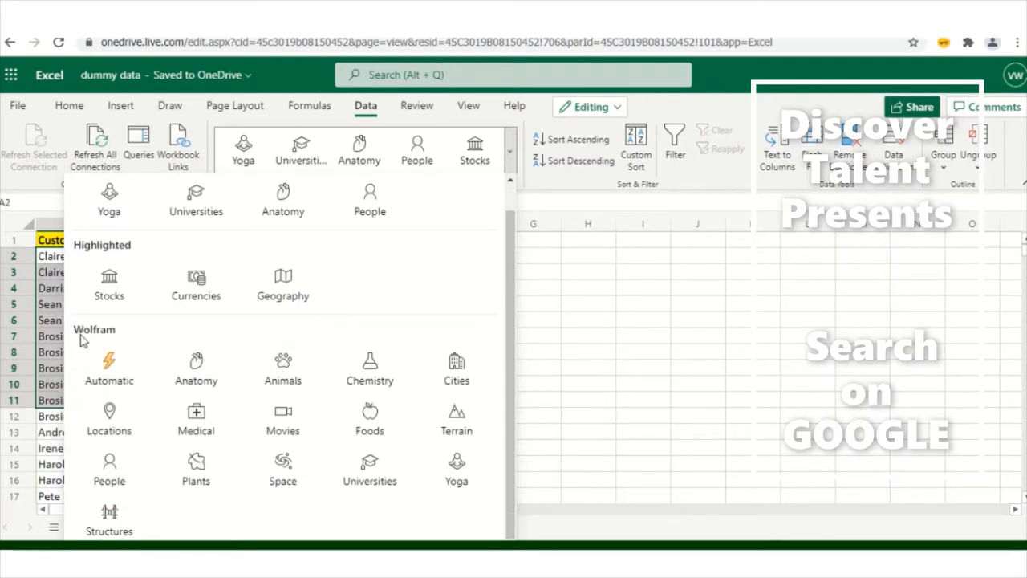
mouse_move(115, 341)
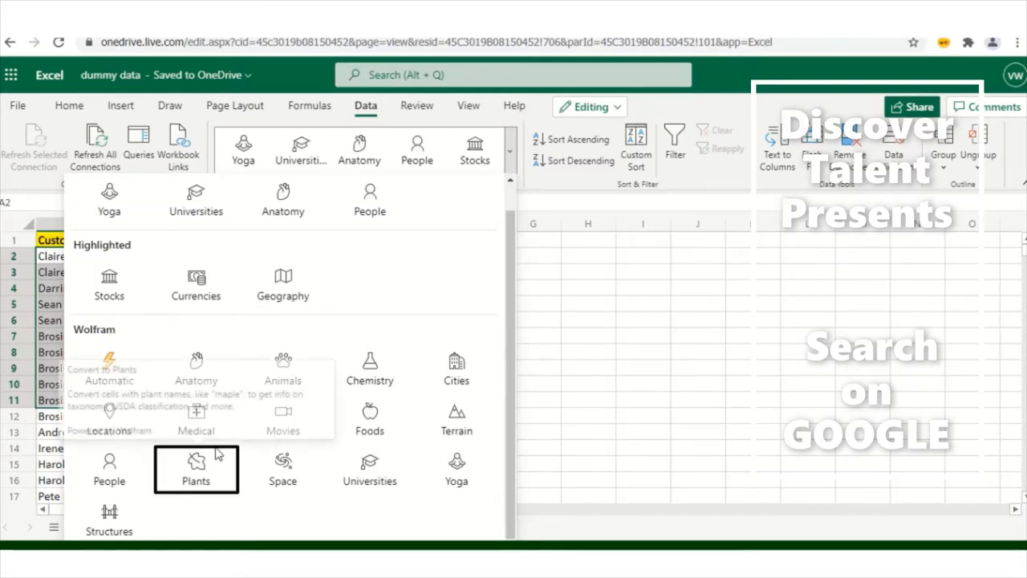
mouse_move(232, 519)
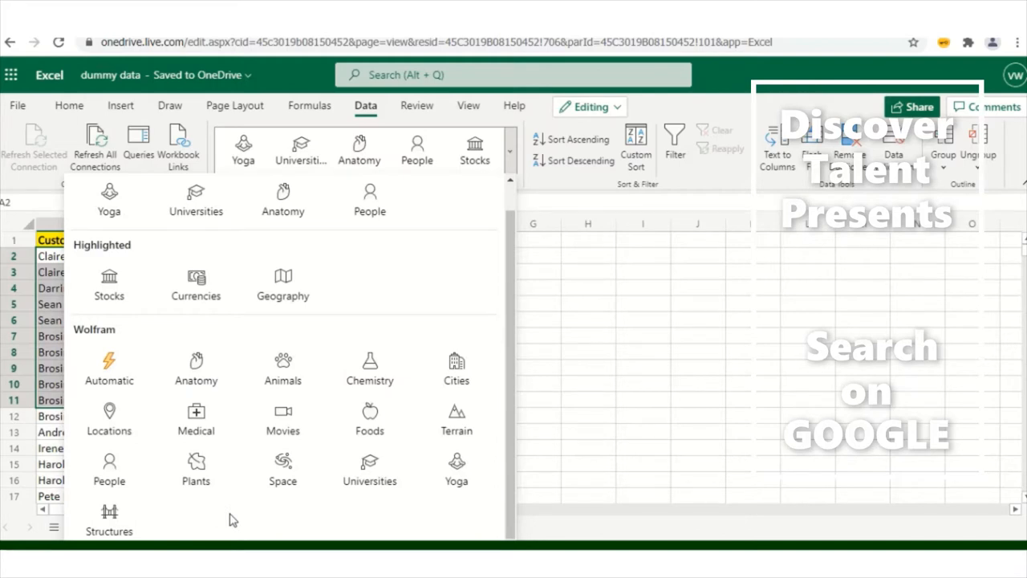
mouse_move(222, 500)
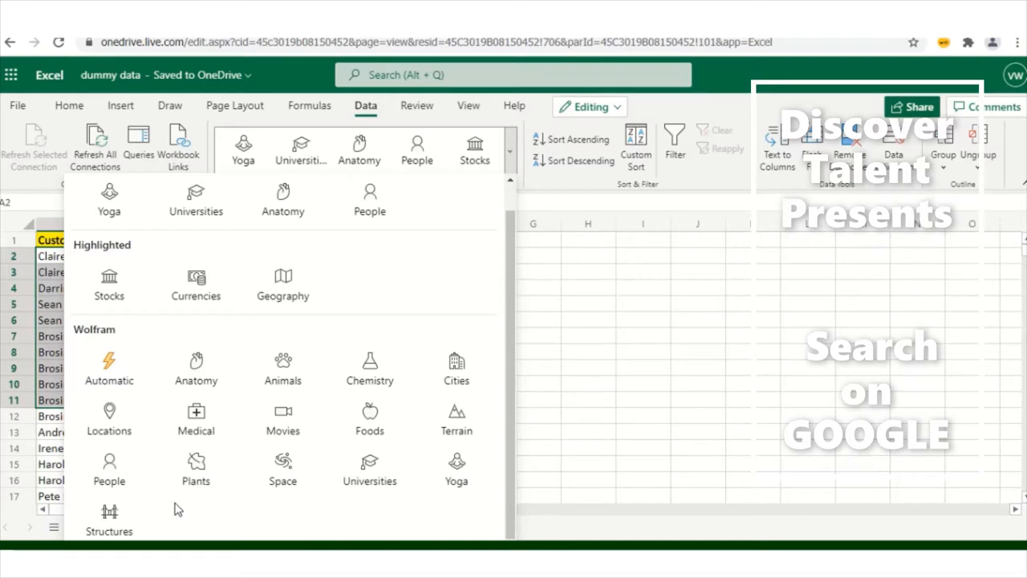
mouse_move(109, 469)
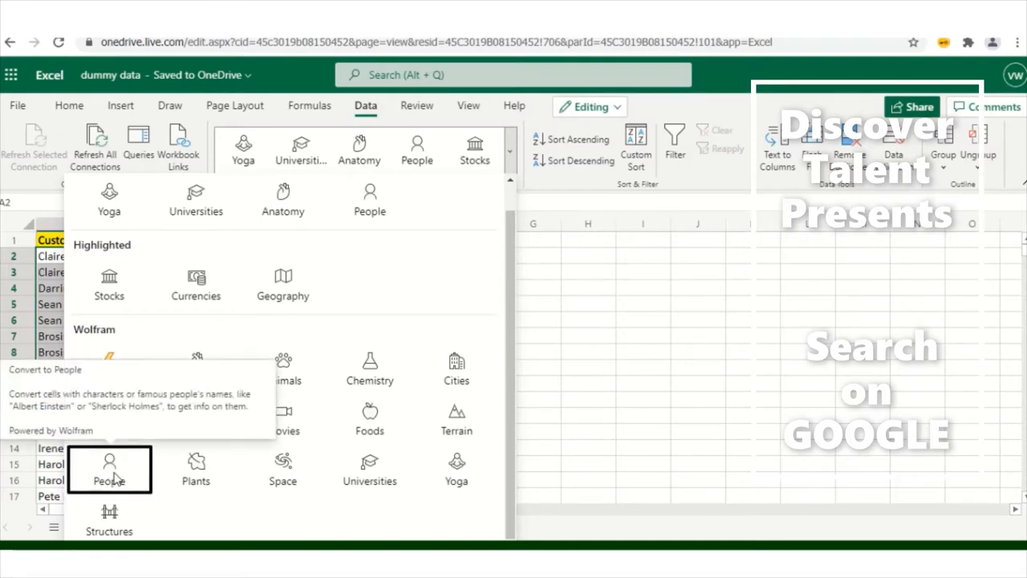
- Convert A2:A11 to Wolfram People data types and select the unresolved names A2:A4
click(109, 469)
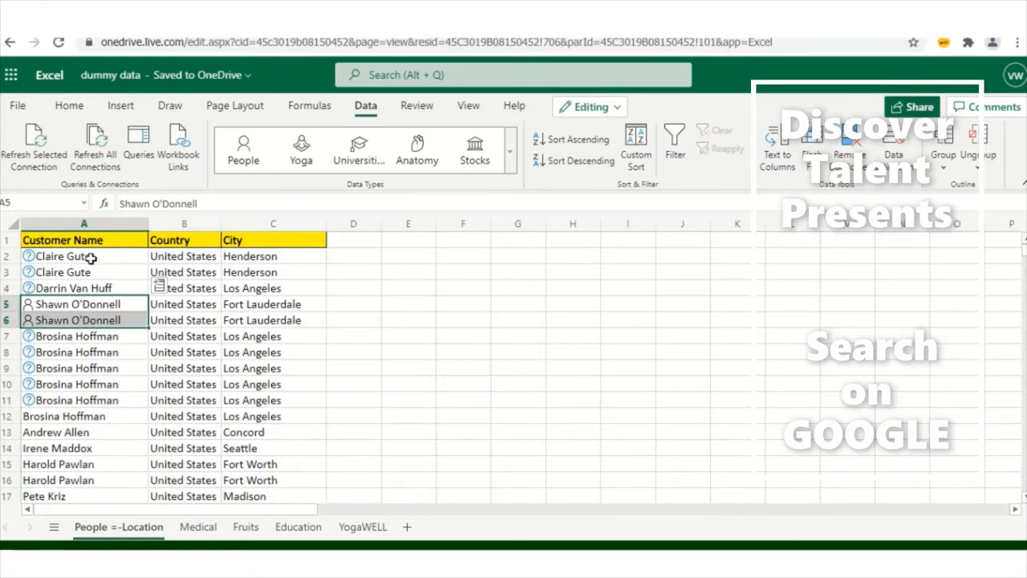
click(62, 256)
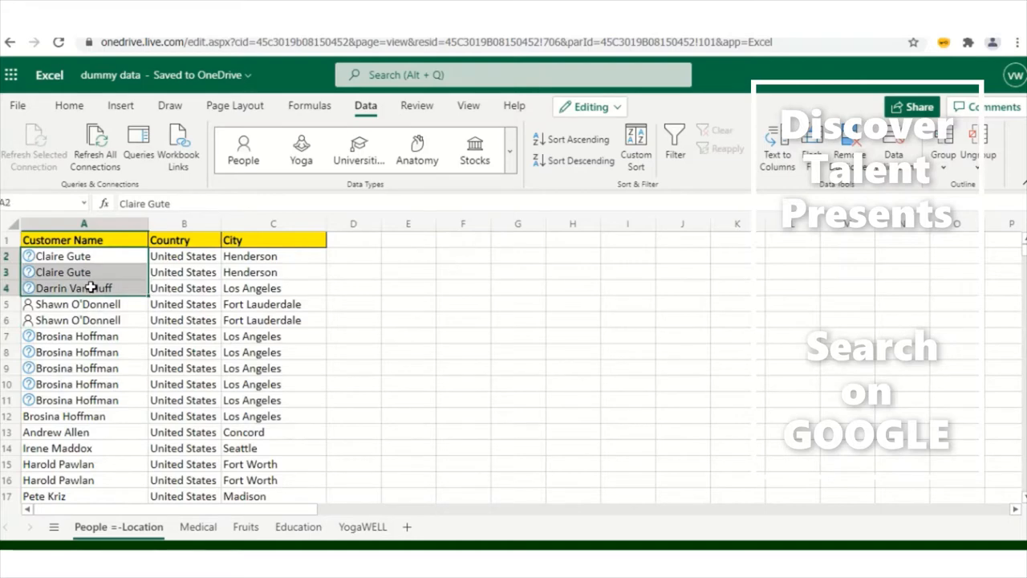
mouse_move(243, 149)
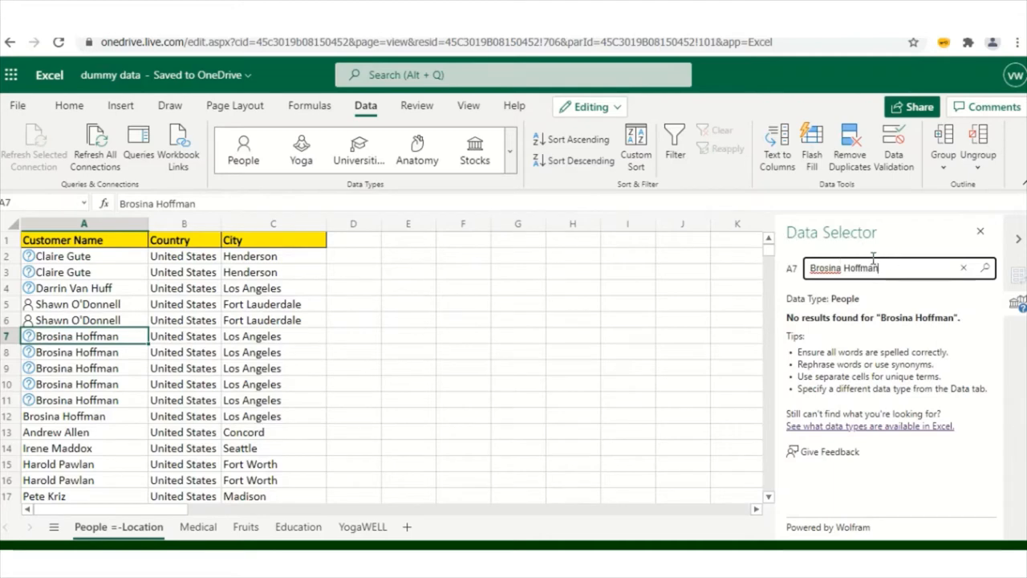
mouse_move(840, 243)
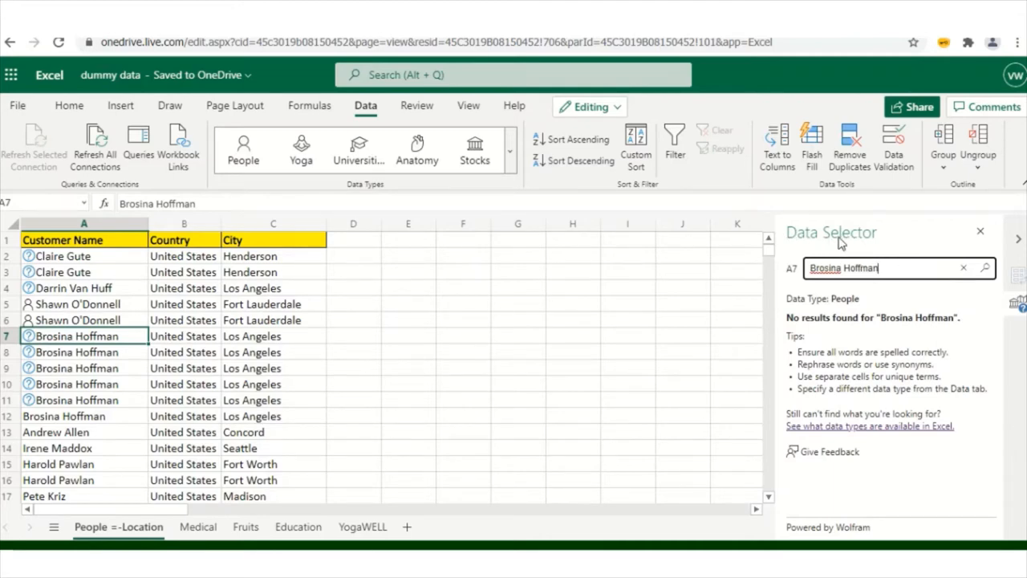
mouse_move(77, 343)
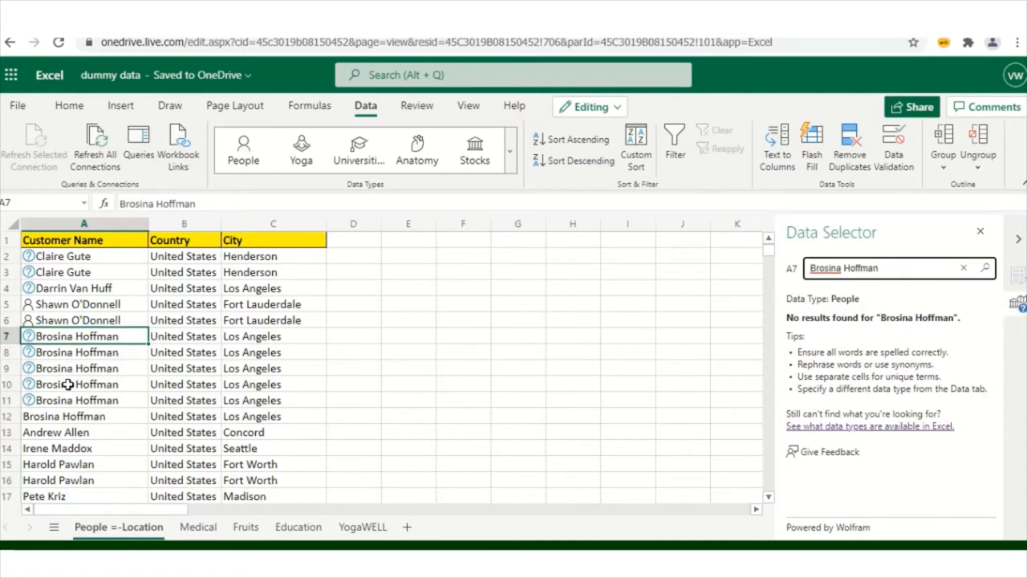
- Search the Data Selector for Hoffman to resolve the Brosina Hoffman entry in A7
click(875, 268)
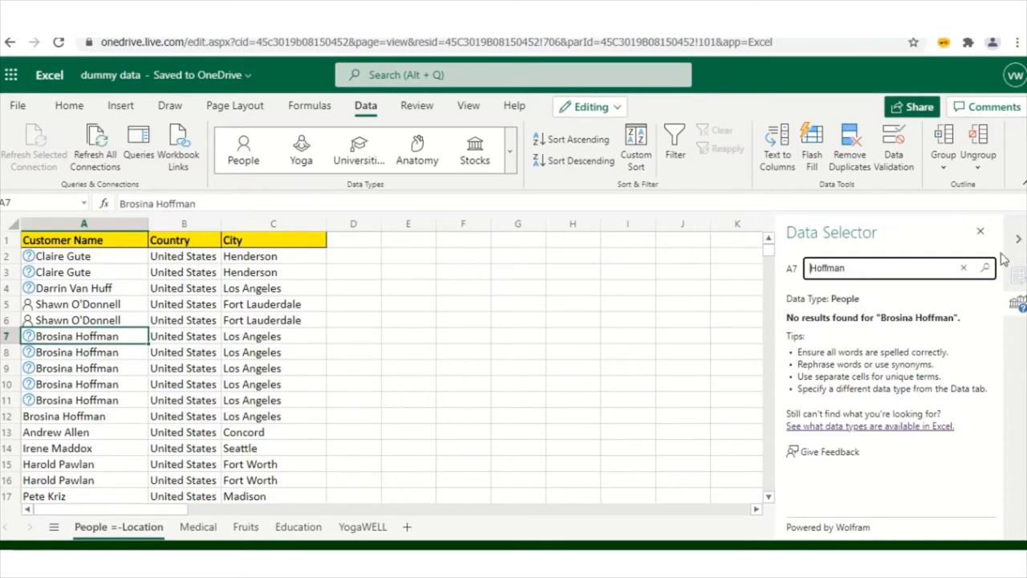
click(984, 269)
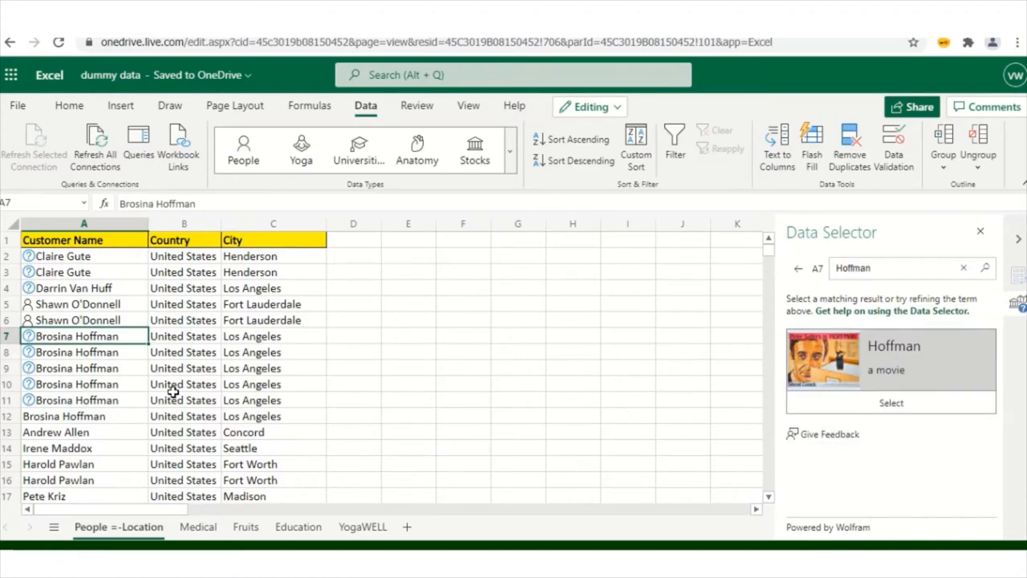
mouse_move(859, 308)
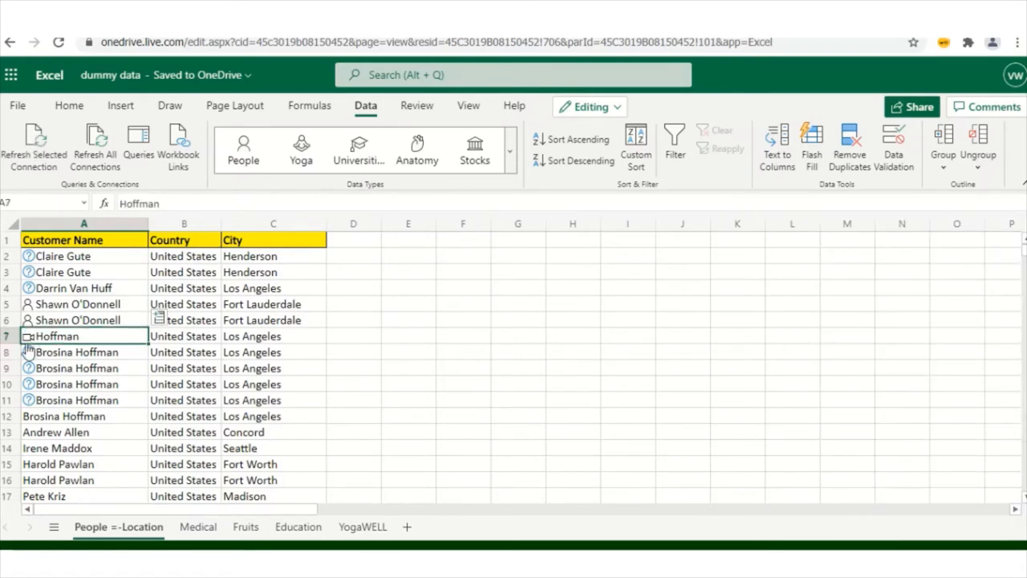
mouse_move(28, 352)
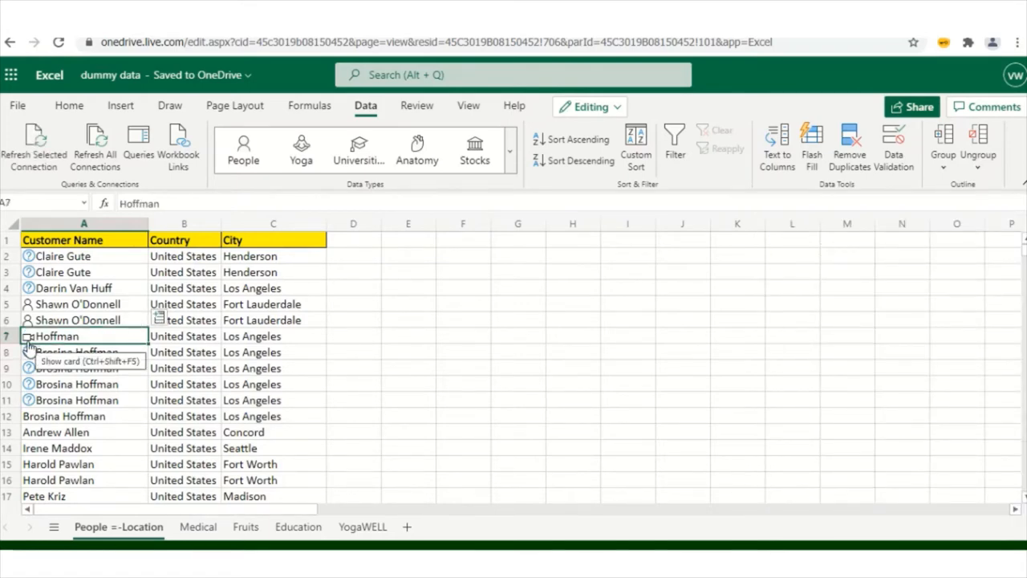
- View the Hoffman movie card for A7, showing its 1970 release and 113-minute runtime
click(28, 336)
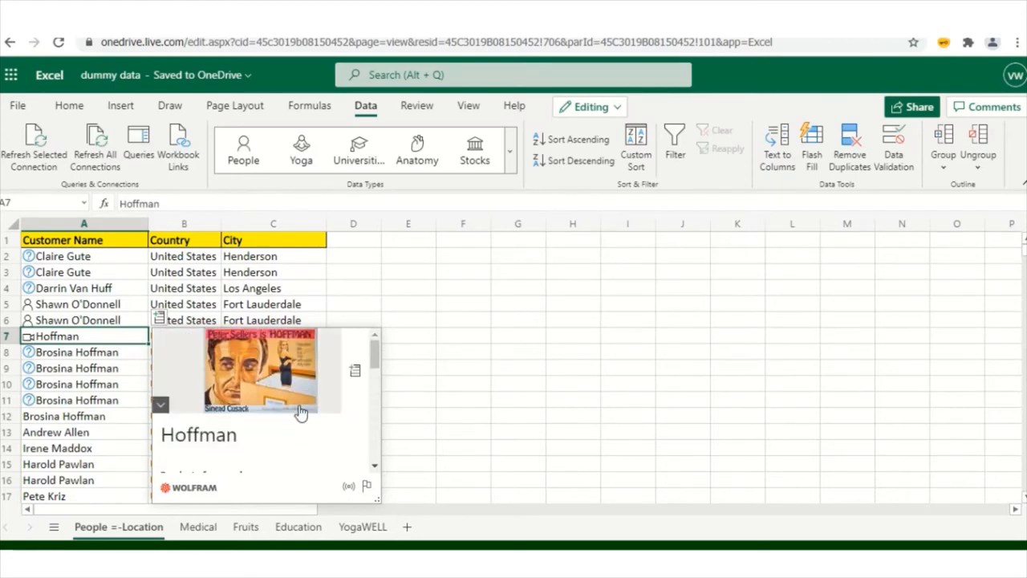
mouse_move(297, 411)
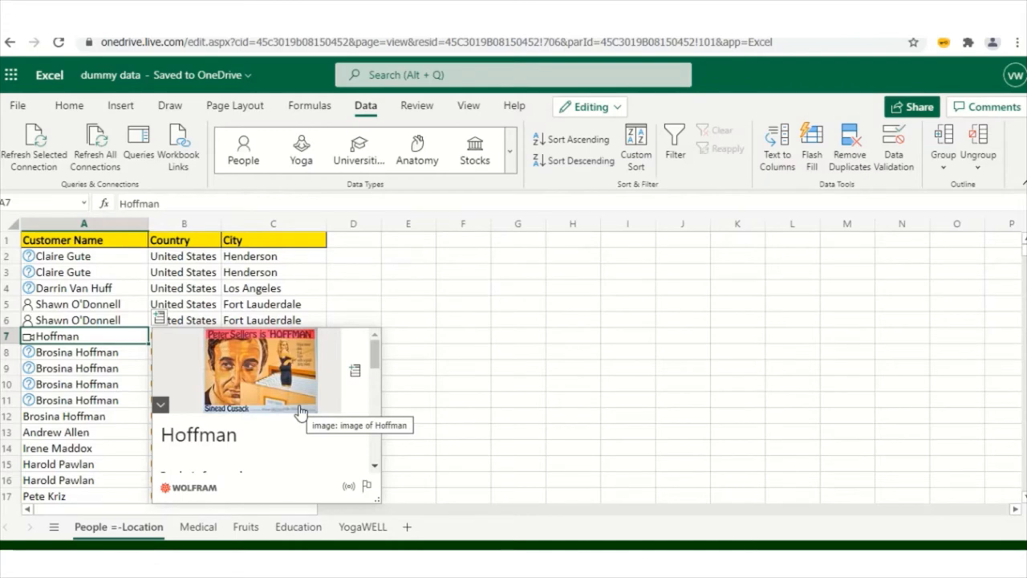
scroll(down, 3)
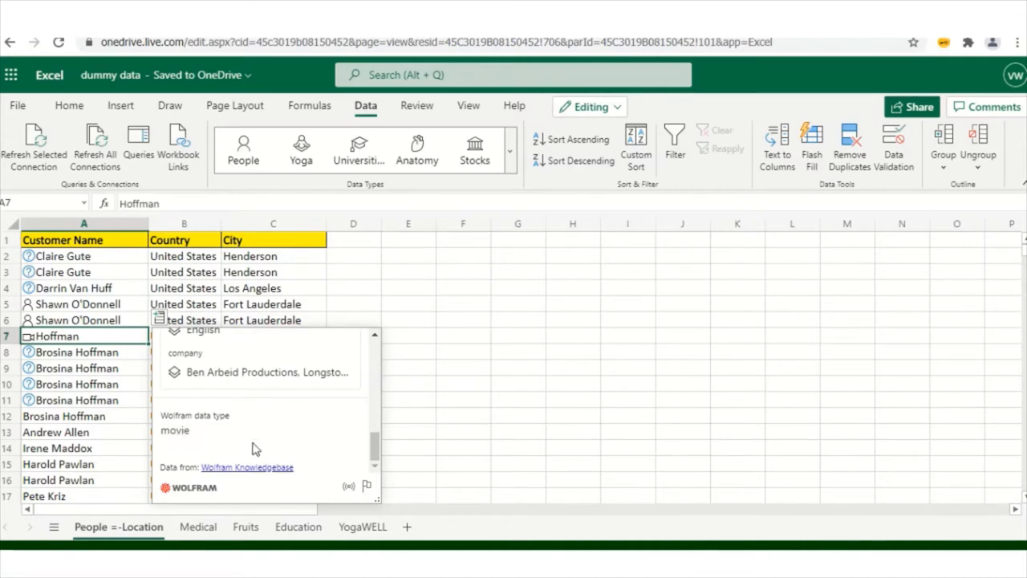
scroll(down, 3)
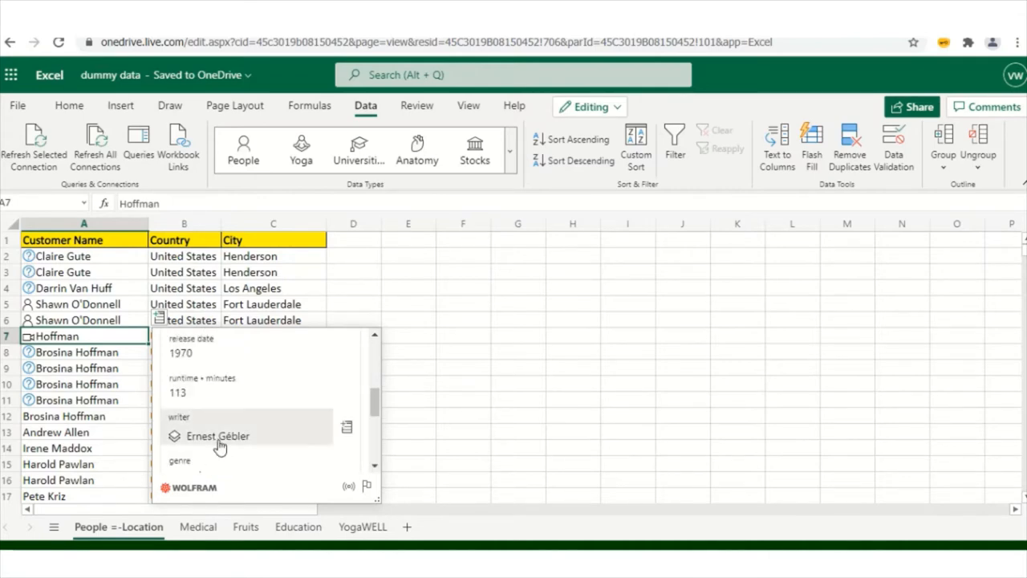
mouse_move(223, 440)
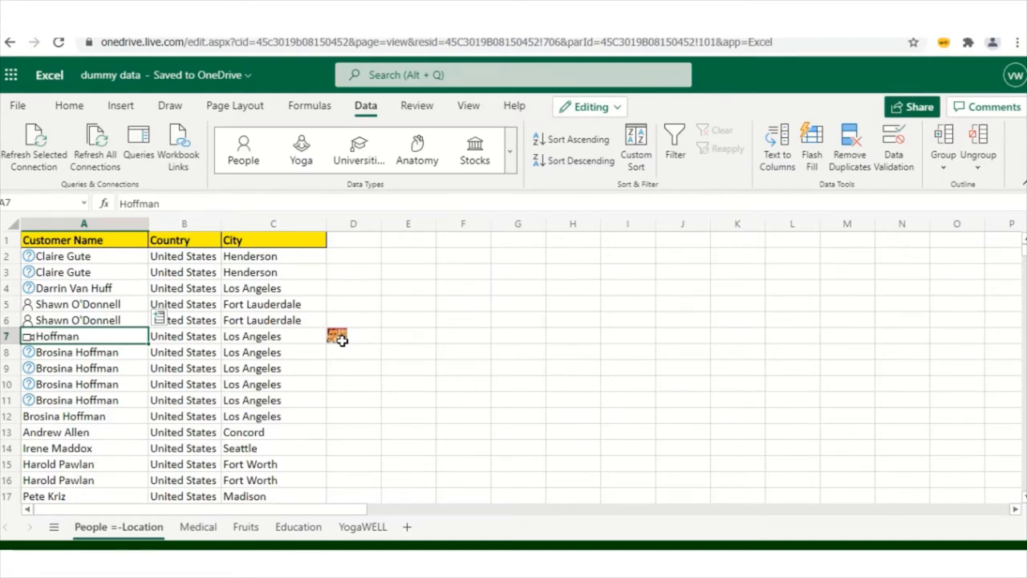
mouse_move(197, 352)
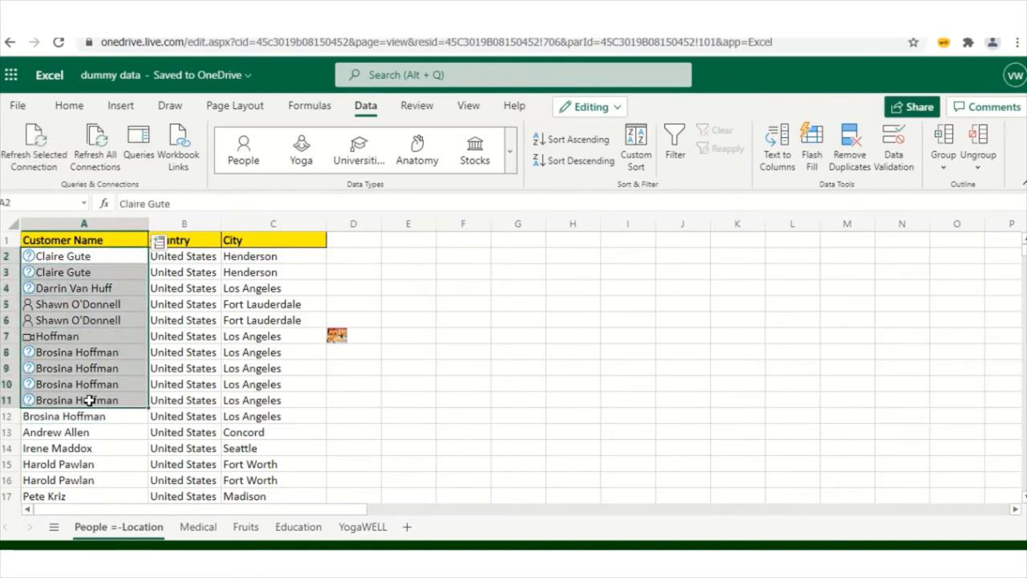
mouse_move(324, 218)
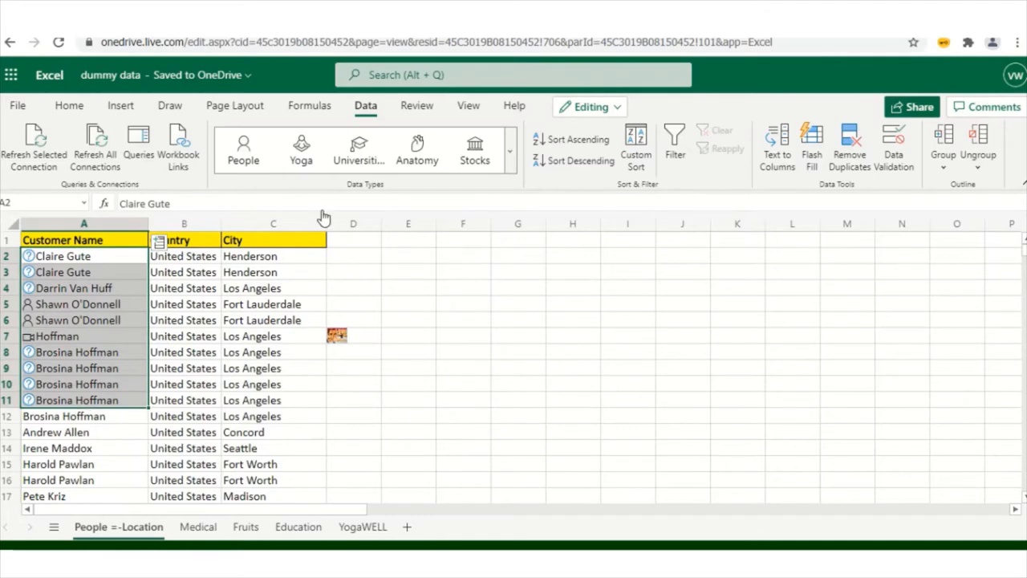
click(510, 153)
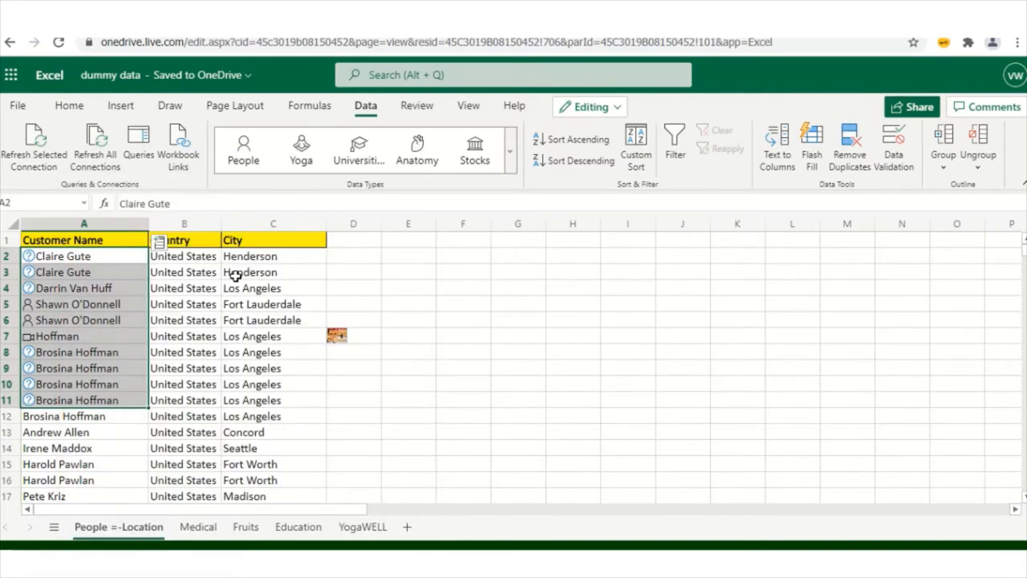
click(183, 255)
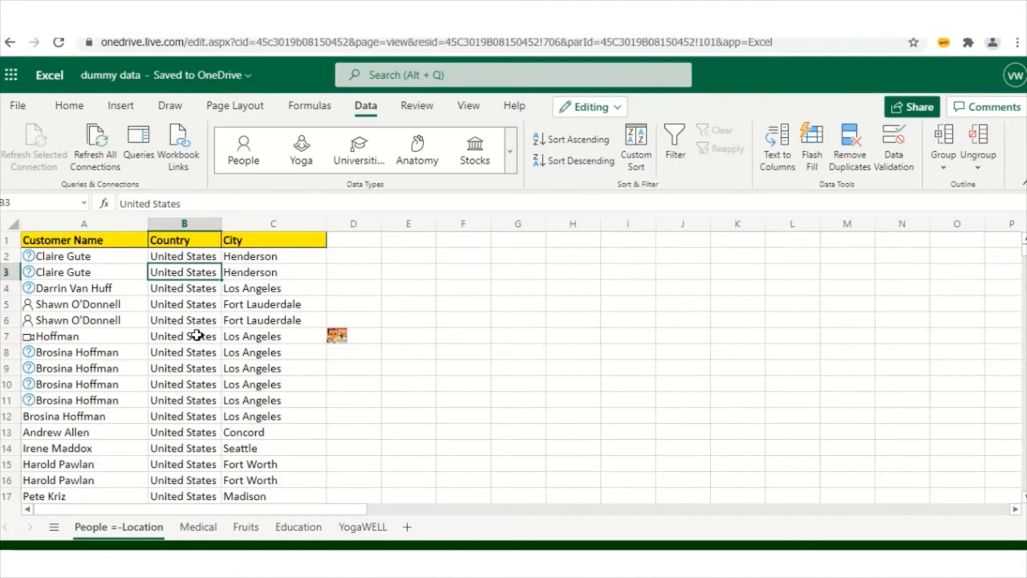
- Enter India, Bangladesh, Discover Talent Presents, Pakistan, Afghanistan and England into B3:B8
text(INDIA)
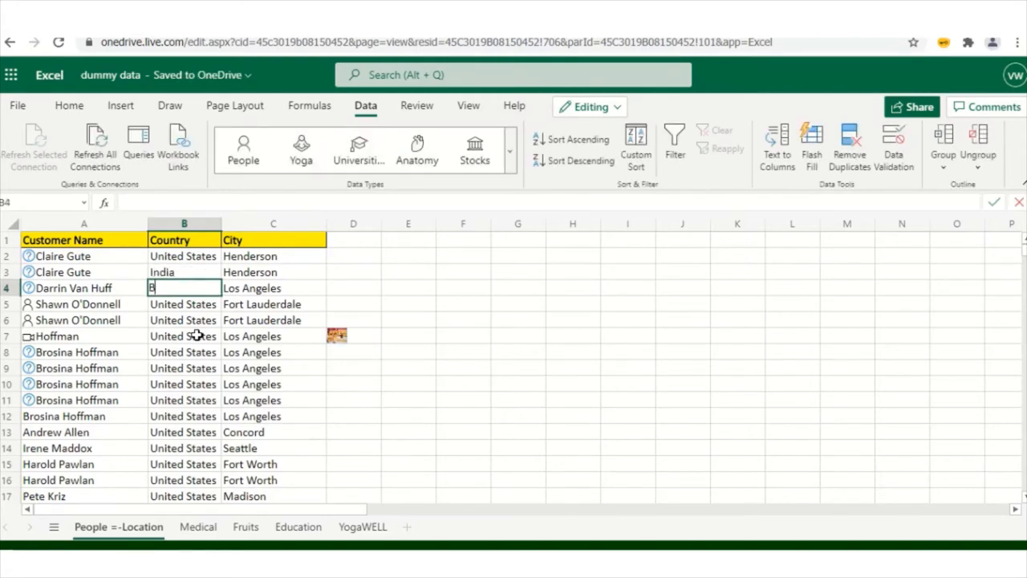
text(angladesh)
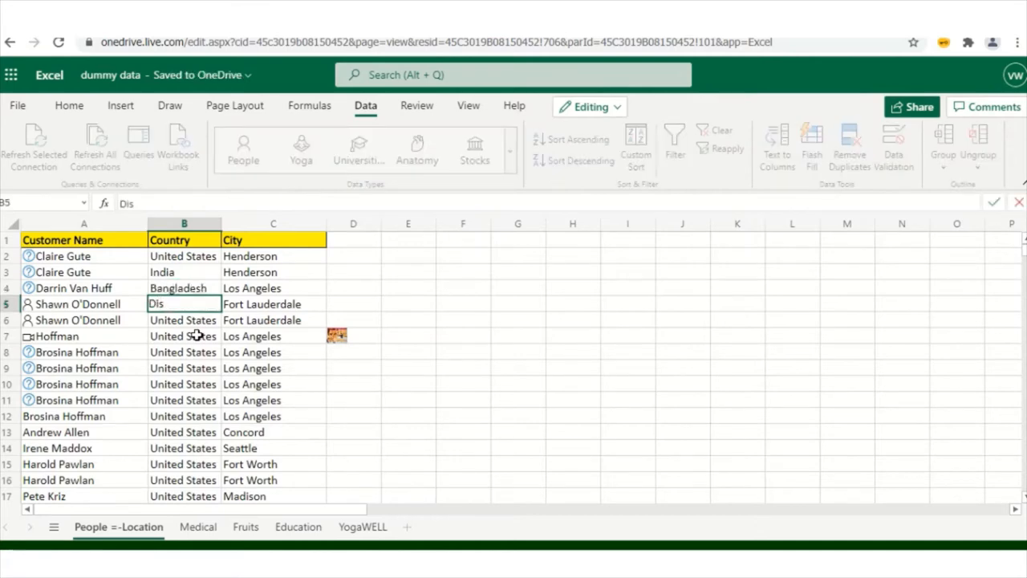
text(Discover Talen)
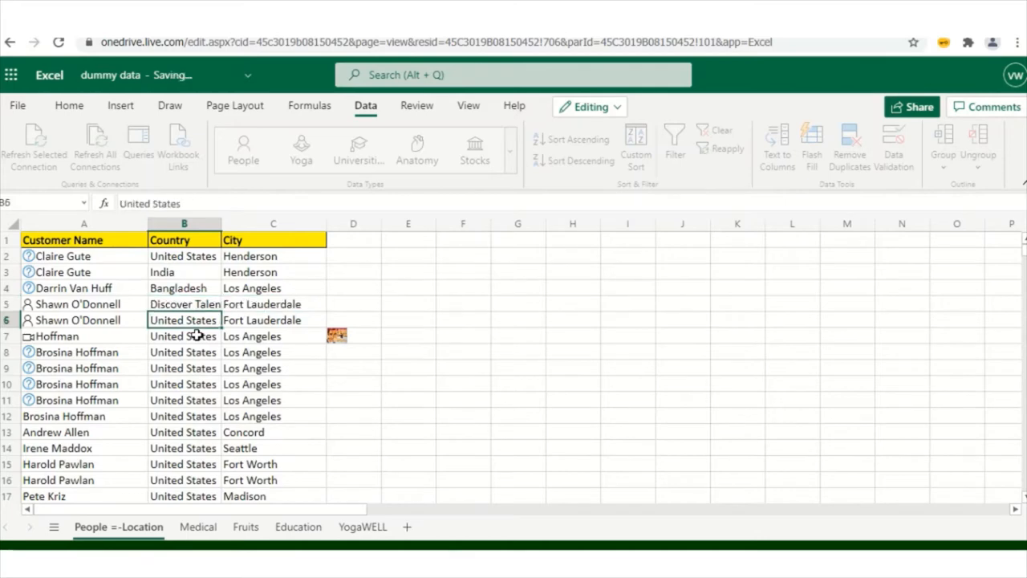
text(Pakistan)
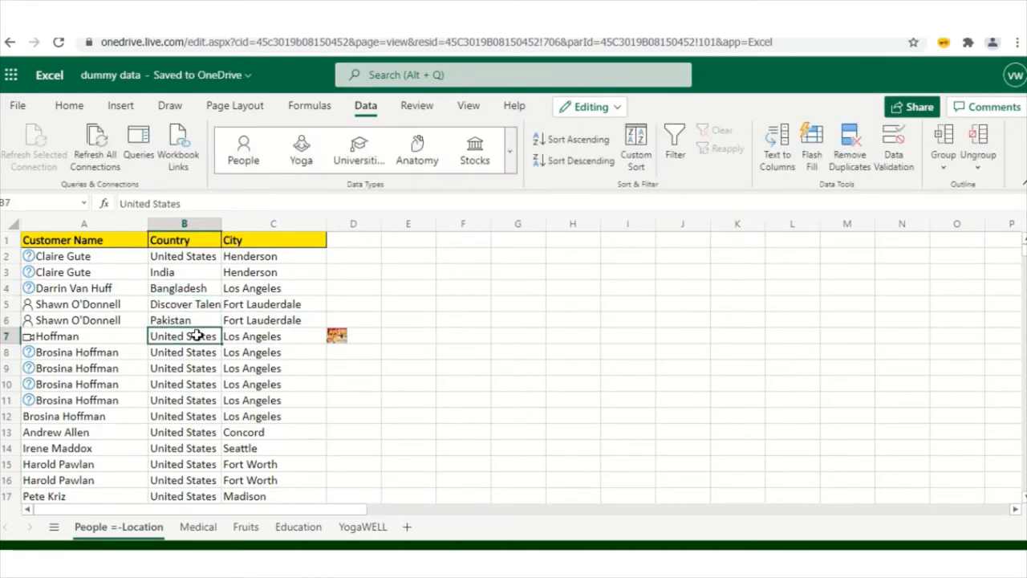
text(Afghnistan)
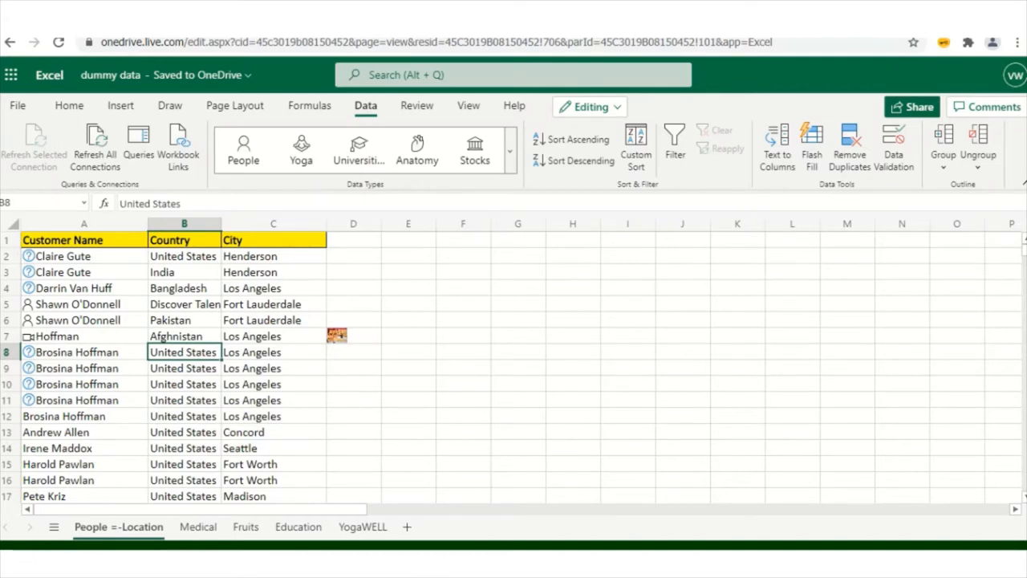
text(England)
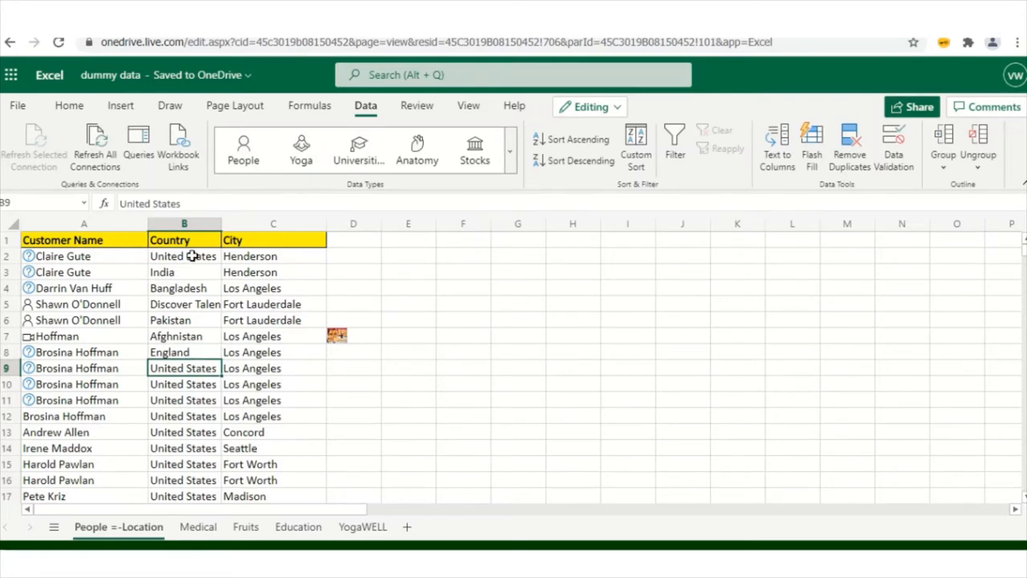
click(183, 256)
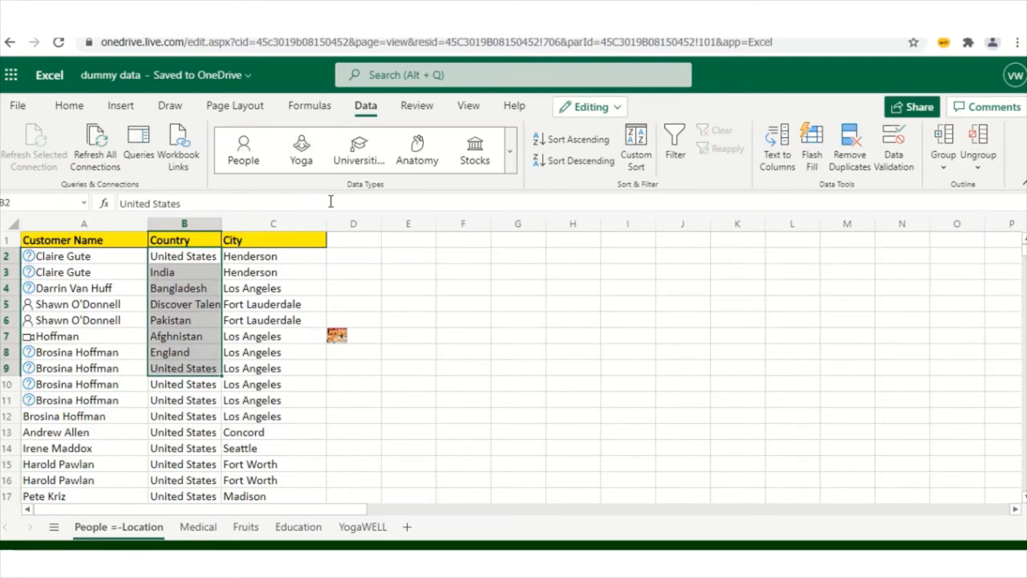
- Convert country cells B2:B9 to Wolfram Automatic data types and widen column B
click(510, 151)
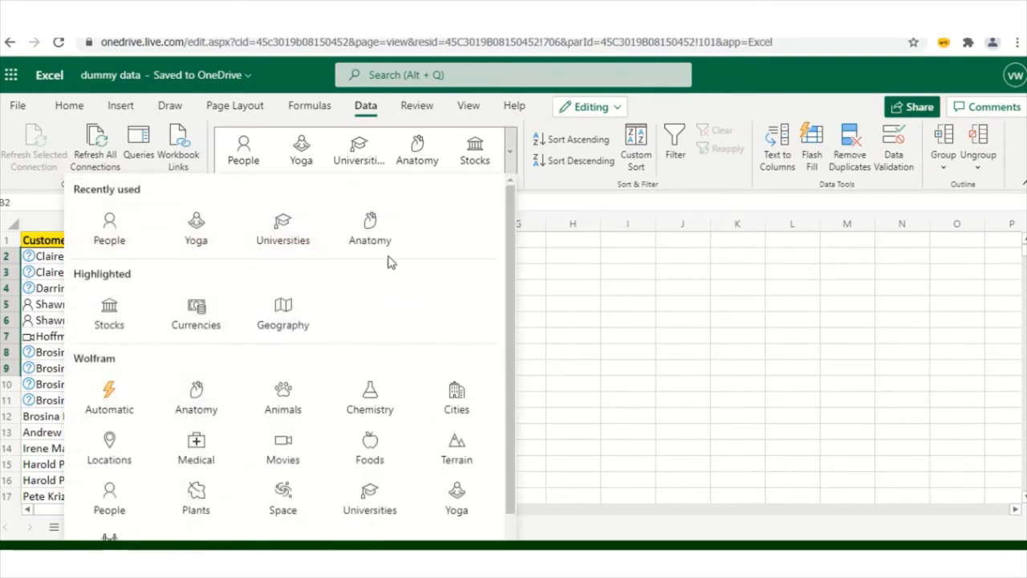
mouse_move(513, 175)
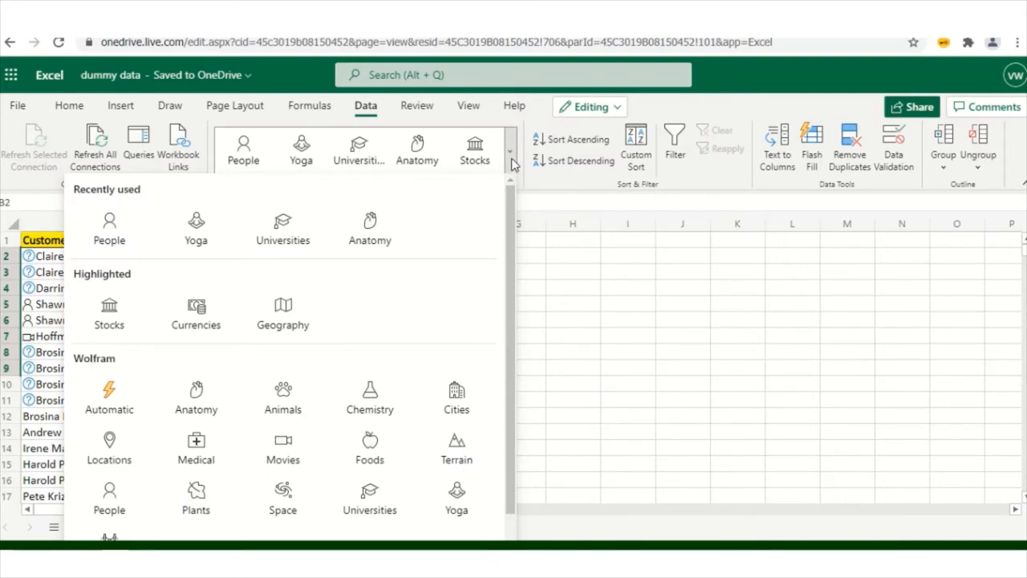
mouse_move(439, 322)
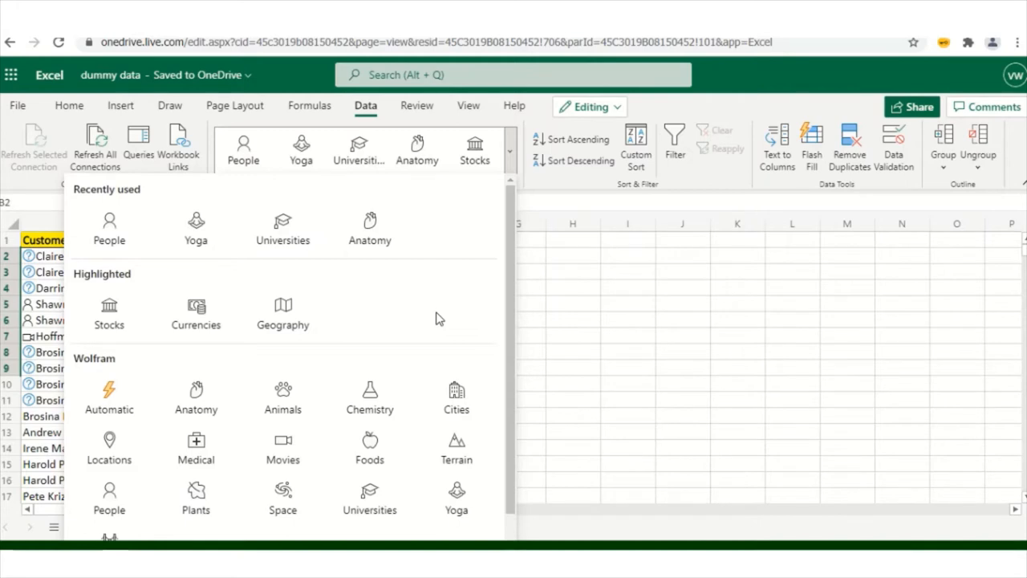
mouse_move(436, 313)
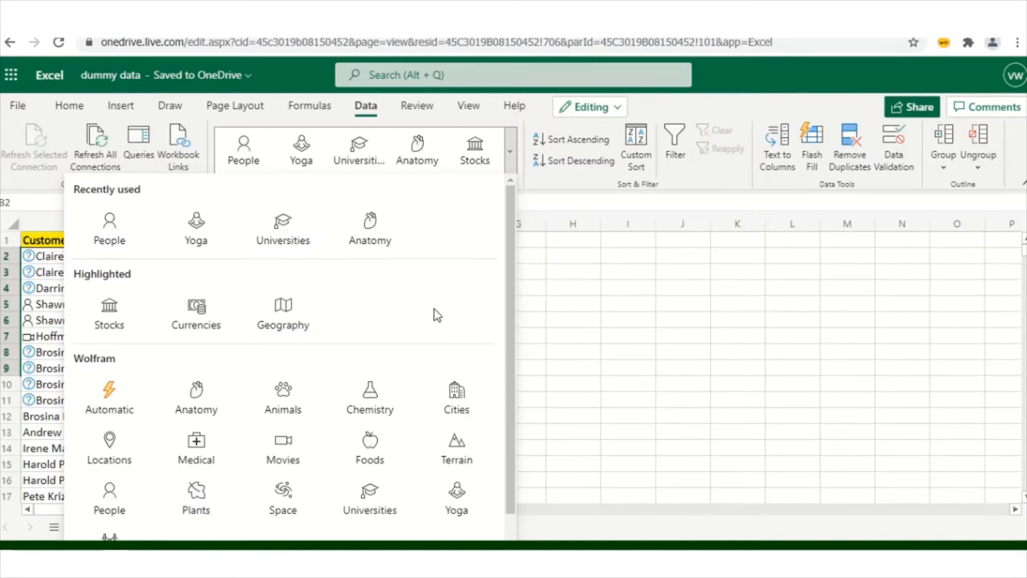
scroll(down, 3)
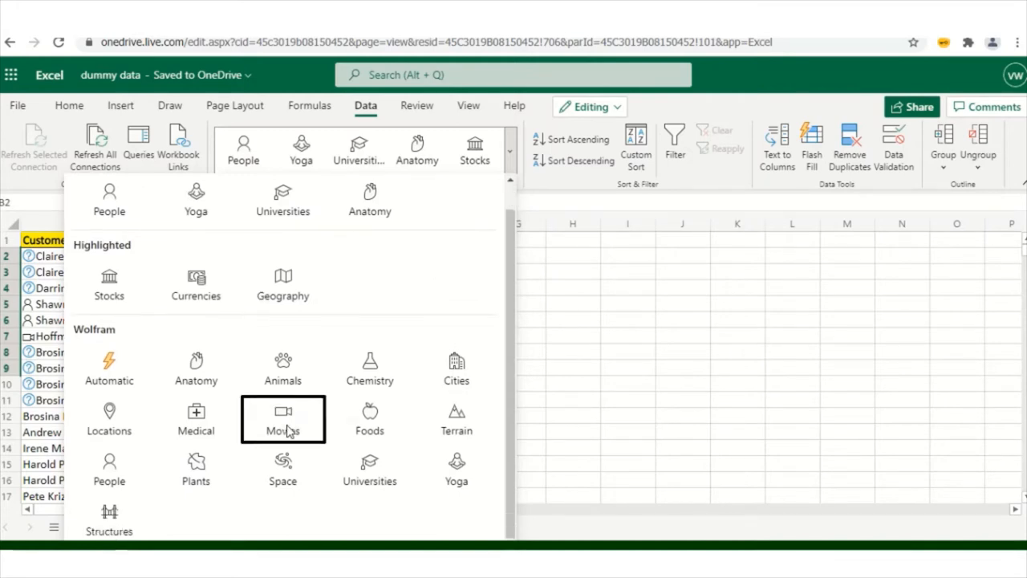
mouse_move(369, 469)
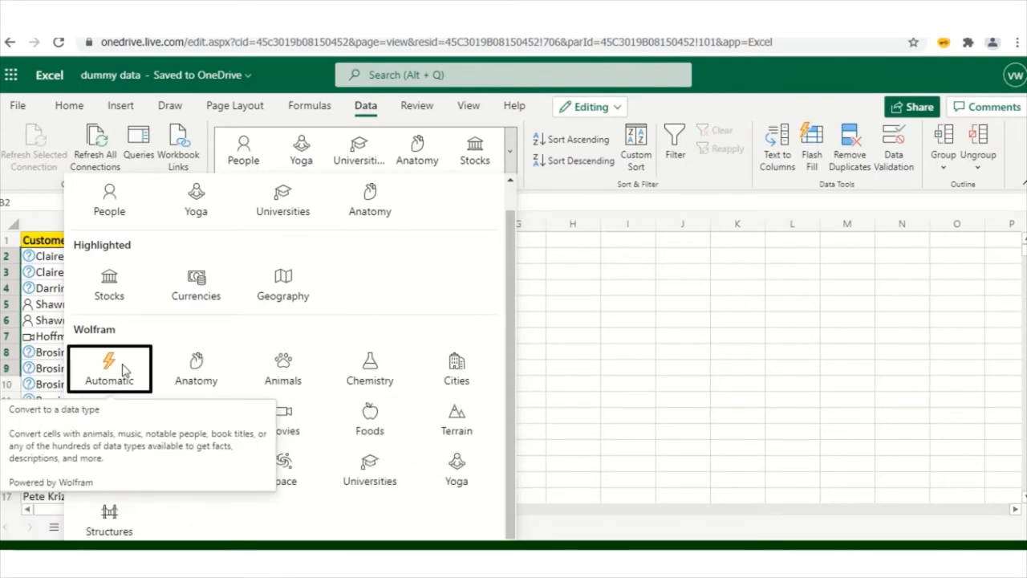
click(109, 369)
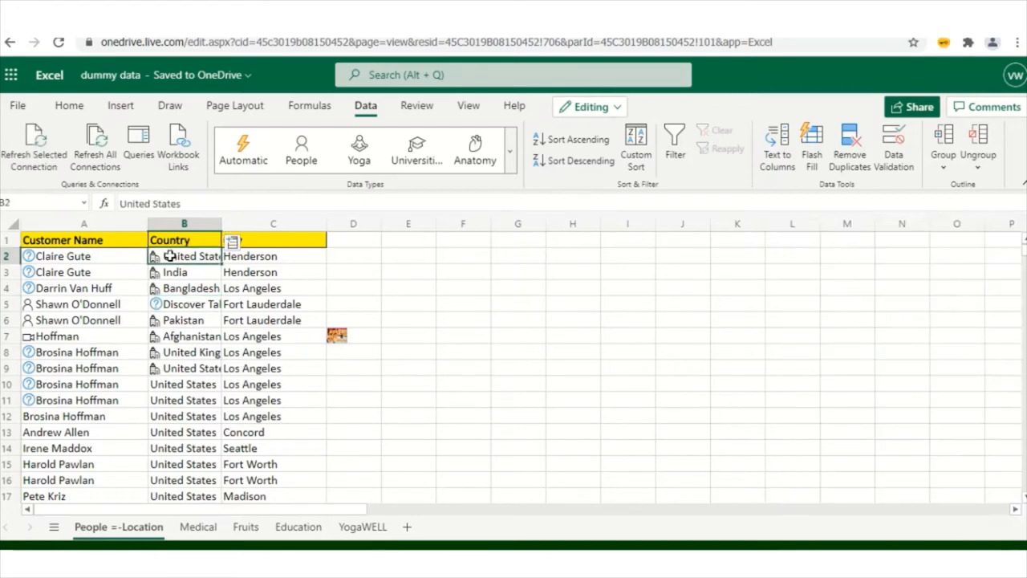
mouse_move(159, 271)
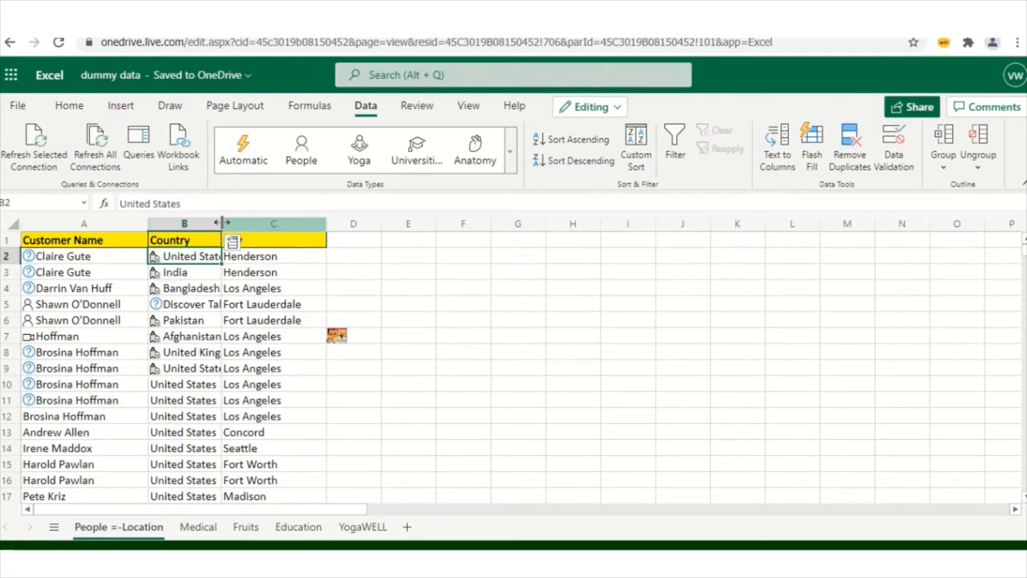
drag(221, 224, 280, 224)
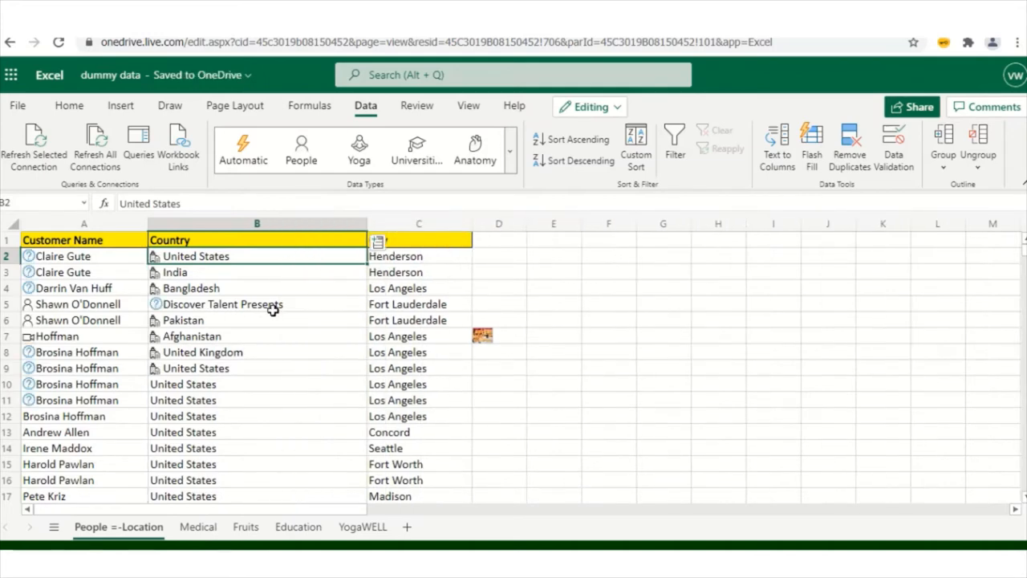
- Search Data Selector for a match to Discover Talent Presents in B5, finding none
click(257, 271)
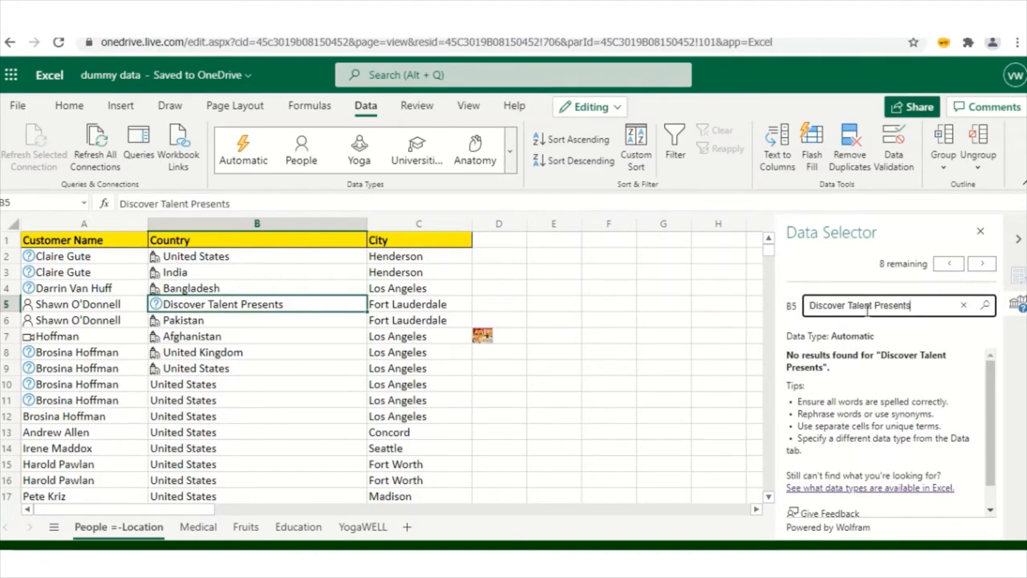
mouse_move(810, 405)
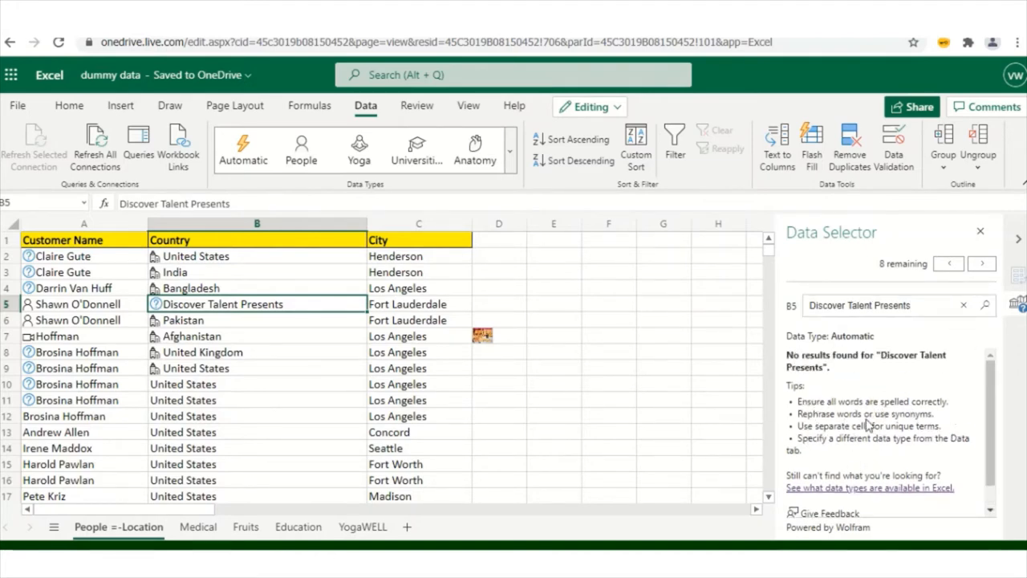
mouse_move(867, 453)
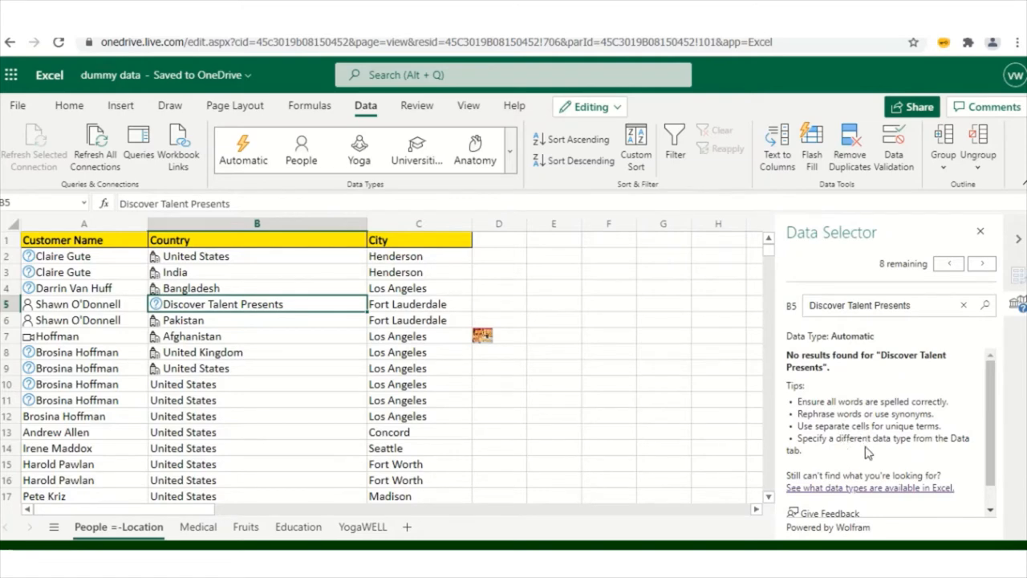
mouse_move(337, 312)
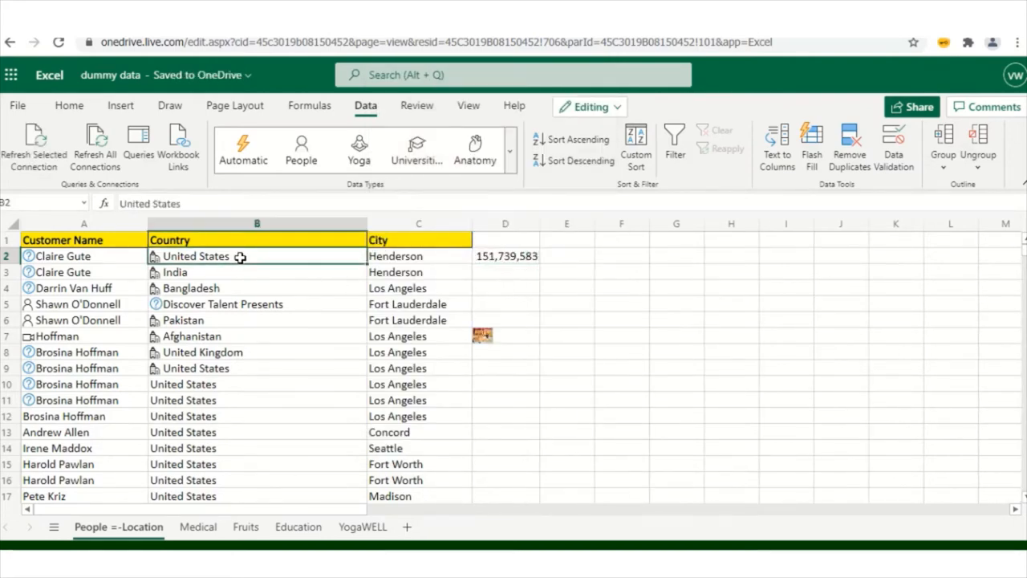
- Insert fields for the United States and India, including flags and both countries' GDP
click(239, 256)
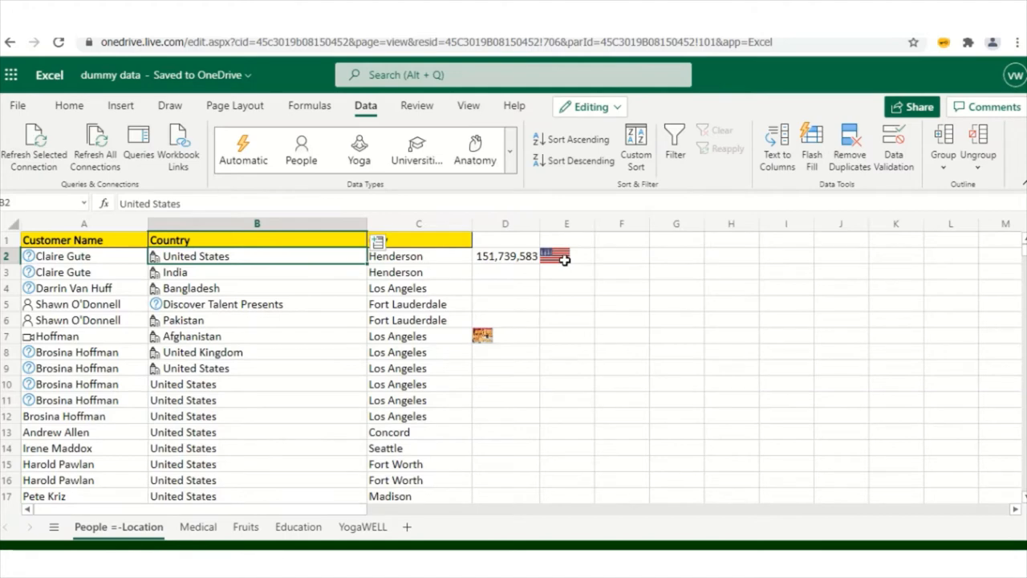
click(257, 272)
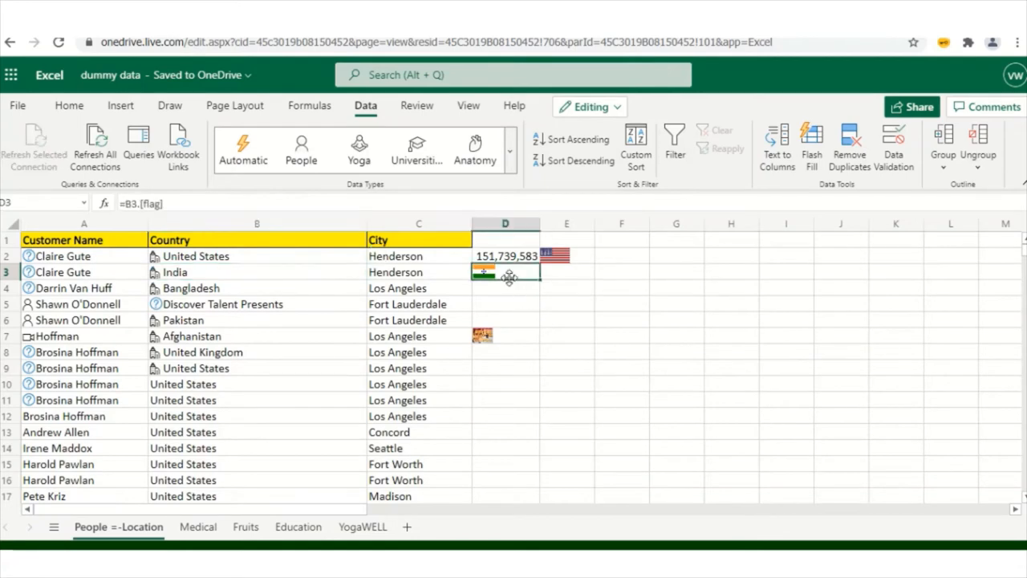
click(256, 256)
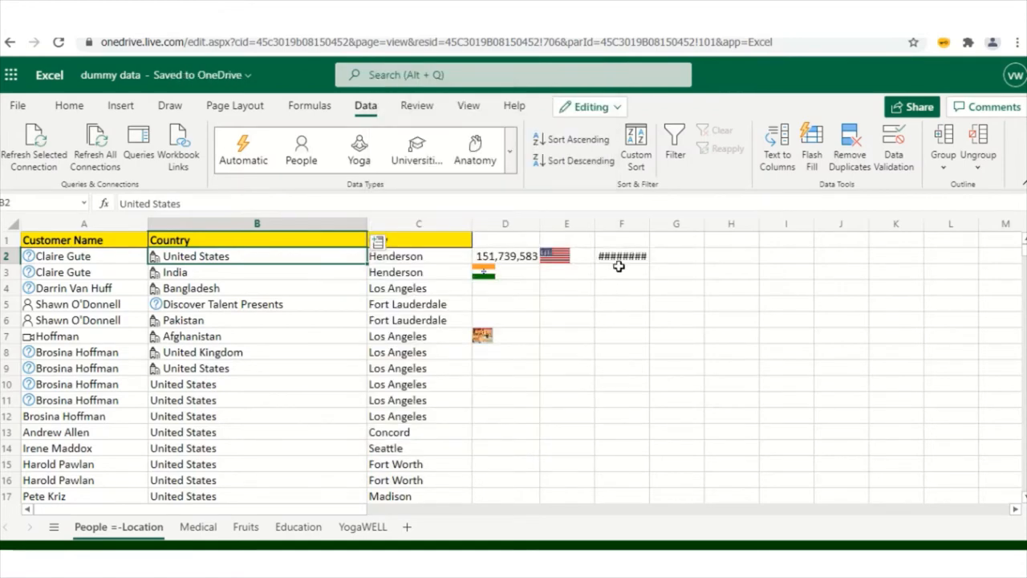
click(622, 255)
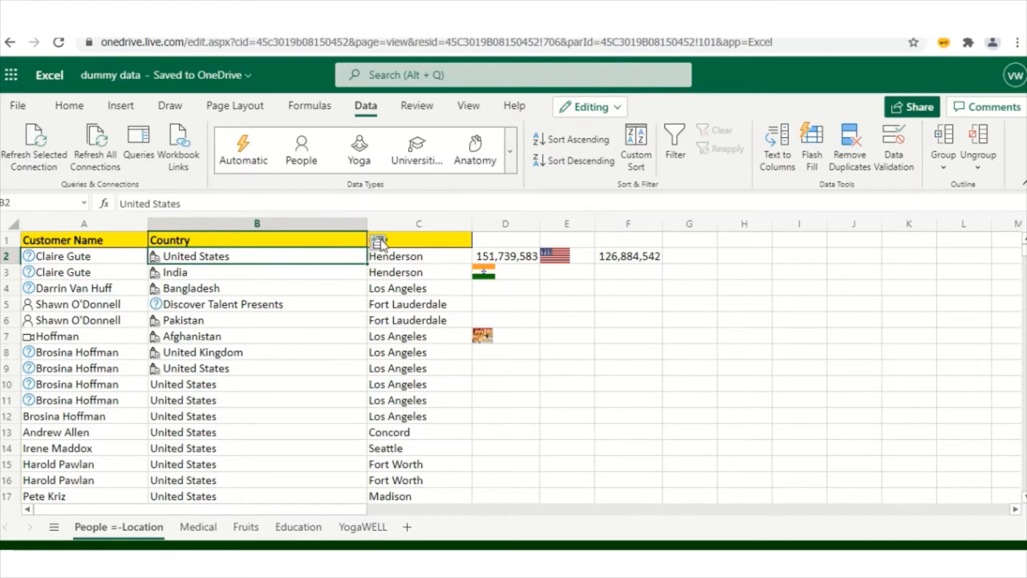
click(380, 240)
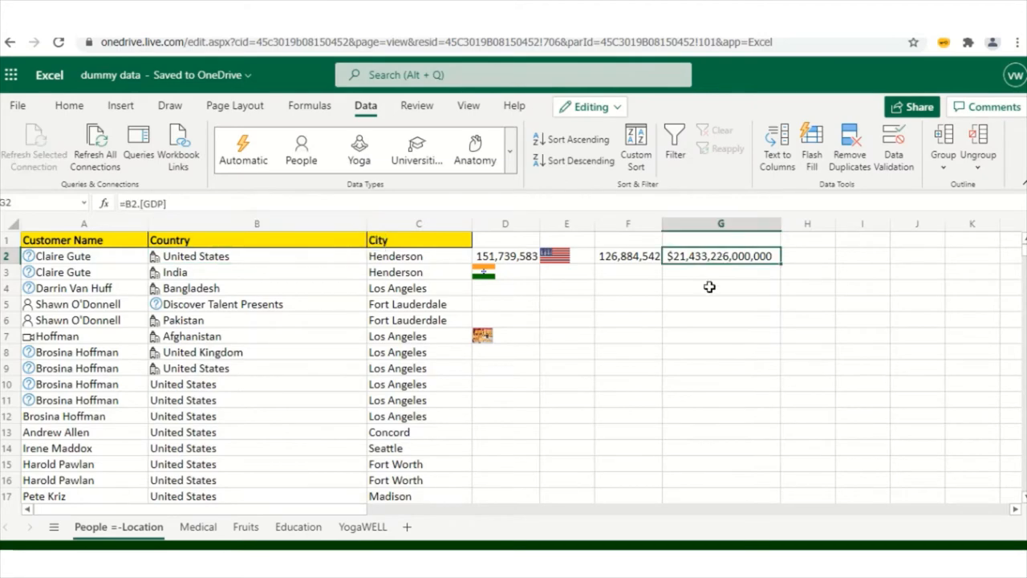
click(257, 272)
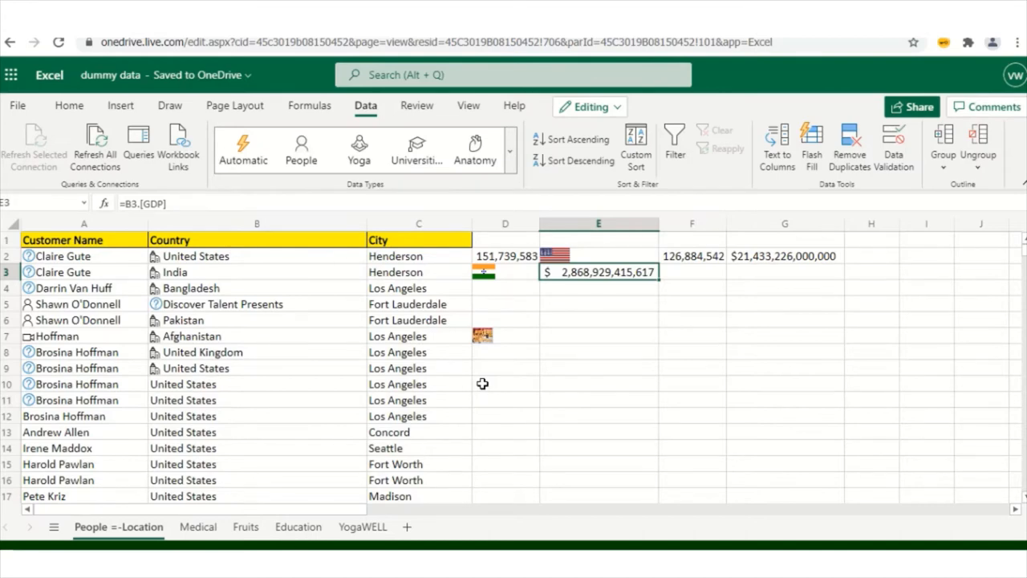
click(223, 303)
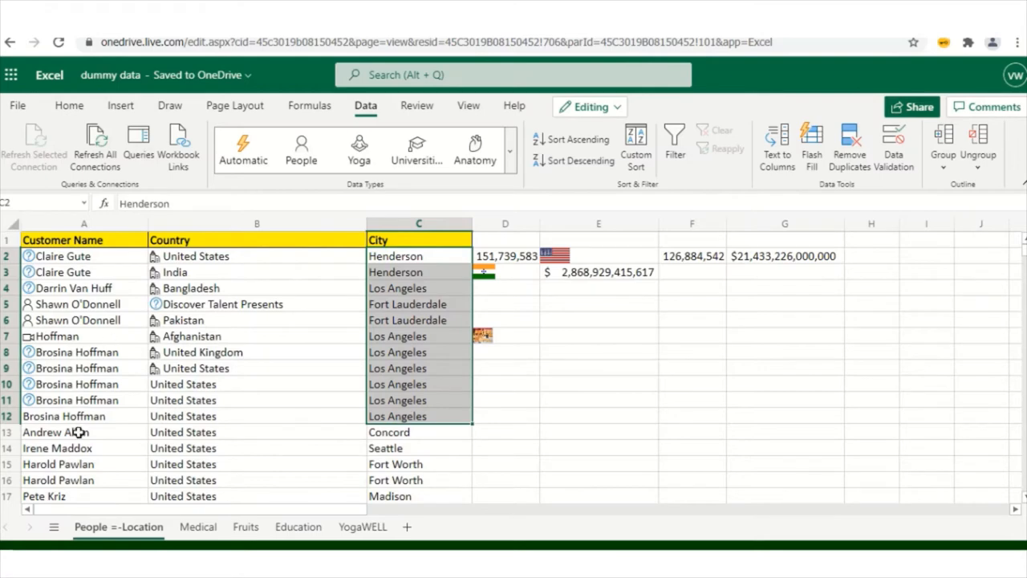
- On the Medical sheet, select the body-part words in A1:A6 and expand Data Types
click(197, 526)
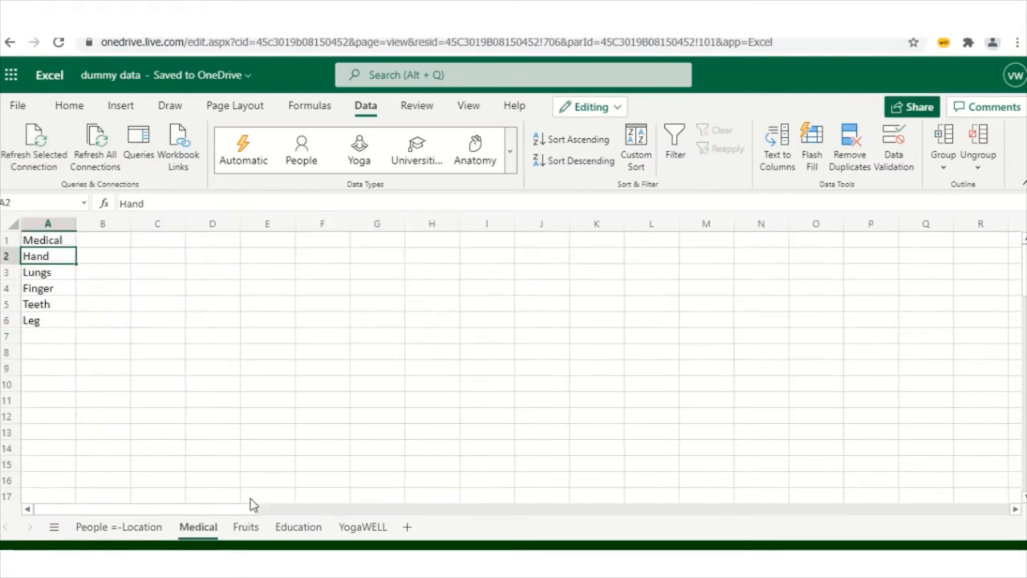
mouse_move(105, 273)
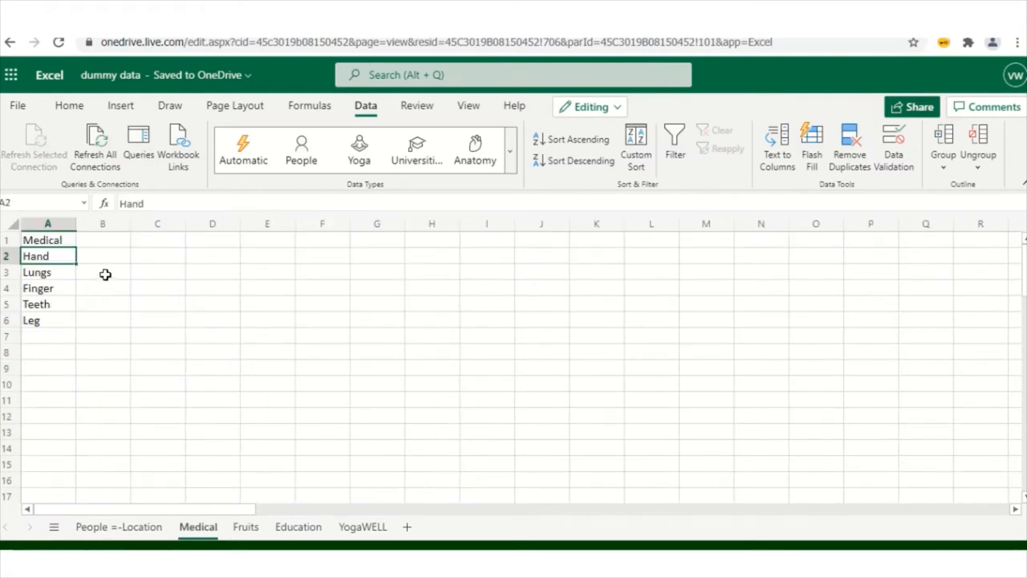
drag(47, 239, 48, 288)
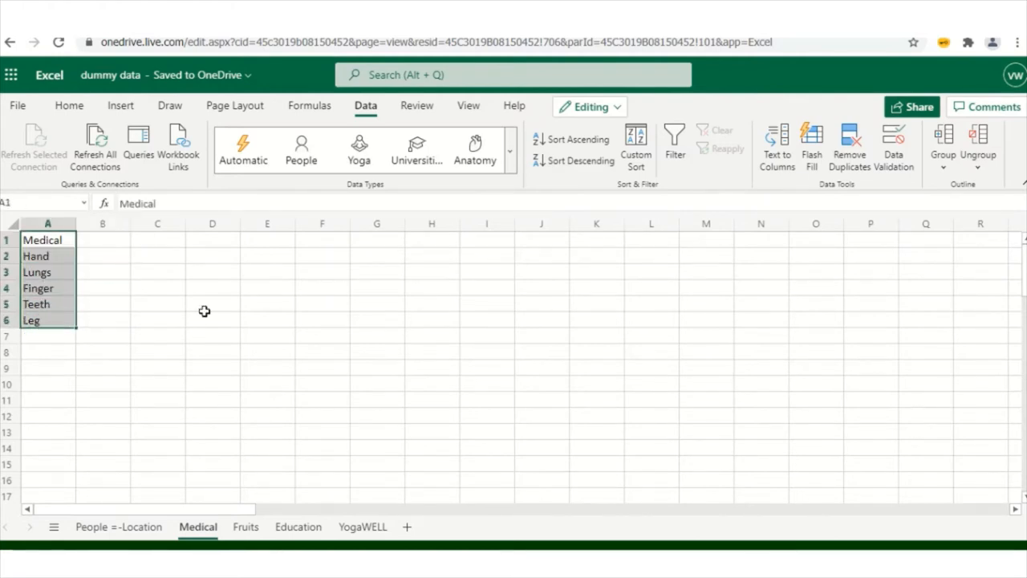
click(36, 272)
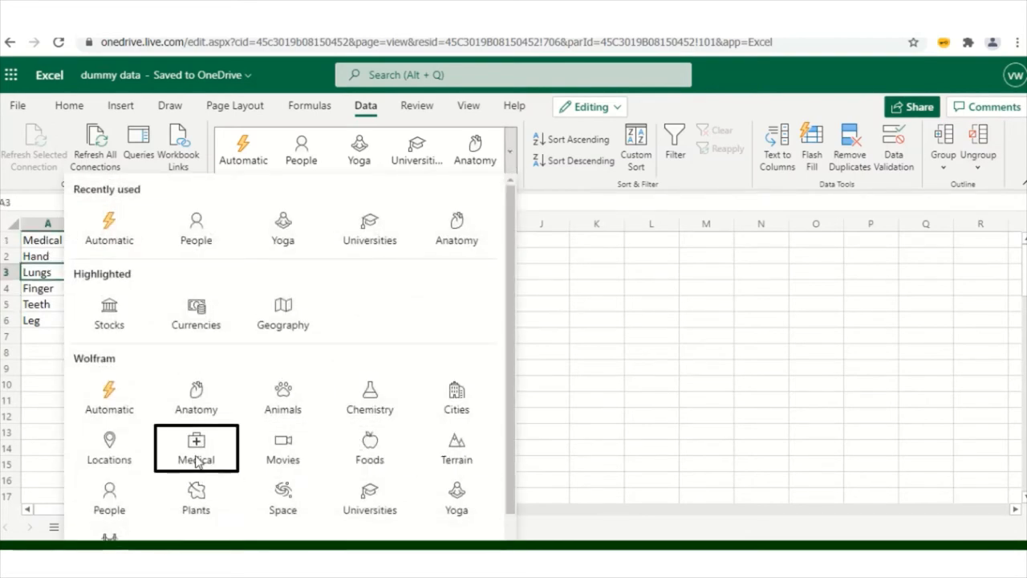
mouse_move(370, 397)
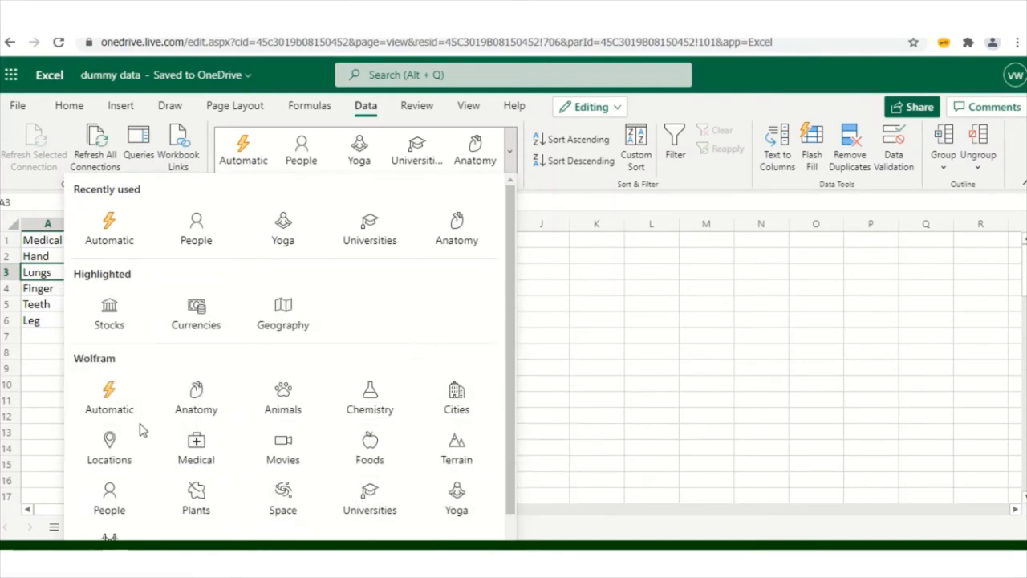
mouse_move(115, 369)
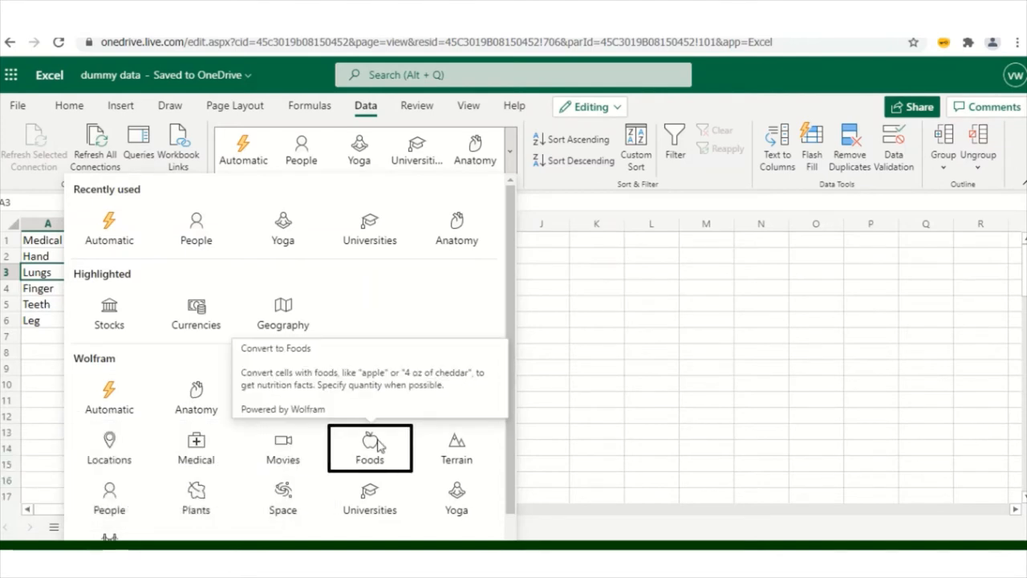
click(309, 251)
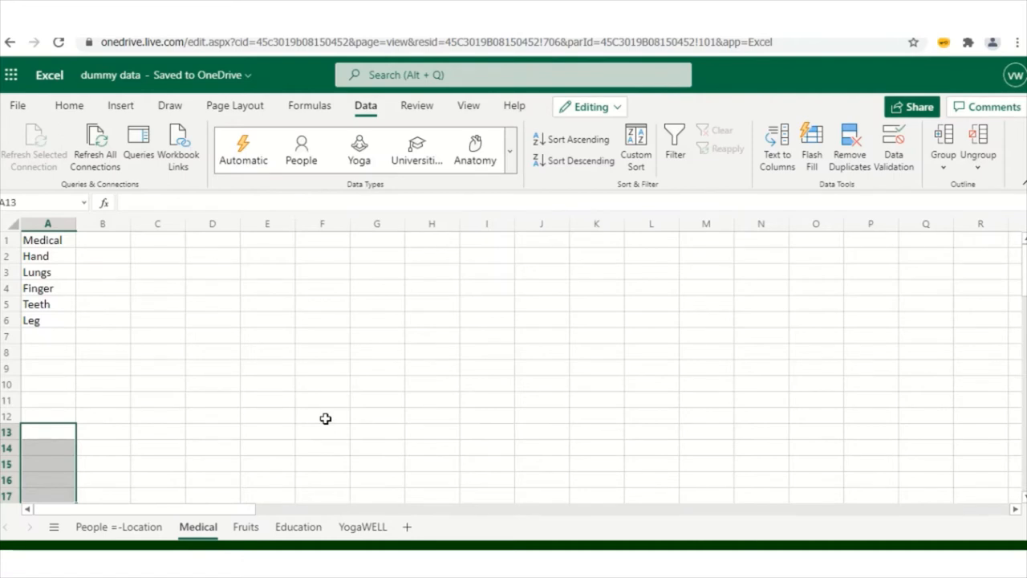
mouse_move(48, 251)
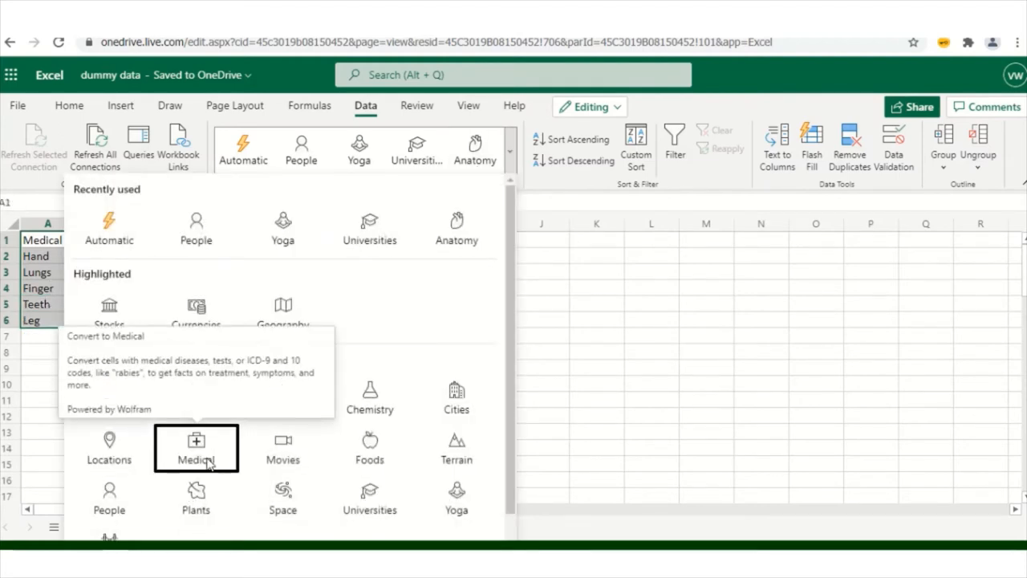
- Convert the anatomy list to the Wolfram Medical data type and close the Data Selector
click(195, 447)
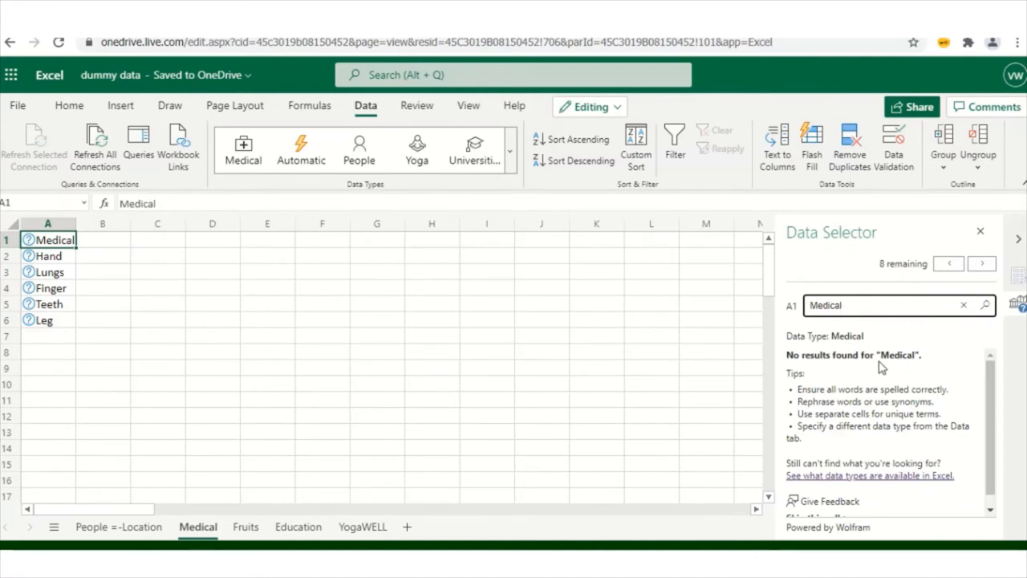
click(486, 303)
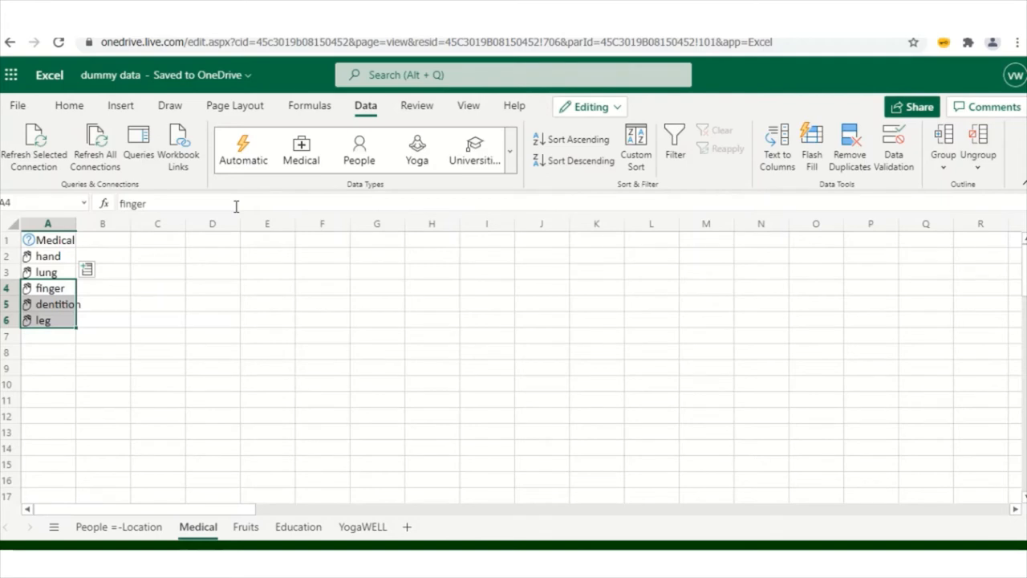
mouse_move(173, 258)
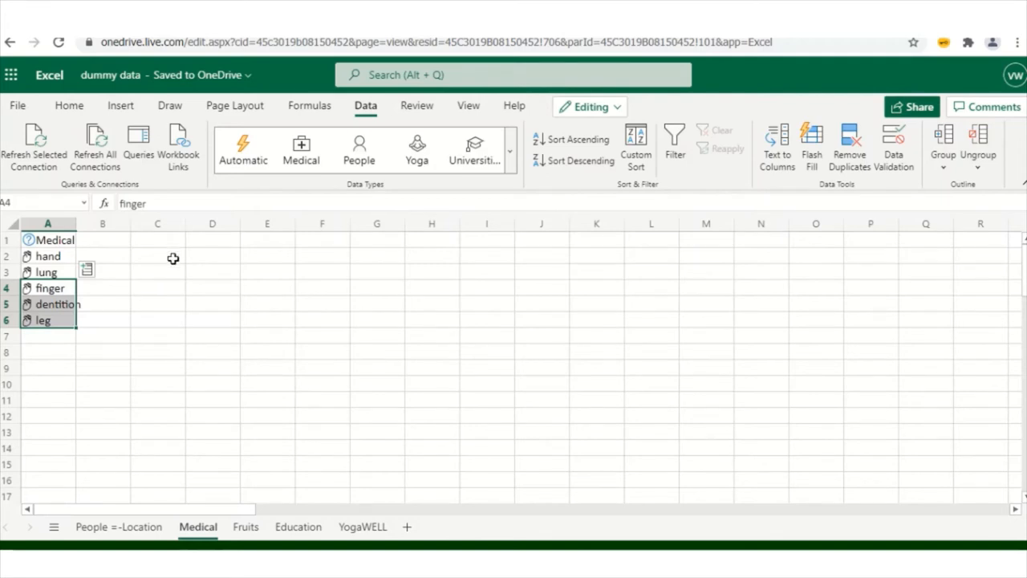
- Insert the hand's regional parts into column B
click(48, 255)
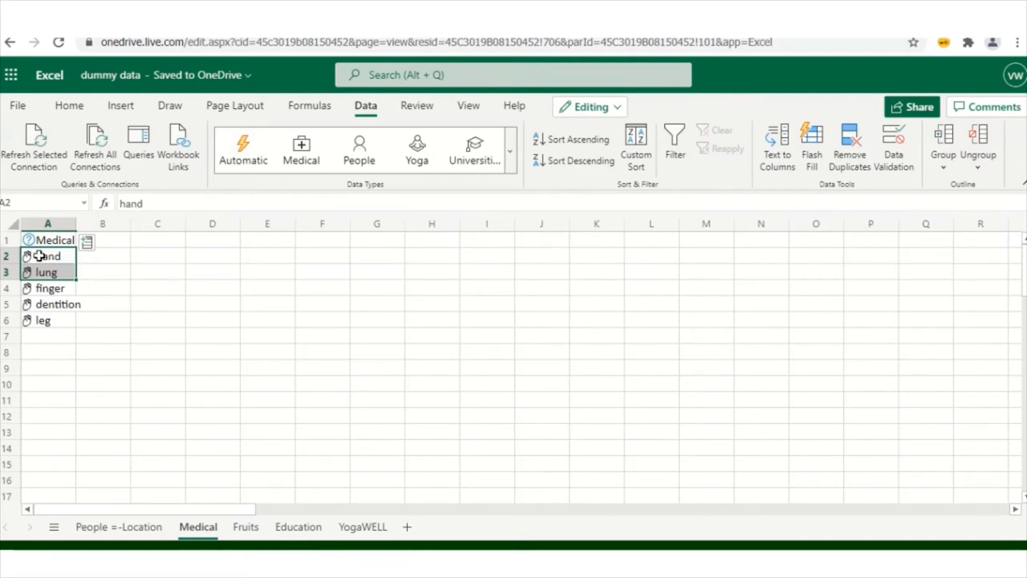
mouse_move(38, 255)
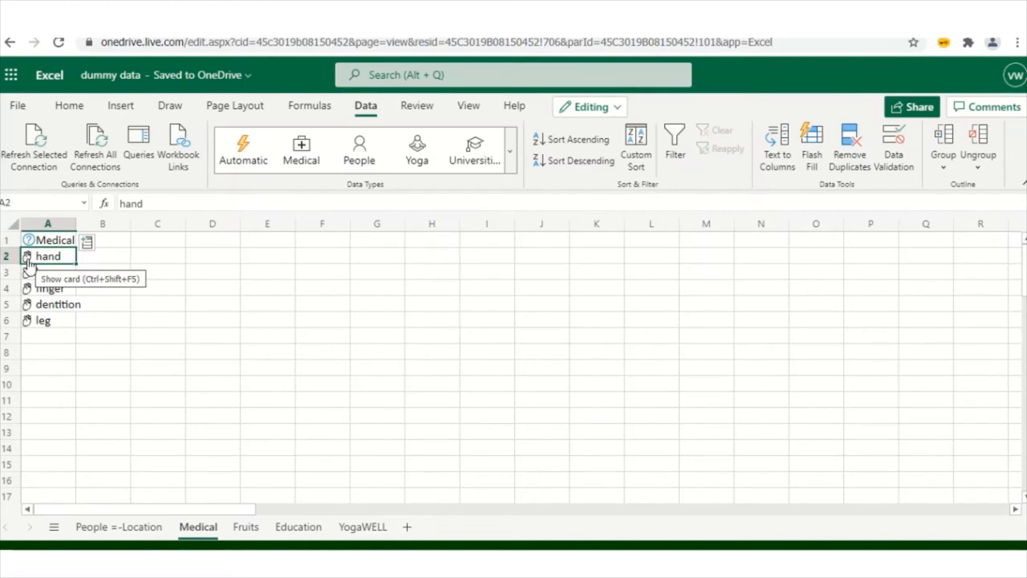
click(87, 241)
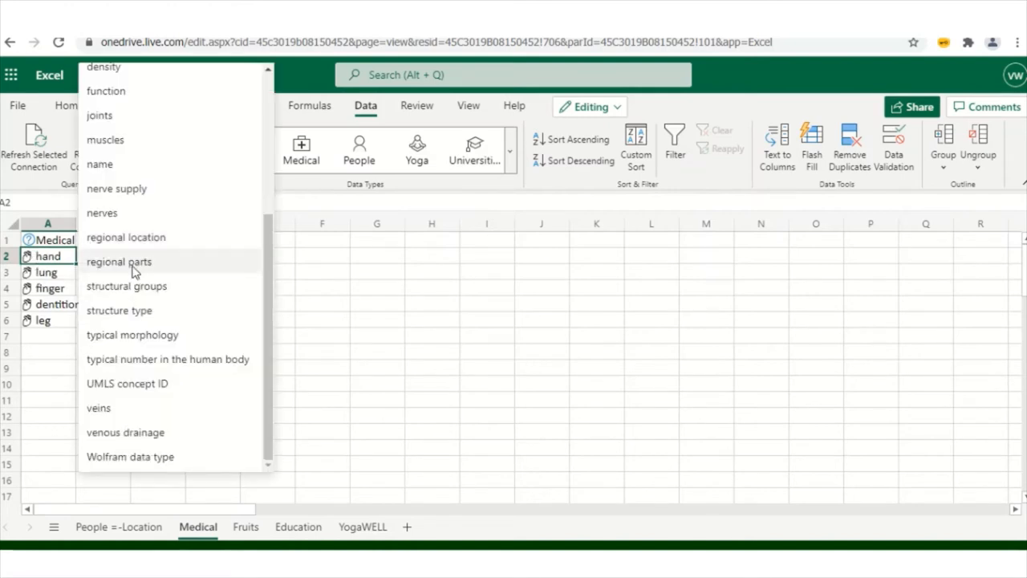
click(119, 262)
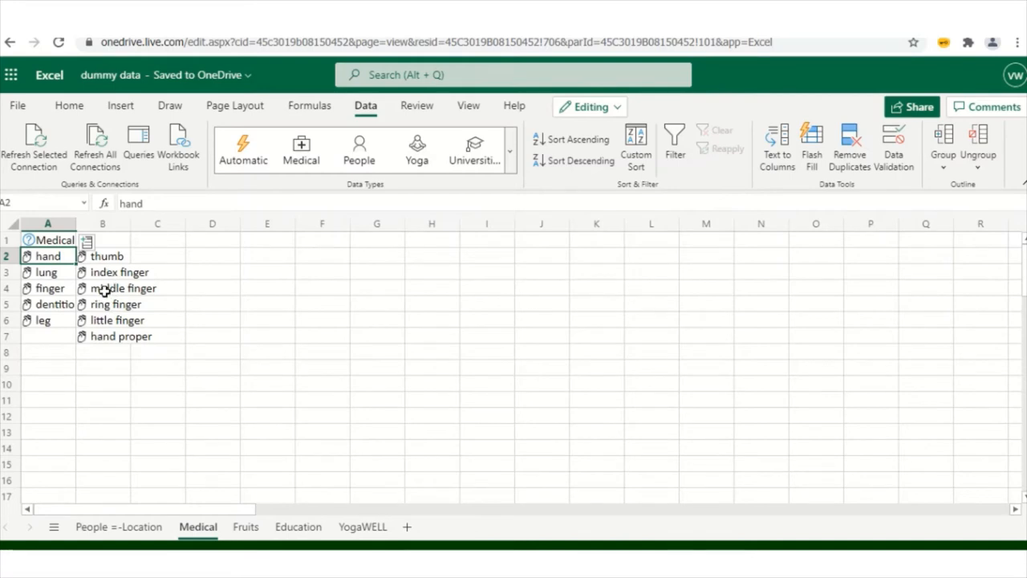
- Insert the middle finger's nerve supply branches into C4:C8
click(103, 288)
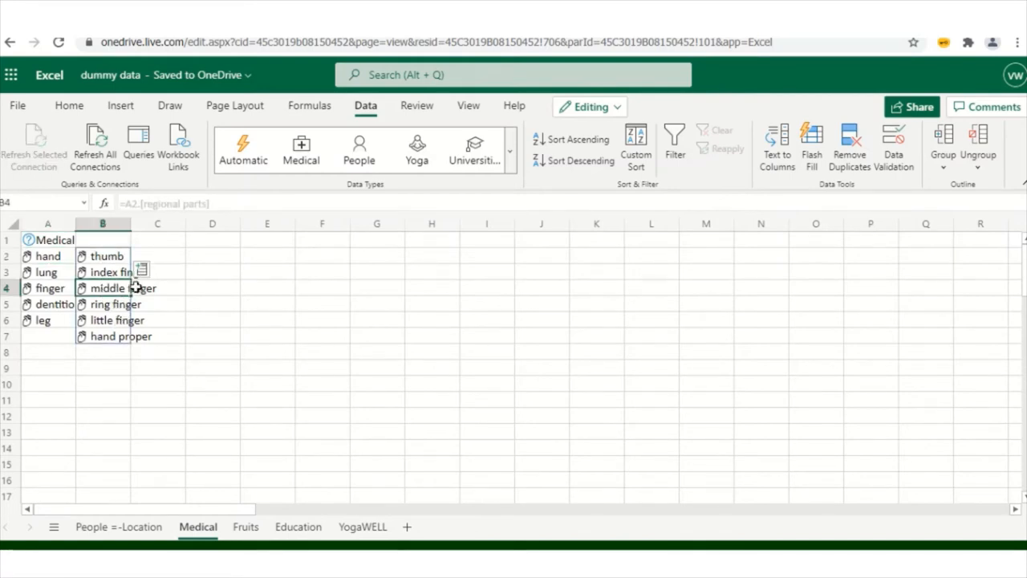
click(141, 270)
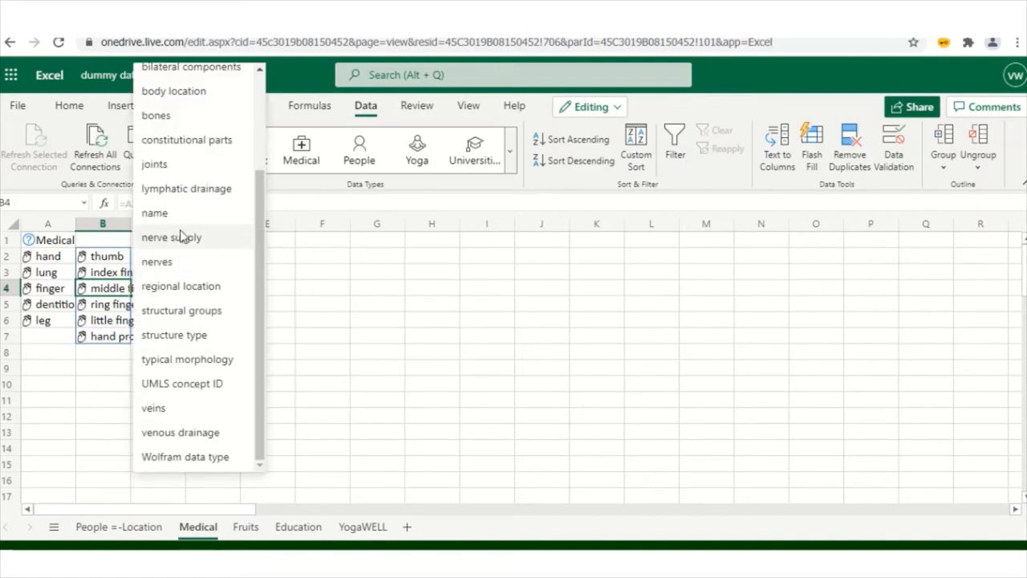
mouse_move(171, 164)
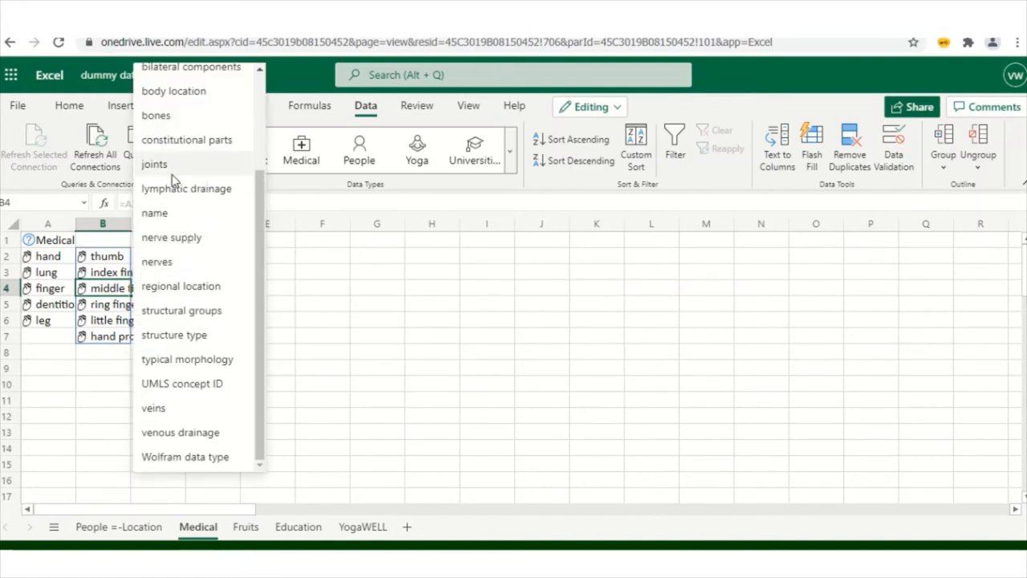
mouse_move(185, 238)
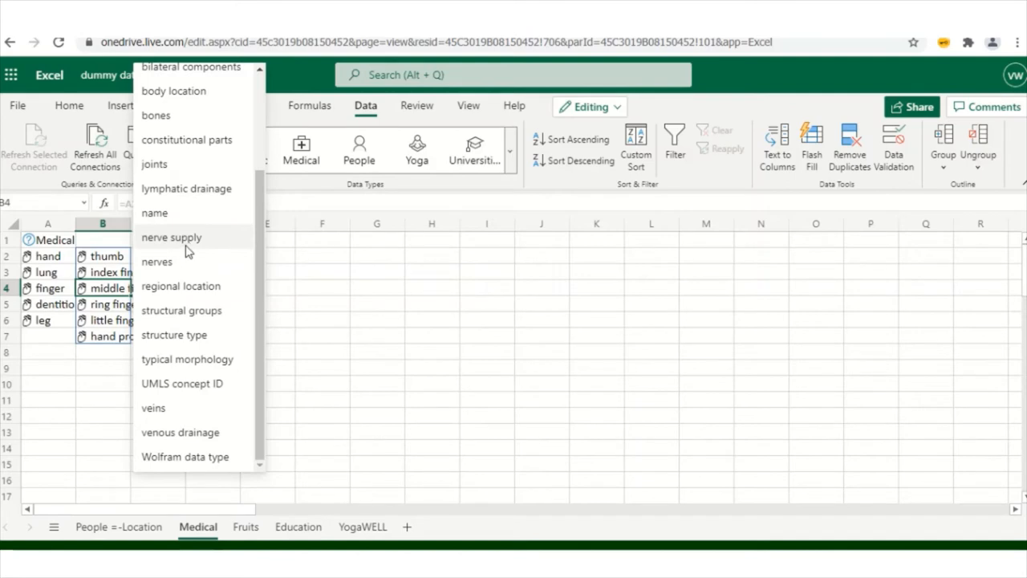
click(181, 286)
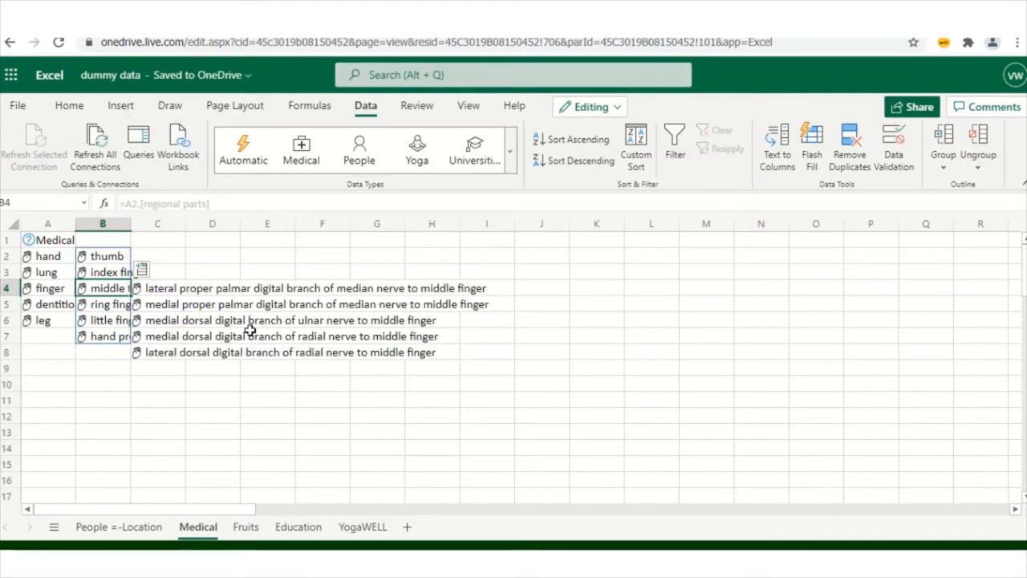
mouse_move(168, 297)
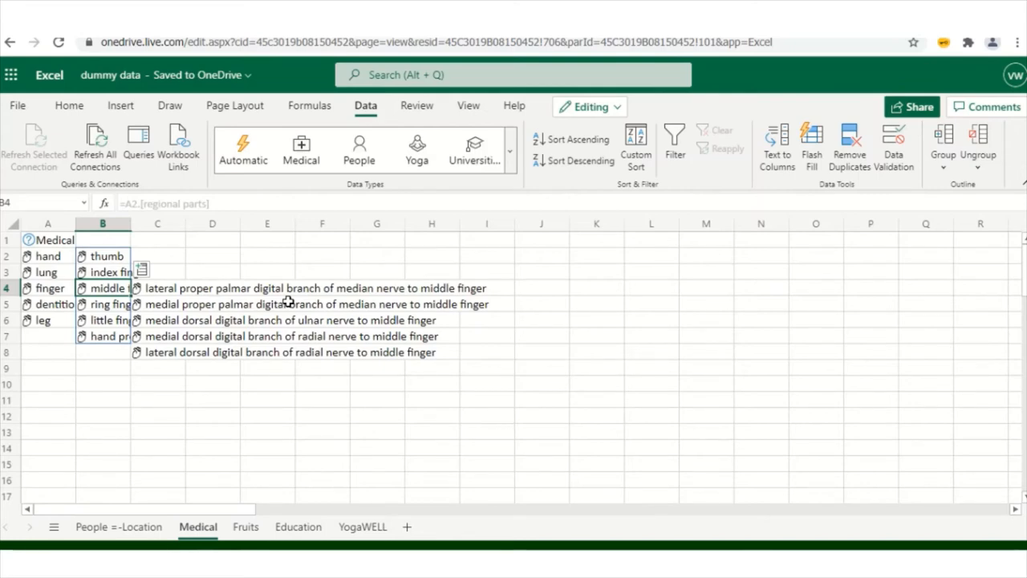
click(157, 319)
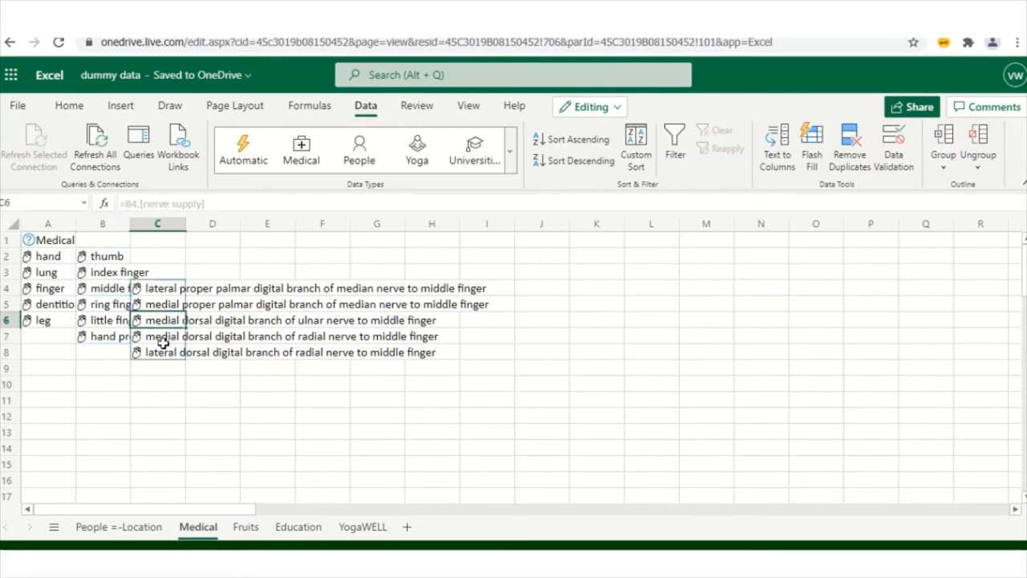
- Switch to the Fruits sheet
click(245, 526)
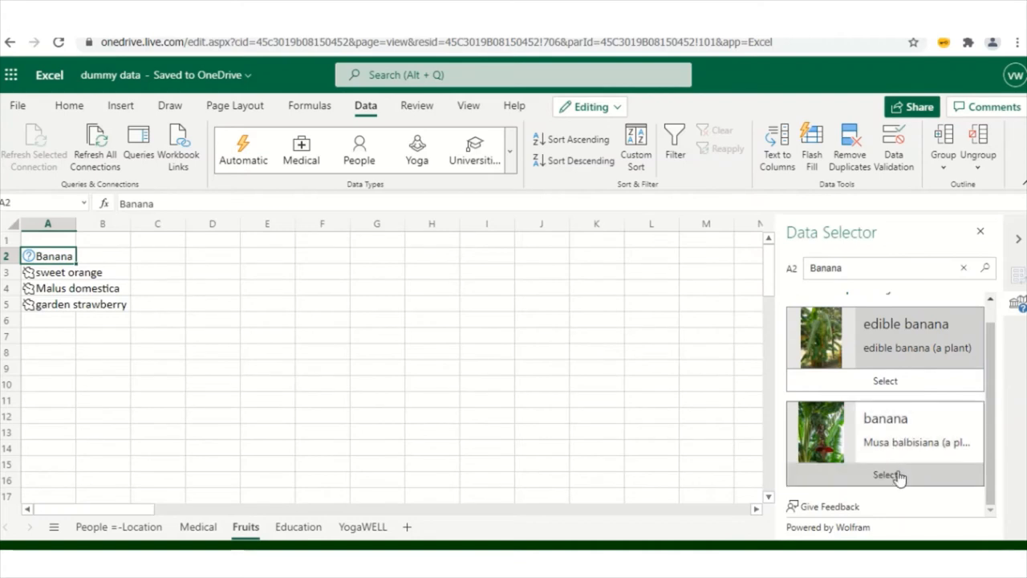
- Link Banana to its banana match and insert its name and USDA symbol MUBA
click(885, 475)
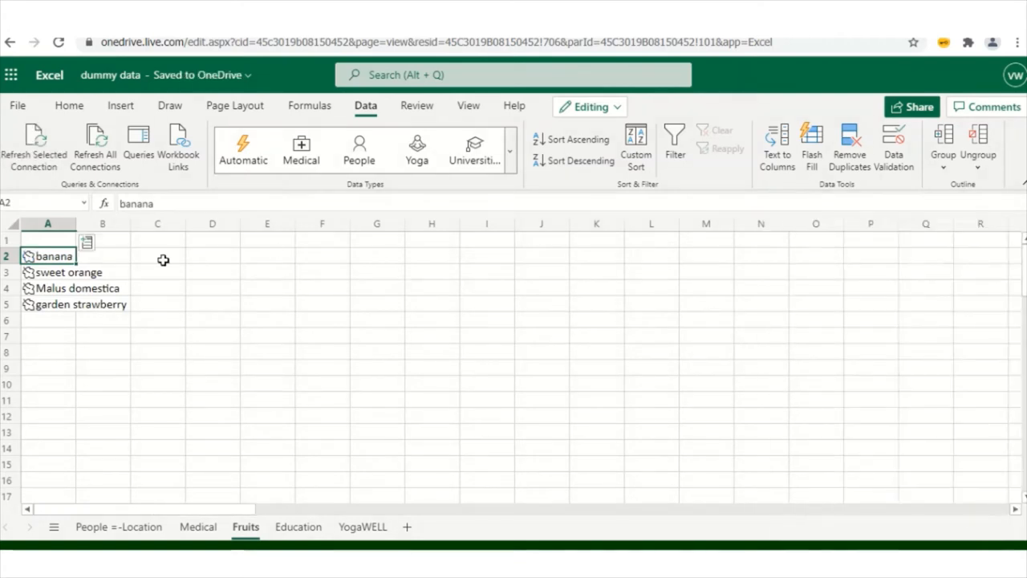
click(87, 241)
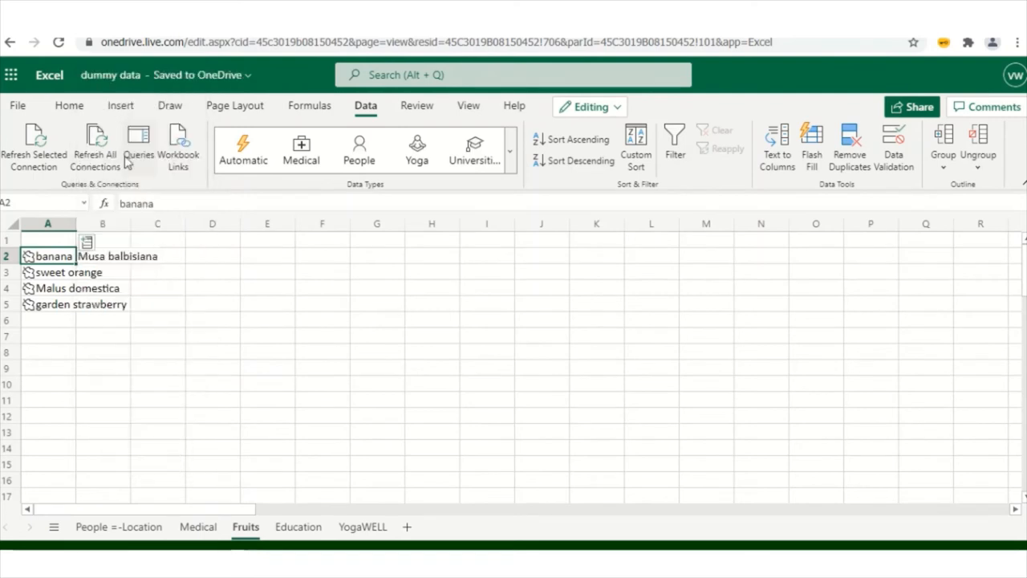
click(103, 255)
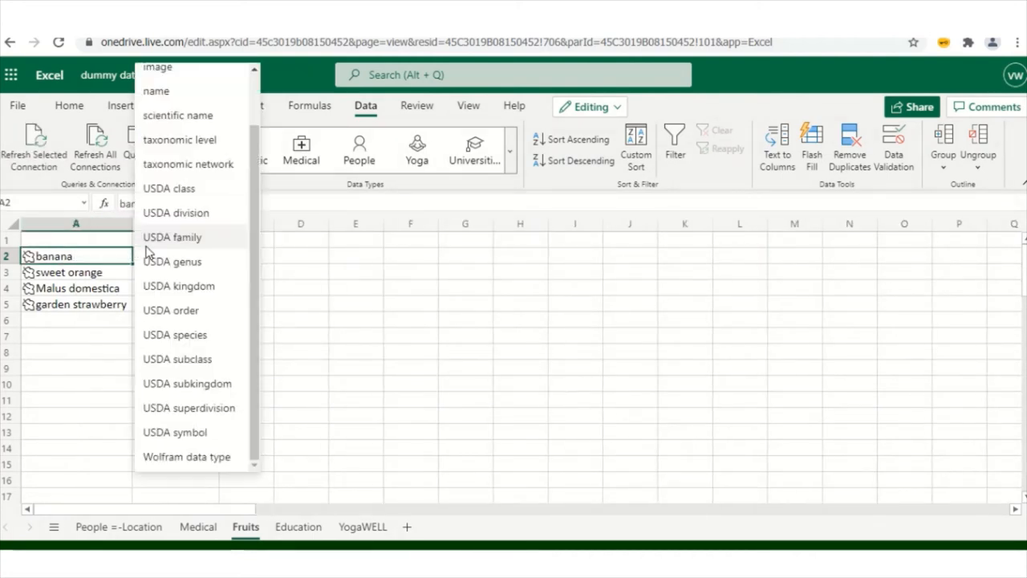
mouse_move(178, 94)
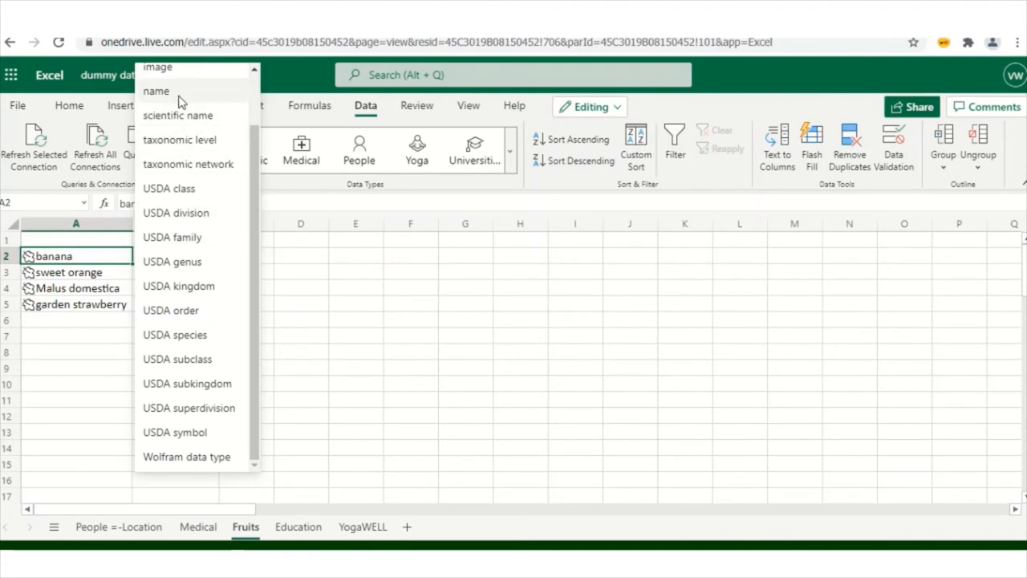
click(157, 90)
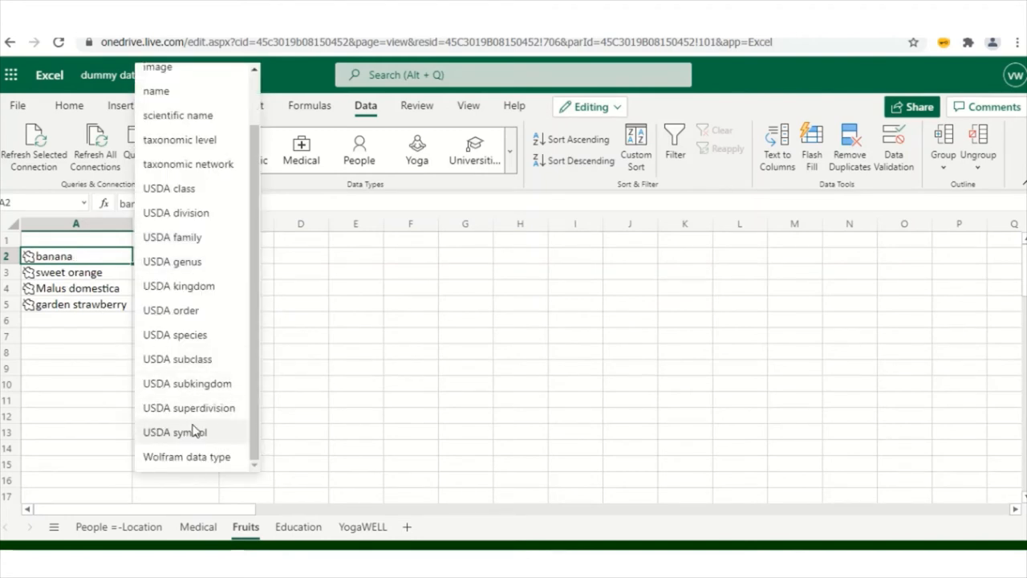
click(174, 432)
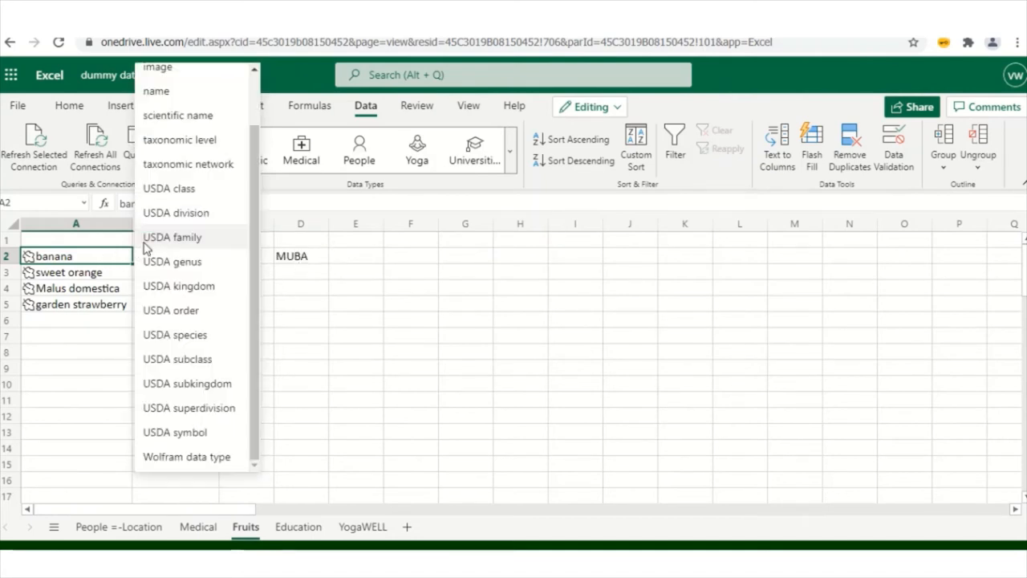
mouse_move(187, 456)
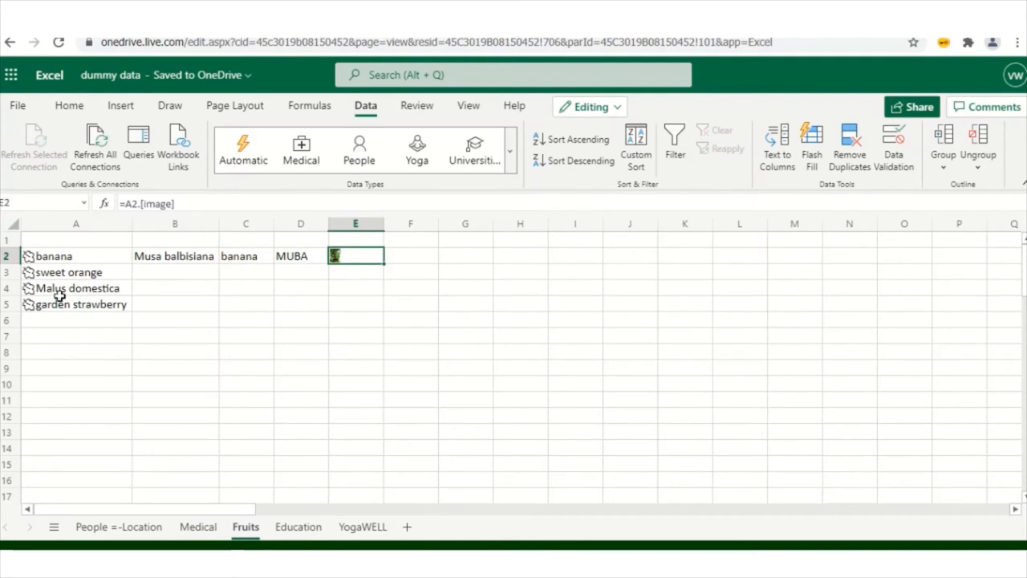
- Add the name and image fields for sweet orange
click(68, 272)
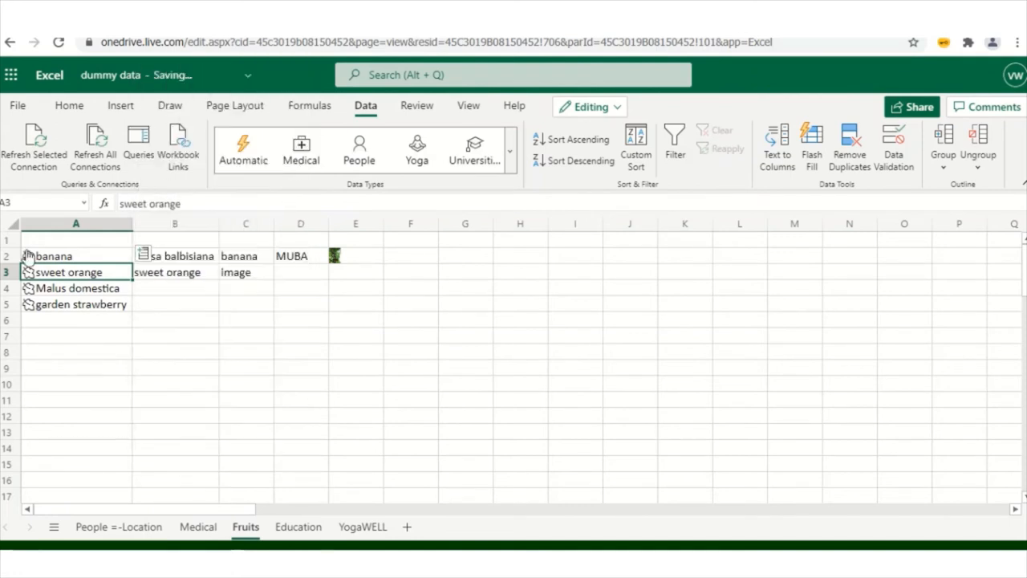
click(246, 272)
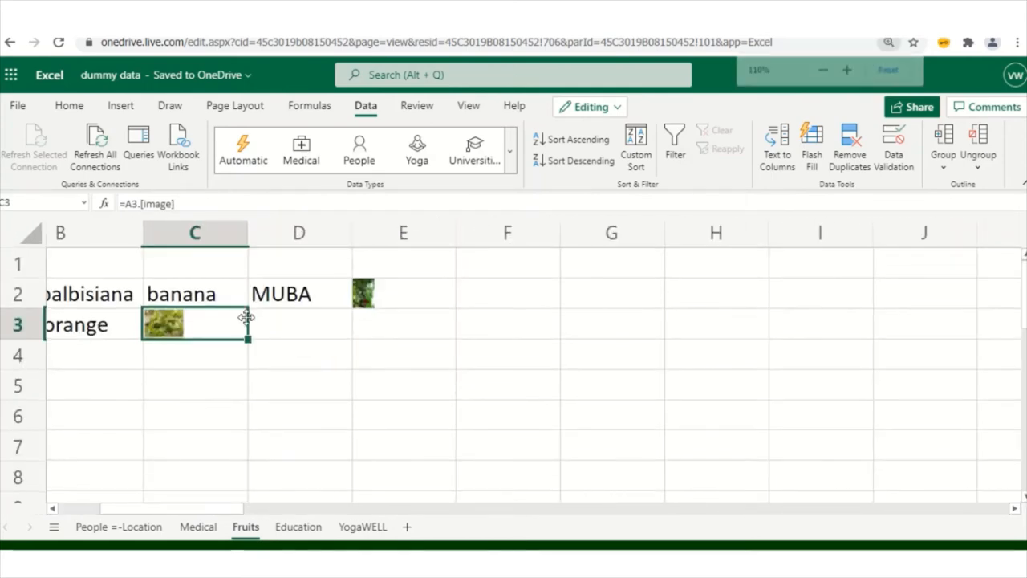
click(847, 71)
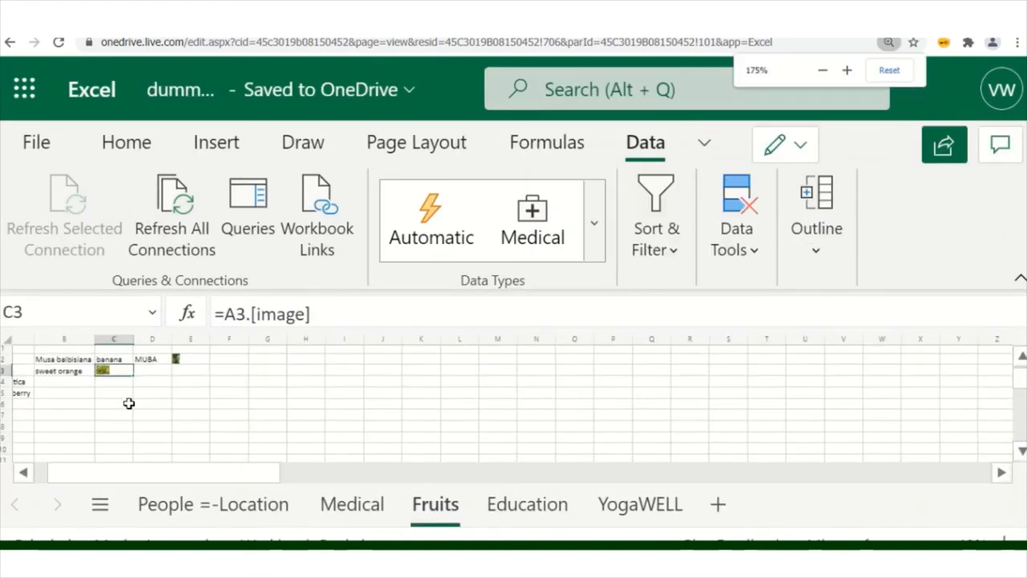
click(151, 403)
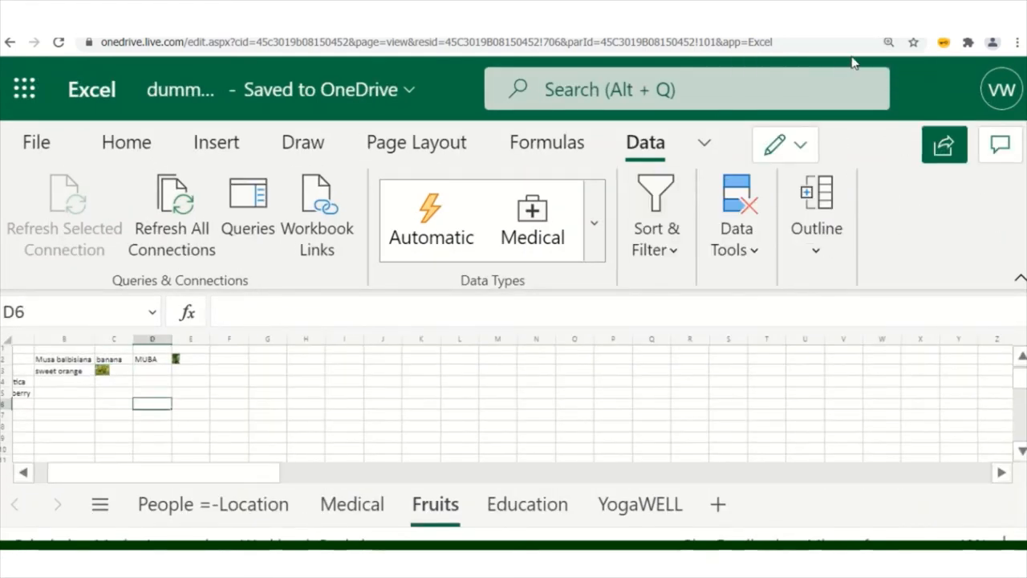
click(888, 43)
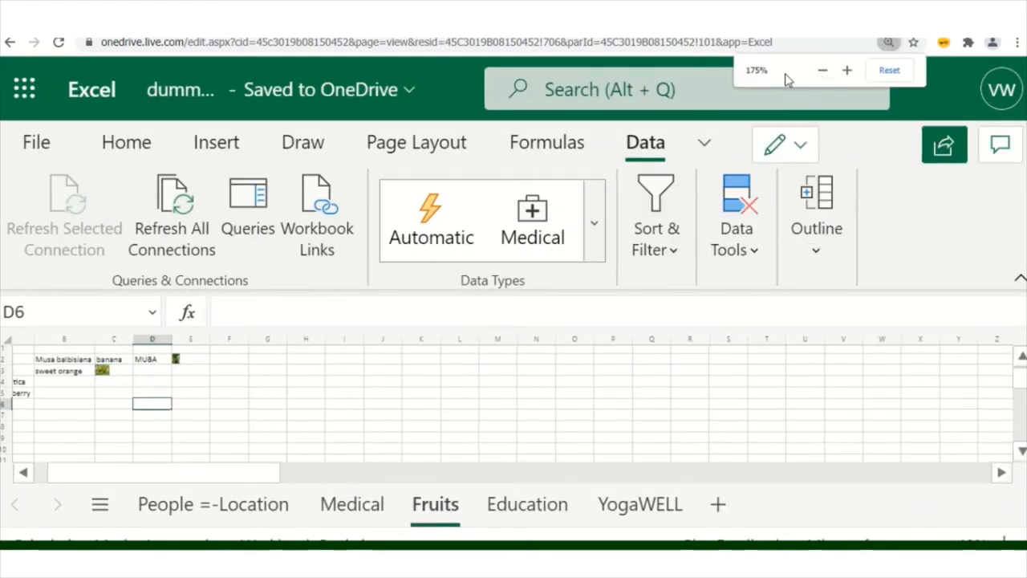
click(822, 70)
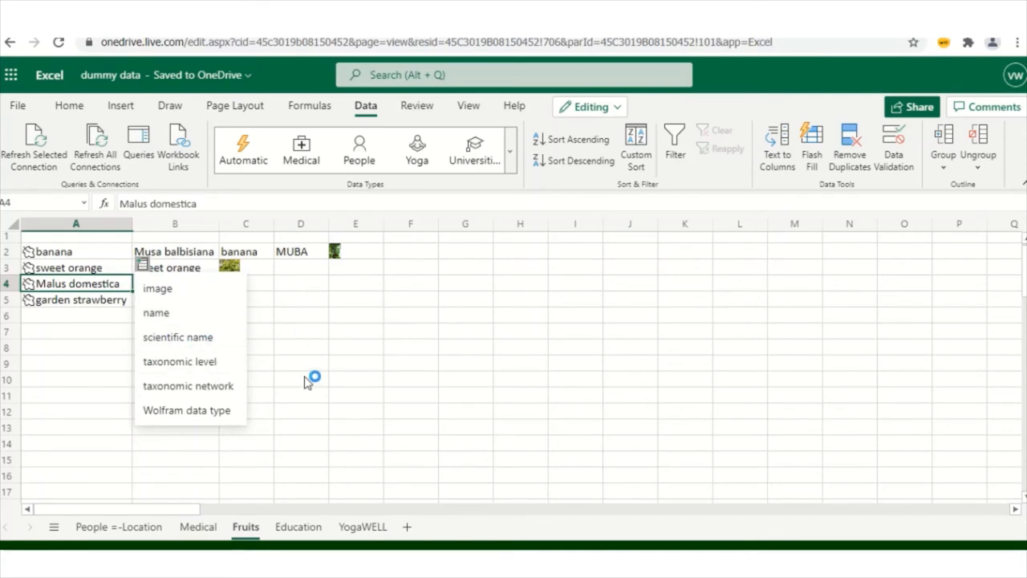
click(307, 381)
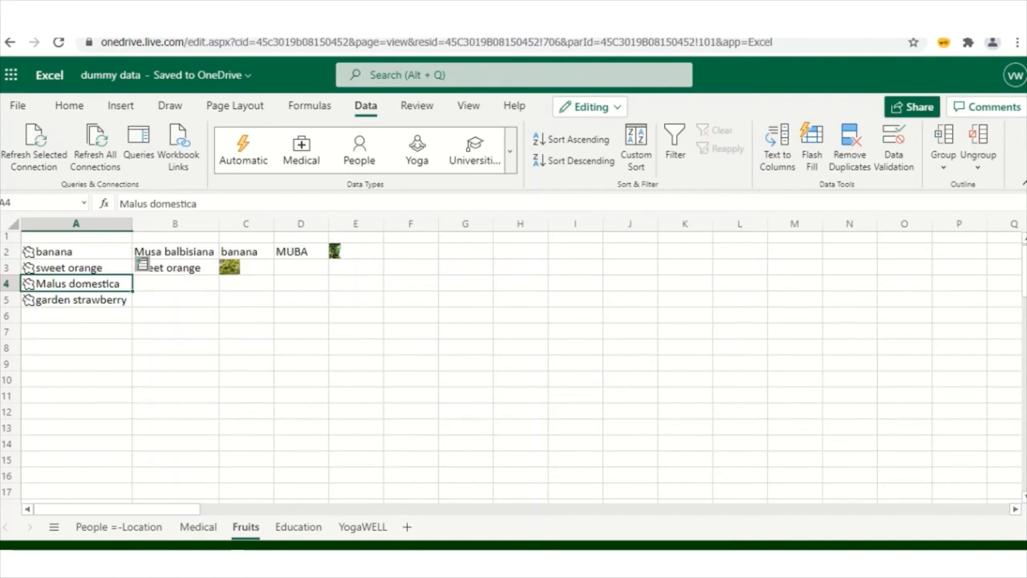
mouse_move(287, 450)
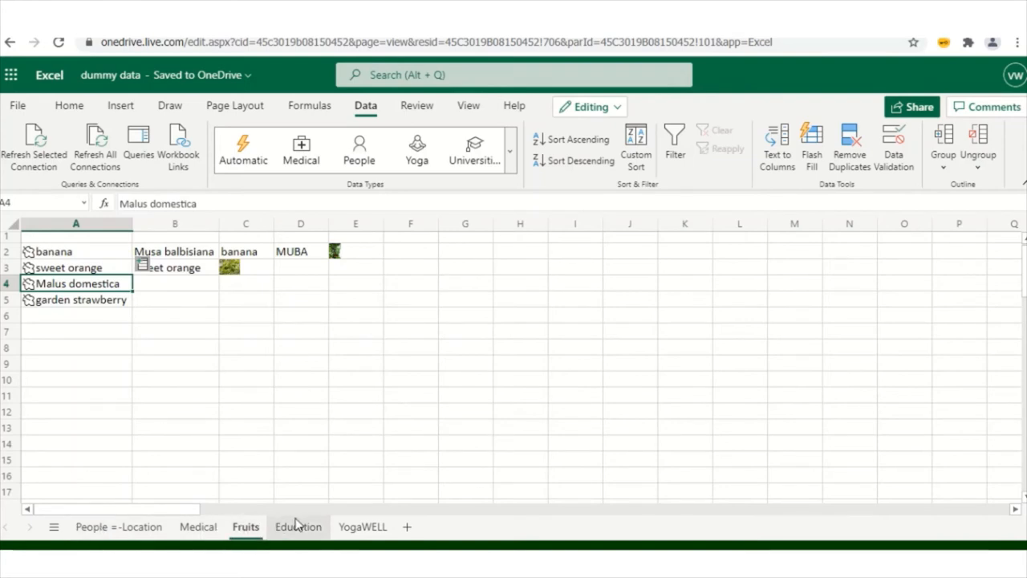
- Link the Education sheet's universities as data types and fill Discover Talent Presents University yellow
click(298, 527)
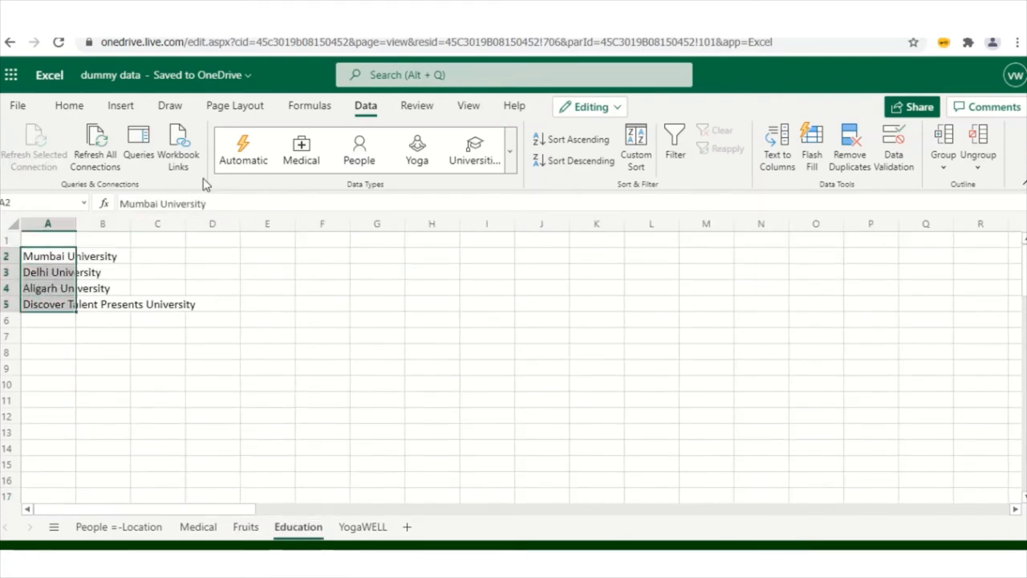
click(315, 382)
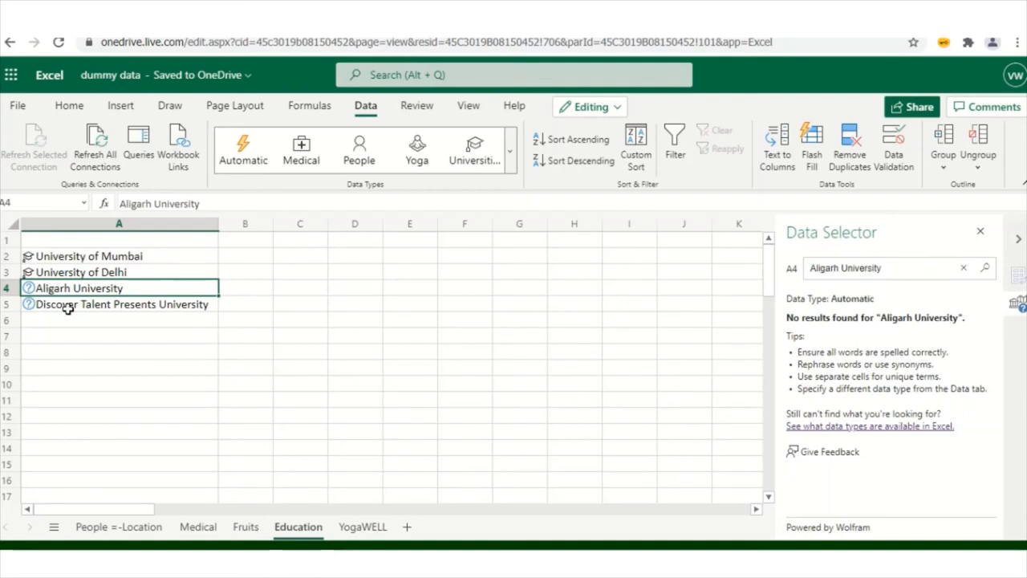
click(118, 304)
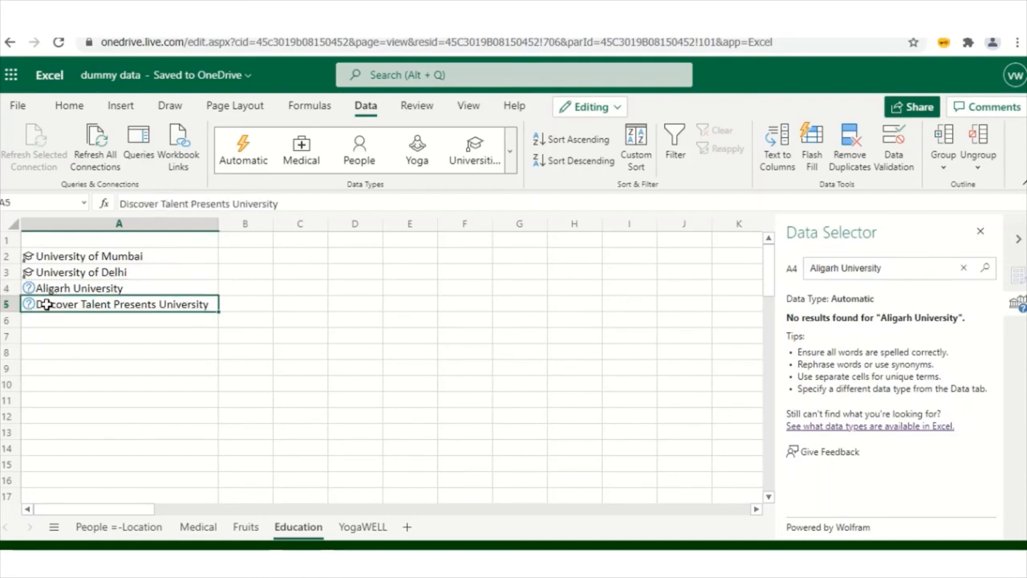
click(69, 105)
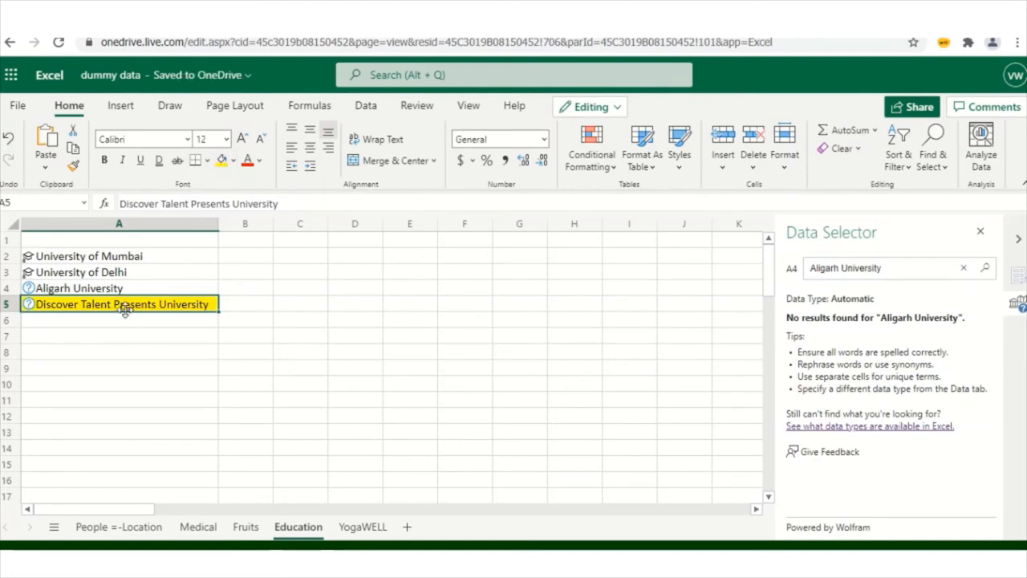
click(88, 256)
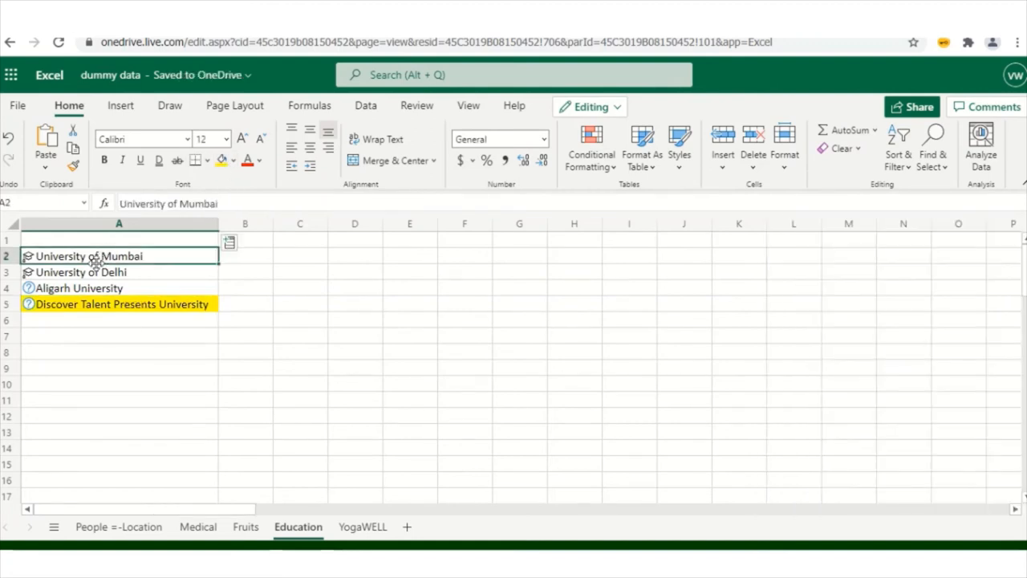
mouse_move(232, 249)
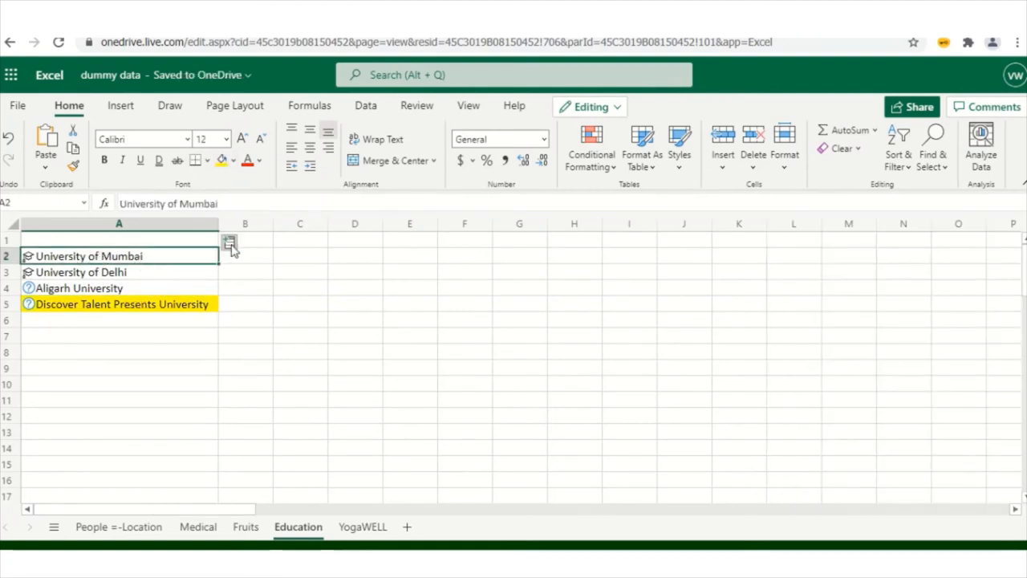
- Add weather and weather history fields for University of Mumbai, then go to YogaWELL
click(230, 243)
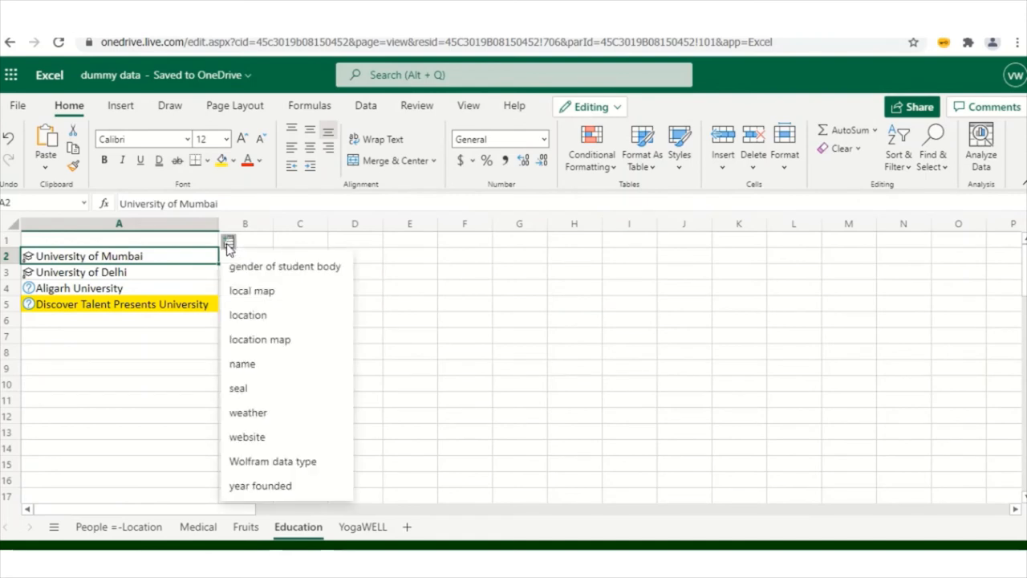
mouse_move(248, 392)
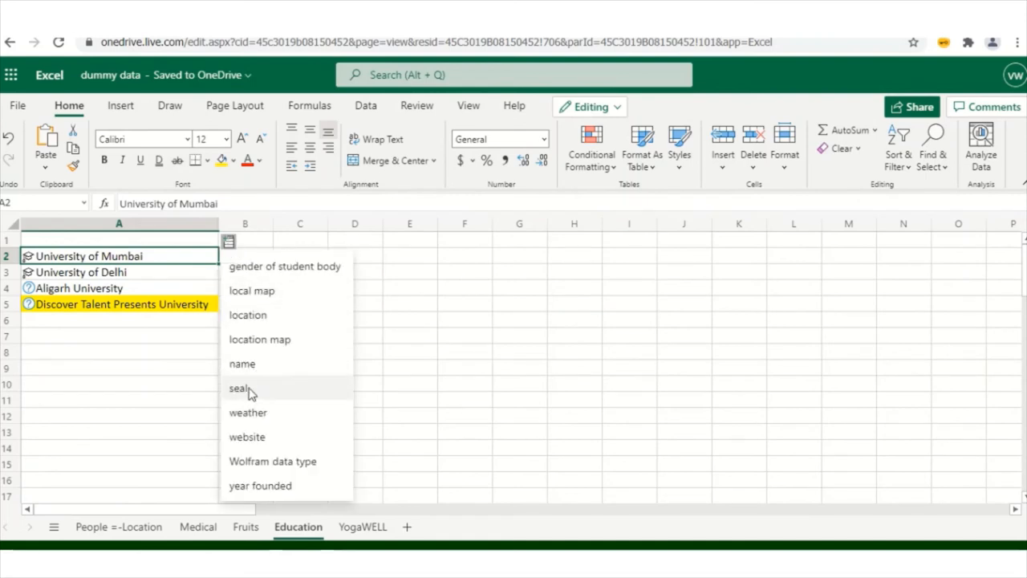
click(239, 388)
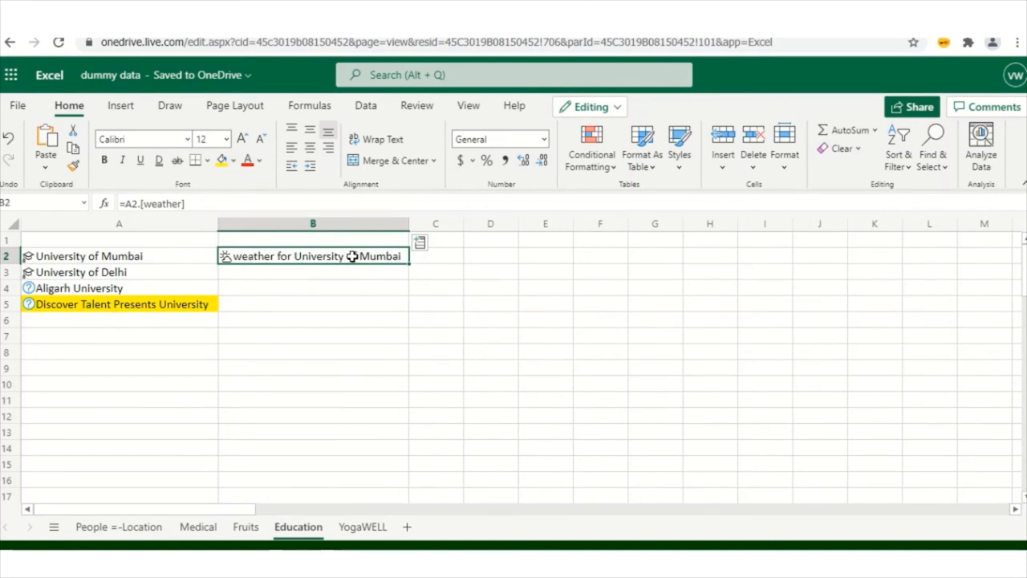
click(419, 241)
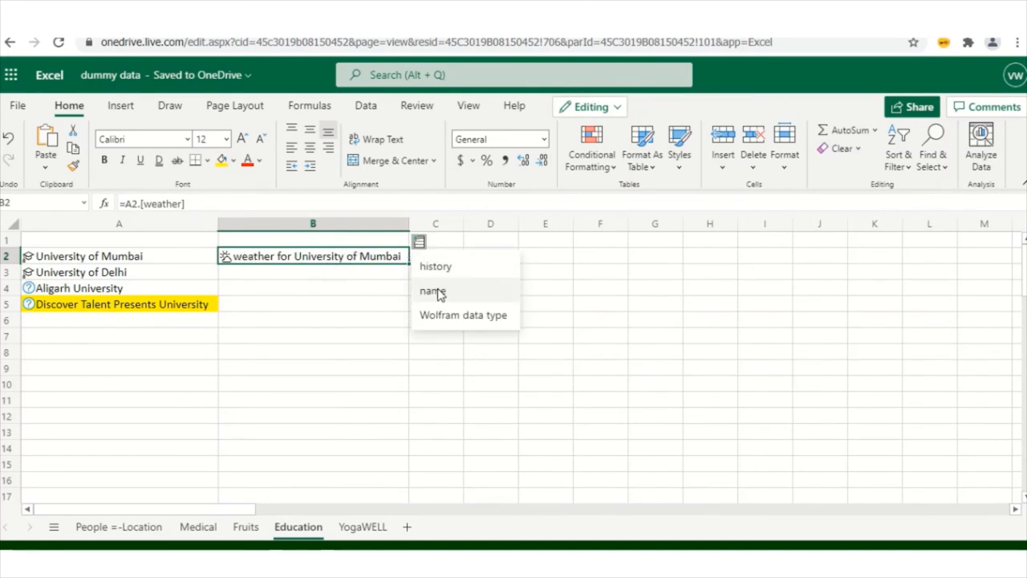
mouse_move(436, 266)
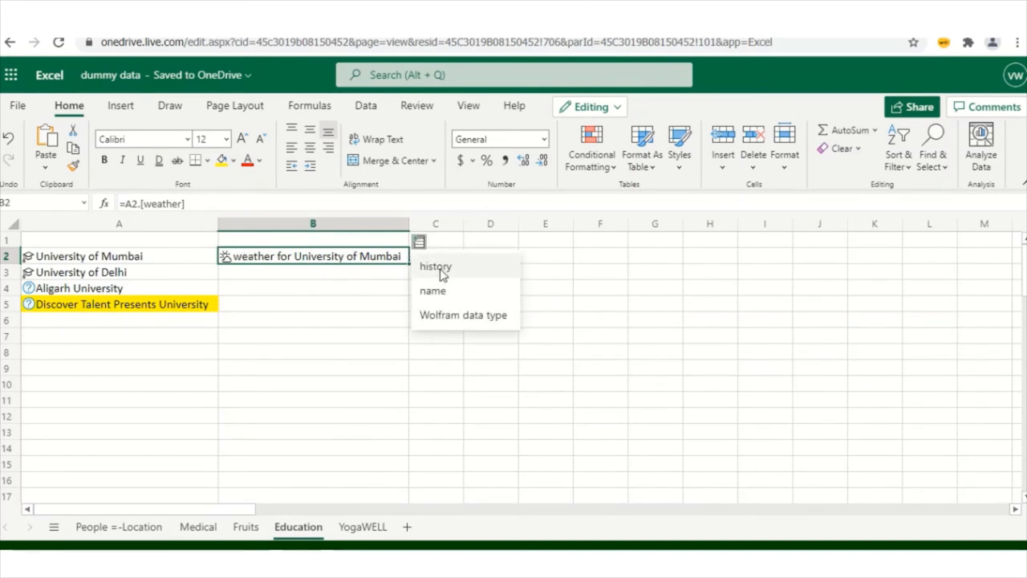
click(436, 267)
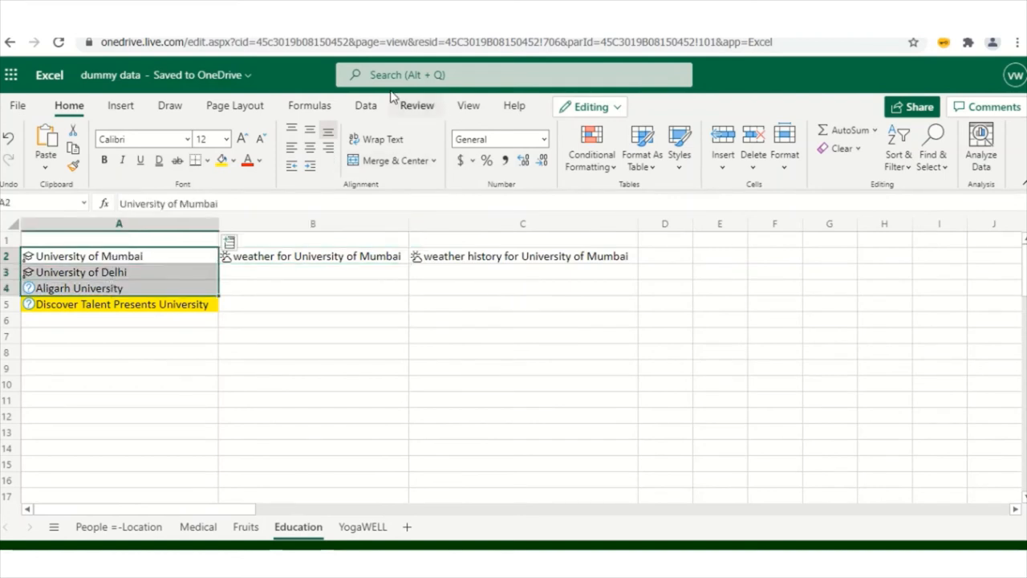
click(365, 105)
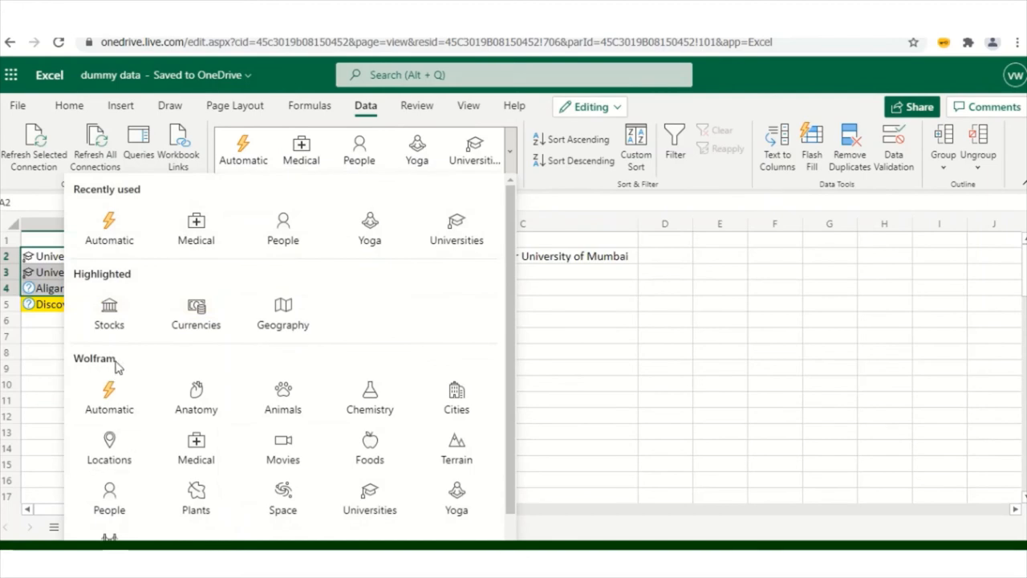
mouse_move(131, 486)
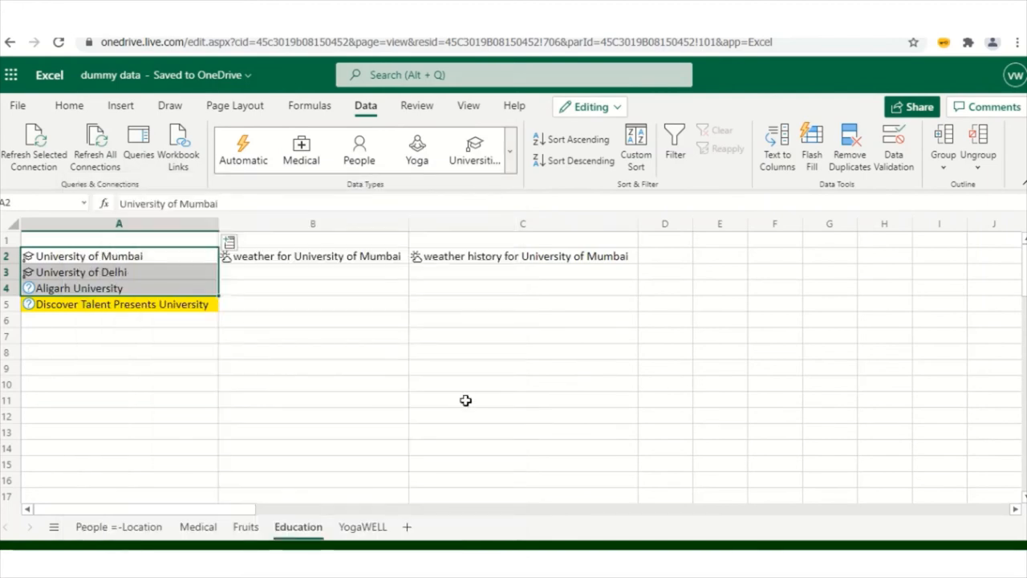
mouse_move(369, 486)
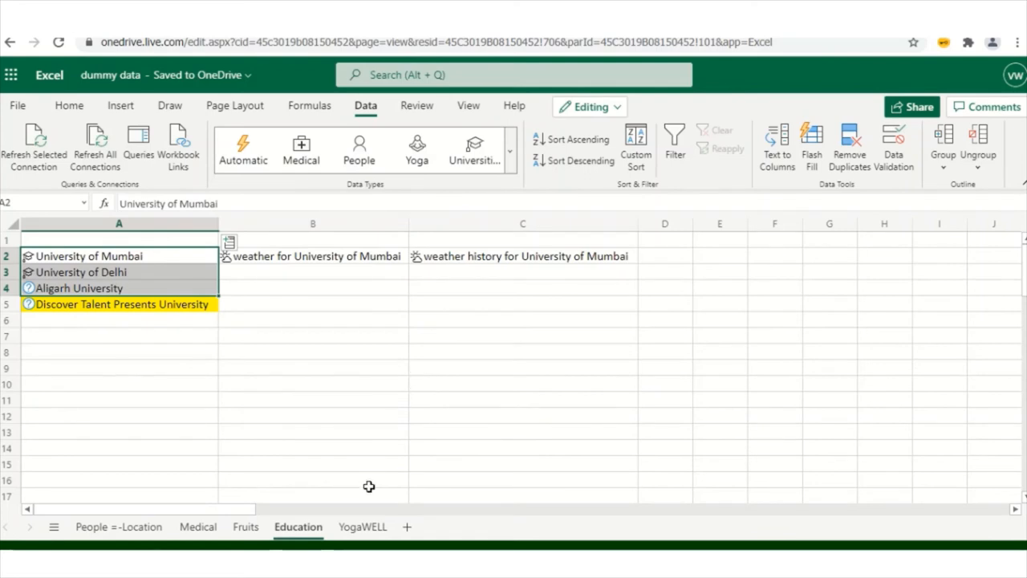
click(362, 527)
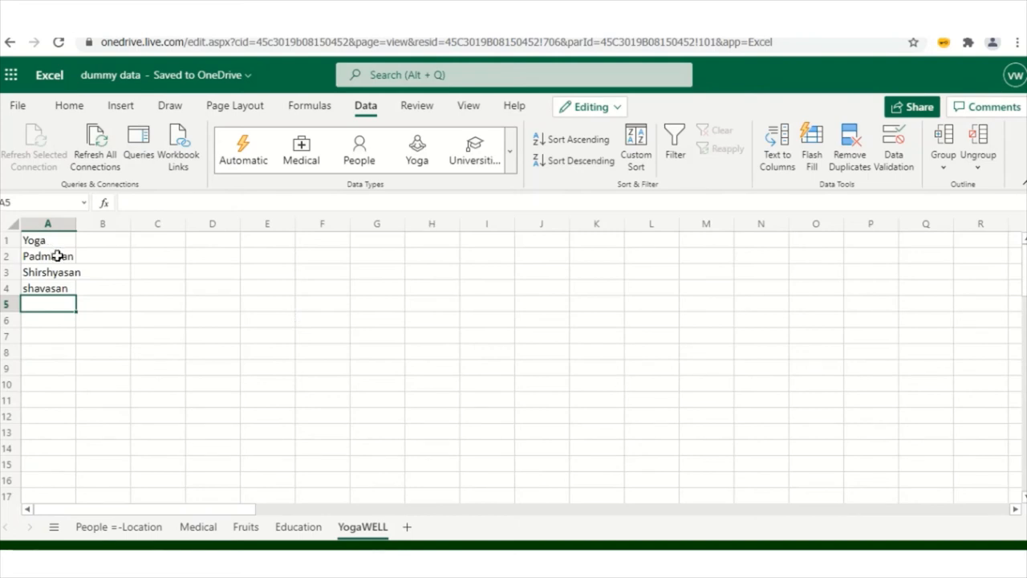
mouse_move(57, 255)
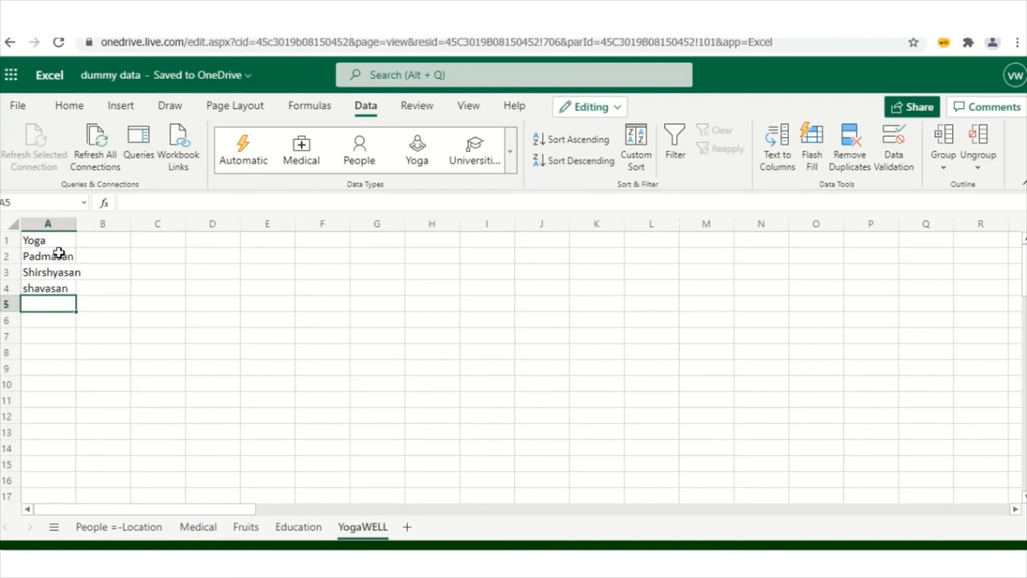
mouse_move(55, 241)
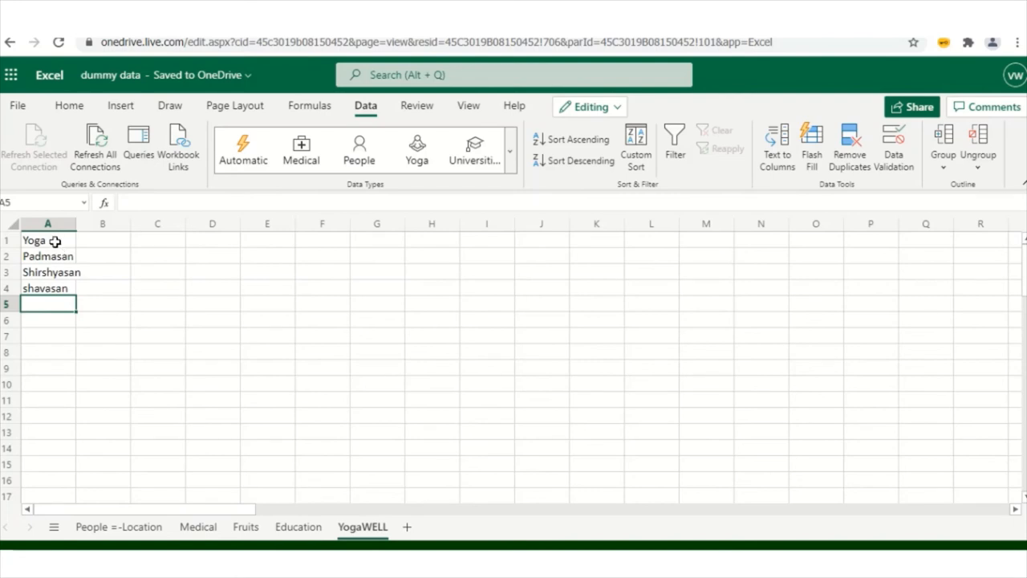
- Convert A1:A4 to the Yoga data type and review the unmatched Shirshyasan cell
drag(47, 240, 48, 288)
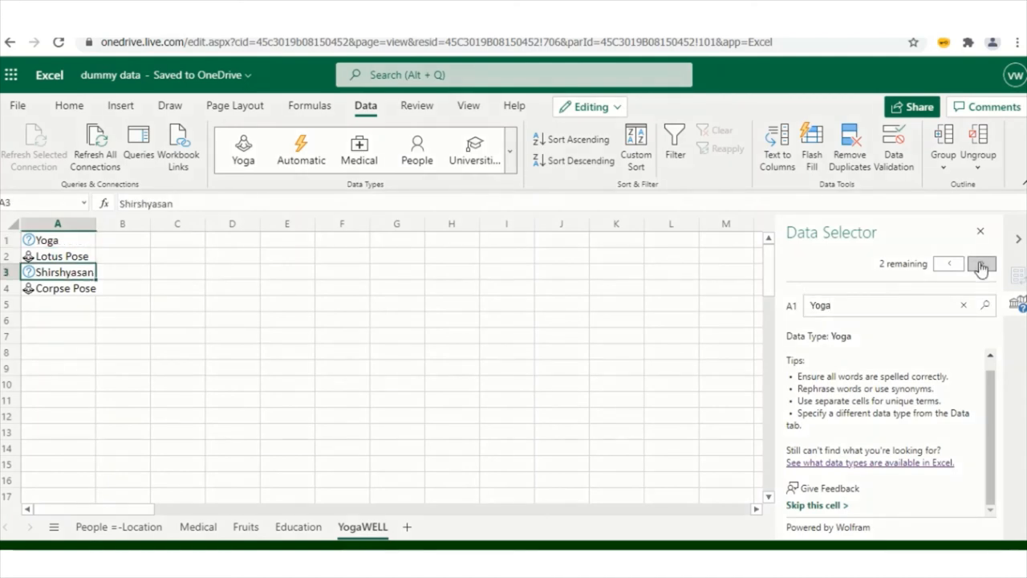
click(980, 264)
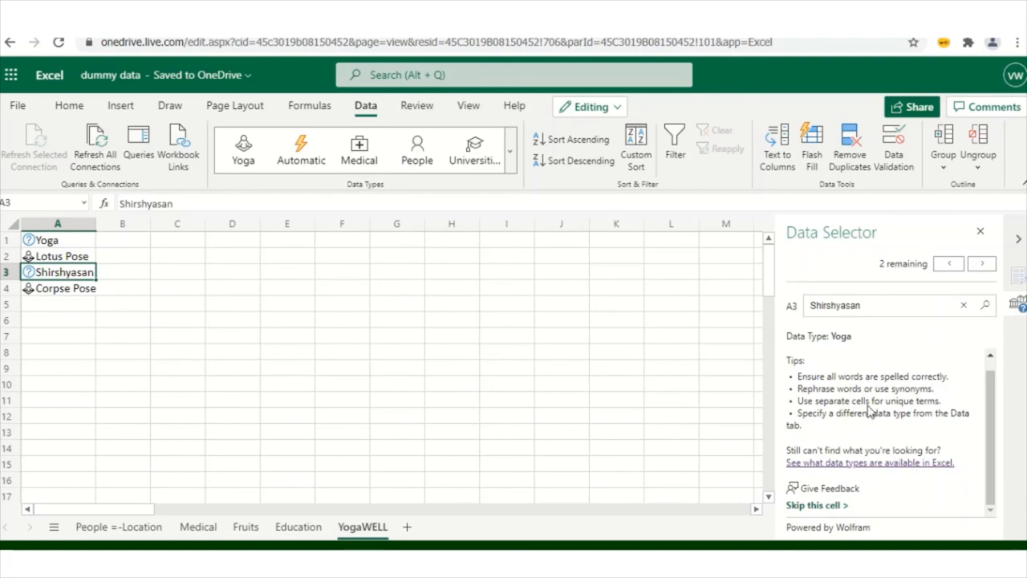
click(883, 306)
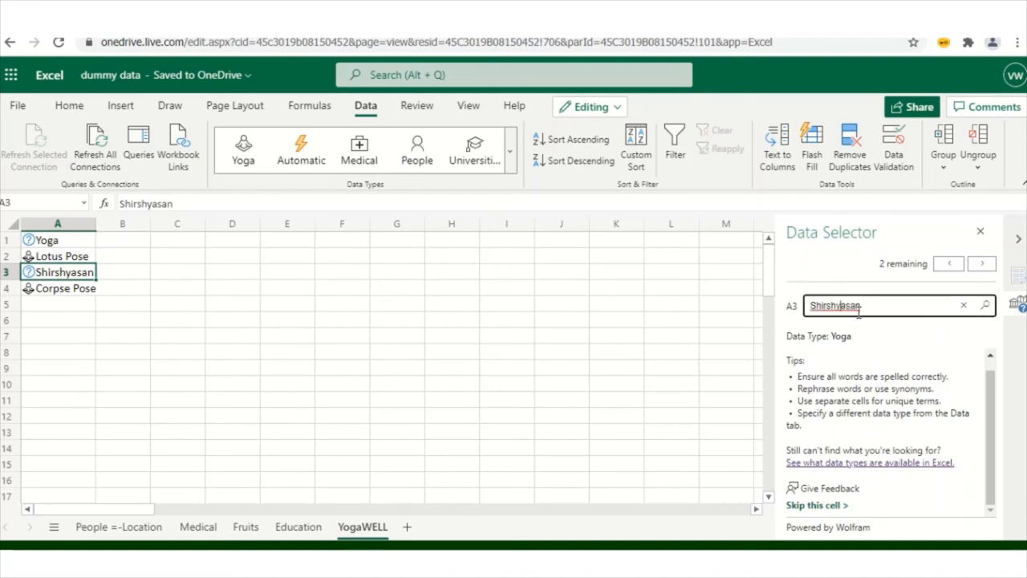
mouse_move(55, 255)
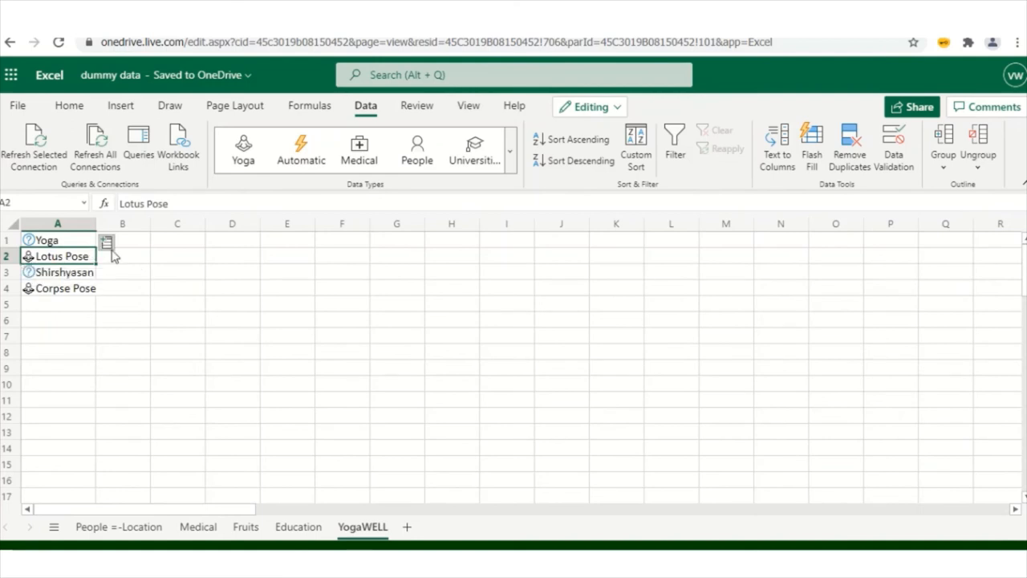
- Add joint motion image and sanskrit transliteration fields for Lotus Pose
click(106, 242)
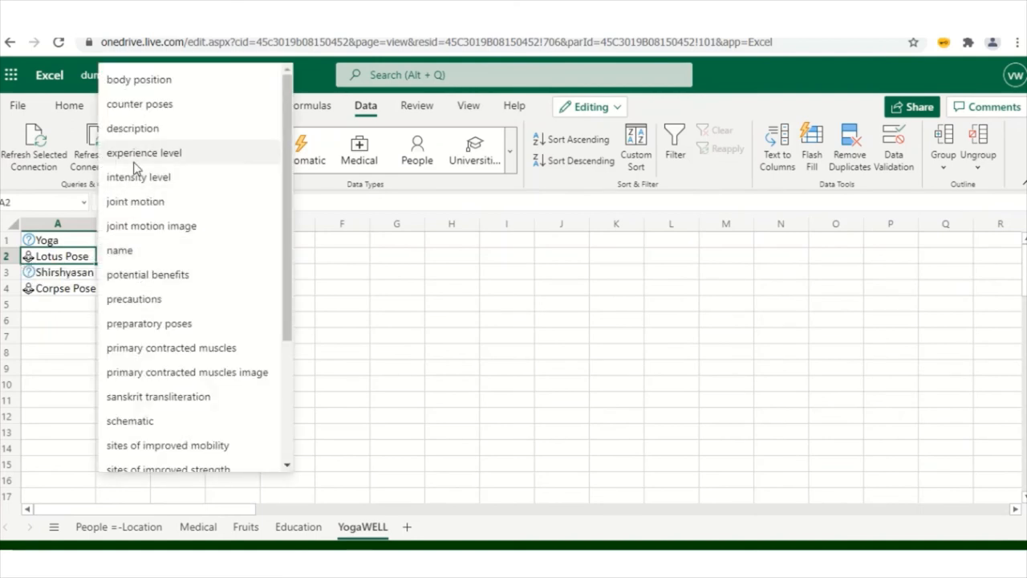
scroll(down, 3)
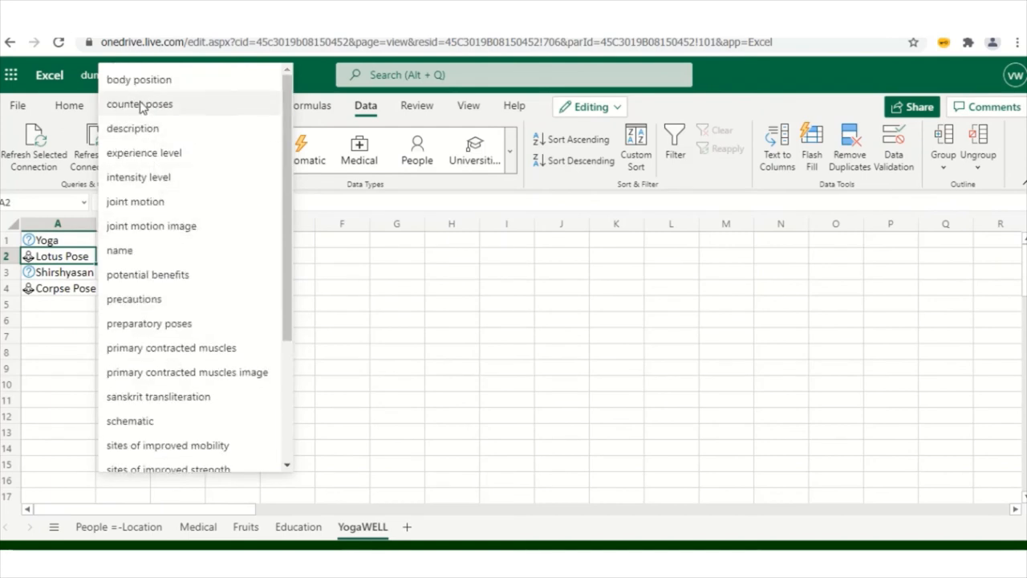
mouse_move(169, 232)
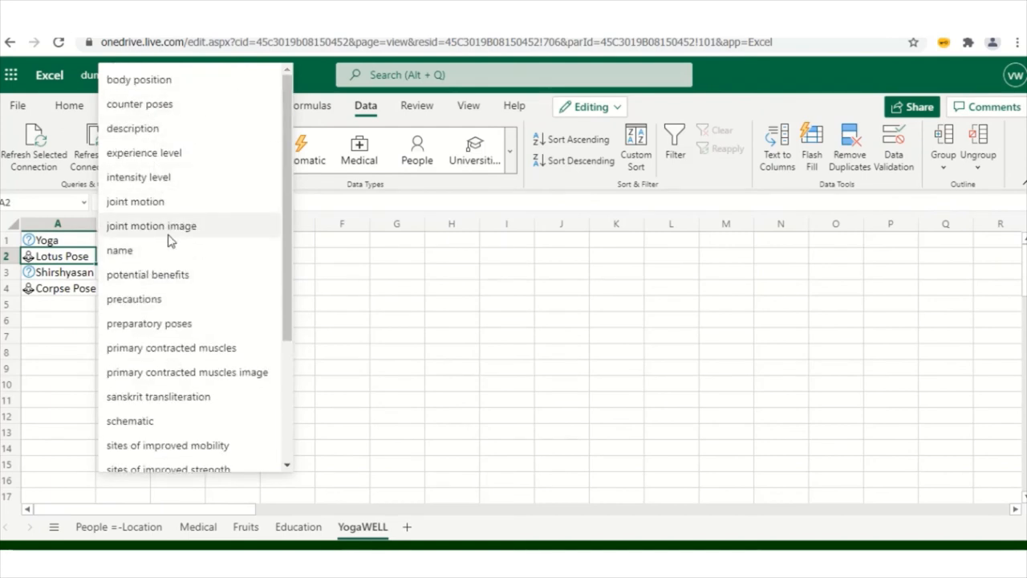
click(151, 226)
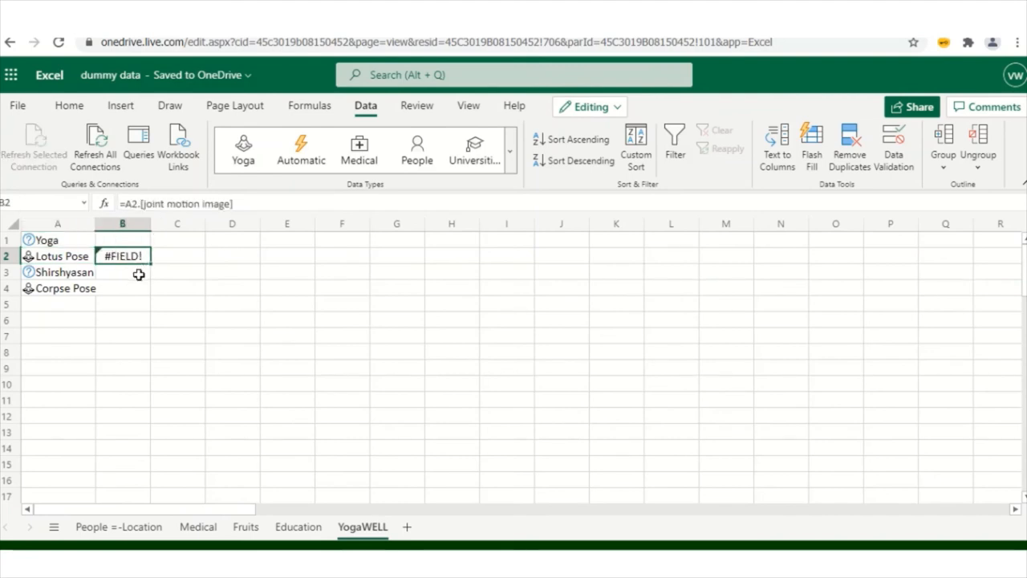
mouse_move(70, 249)
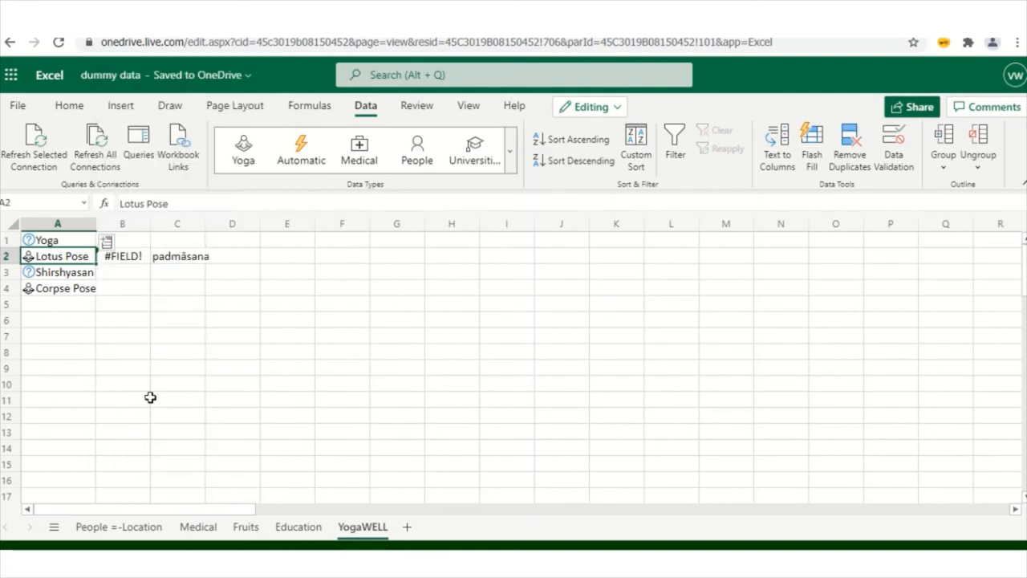
click(178, 256)
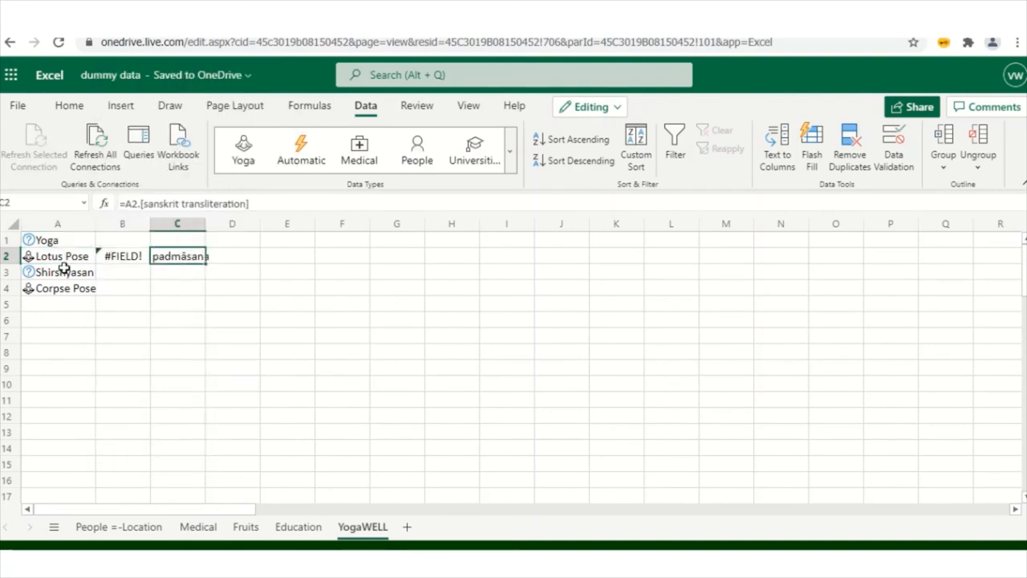
- Add the precautions field (pregnancy) and a pose image for Corpse Pose
click(58, 287)
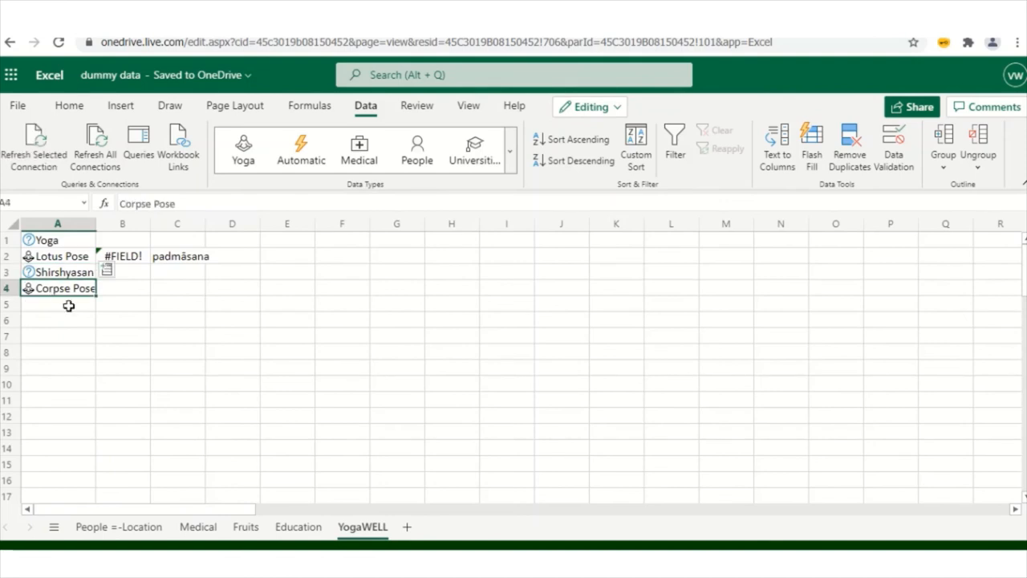
text(precautions)
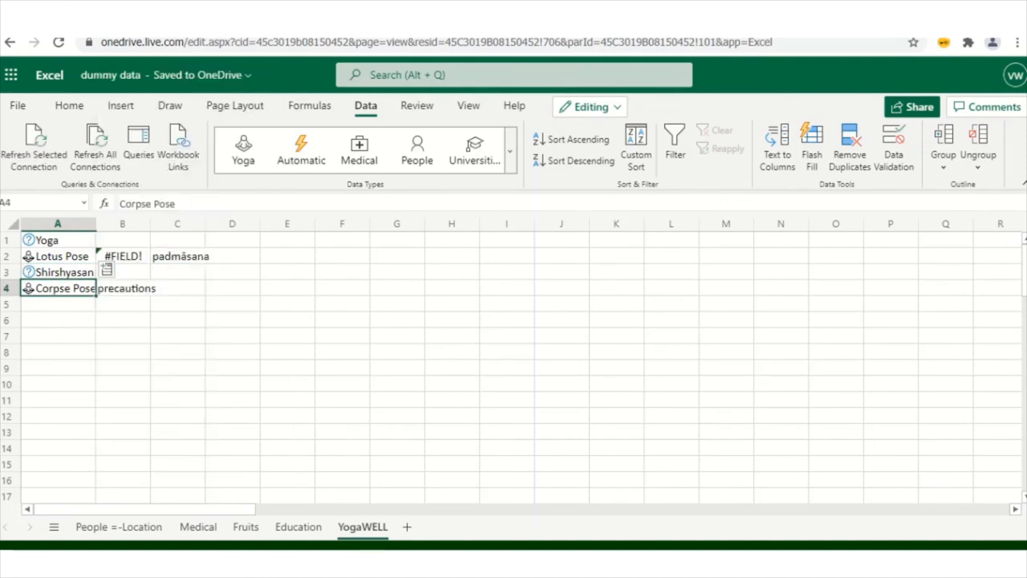
text(pregnancy)
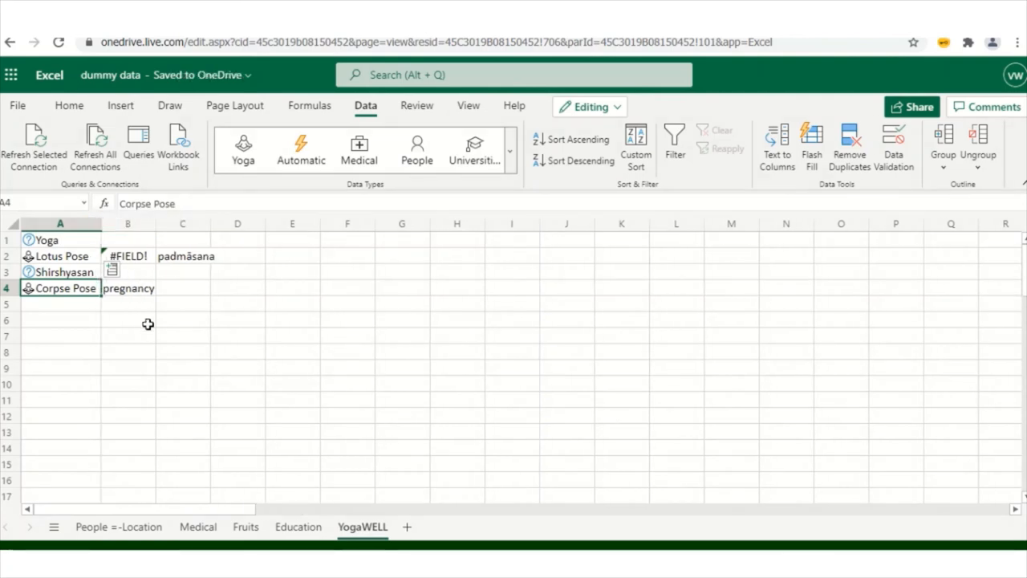
click(127, 288)
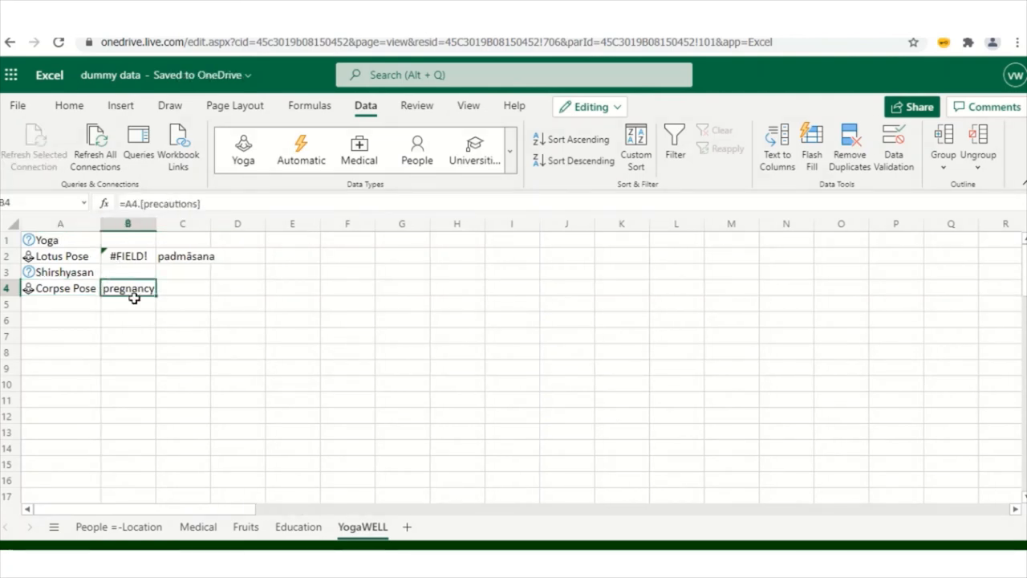
click(59, 288)
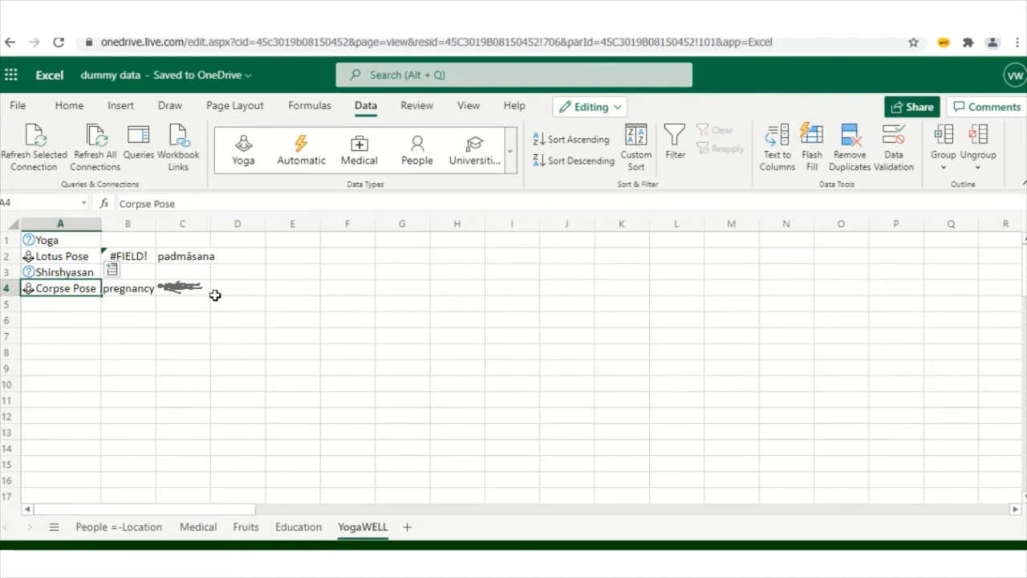
- Insert Lotus Pose's stretched muscles into column D and add a field for gluteus maximus
click(61, 256)
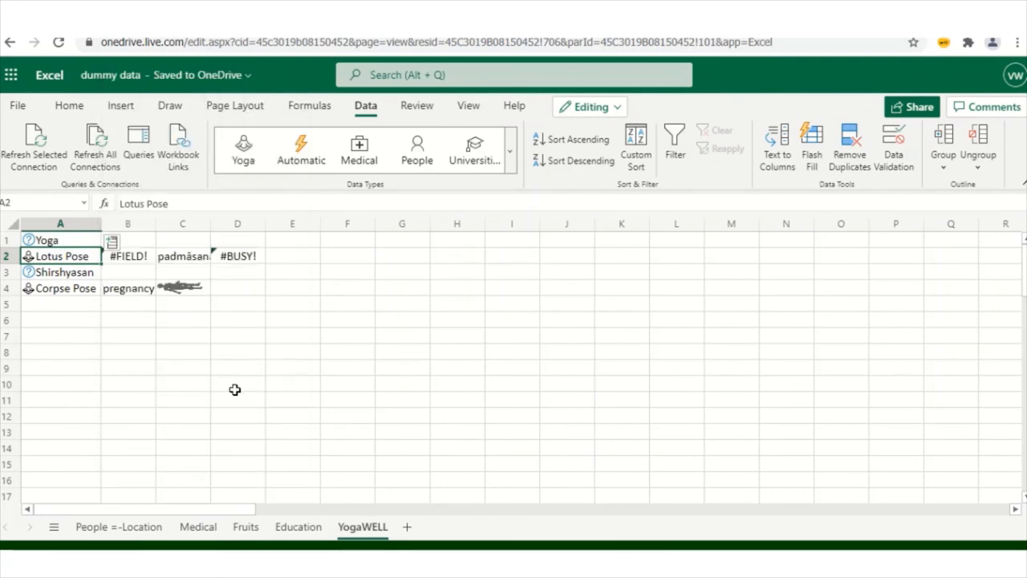
mouse_move(239, 391)
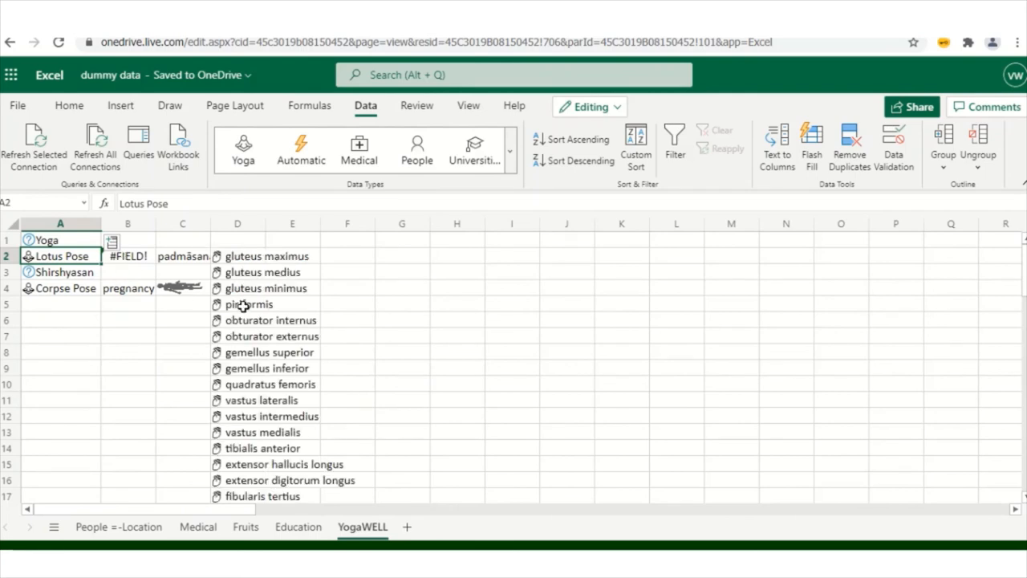
scroll(down, 3)
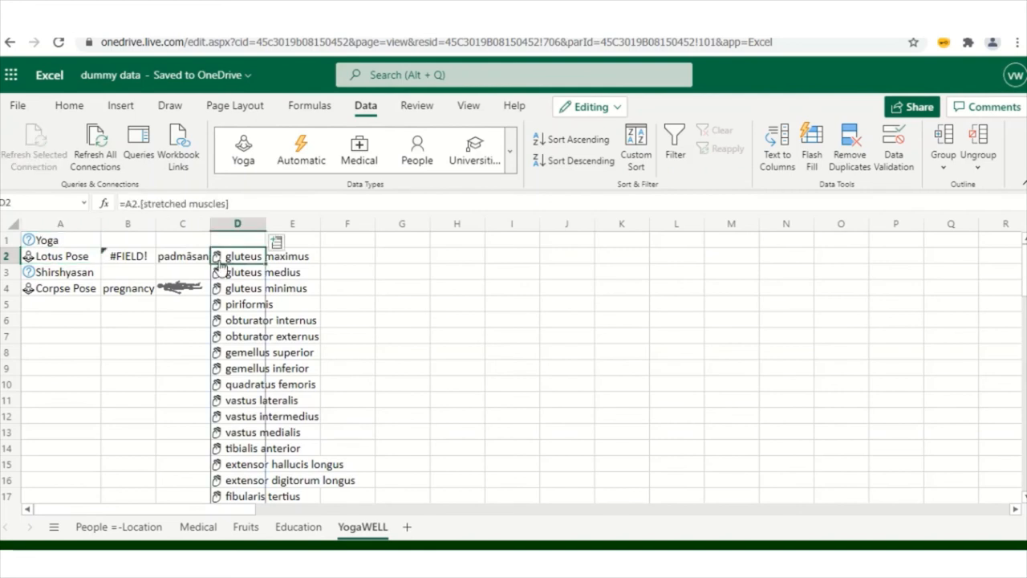
click(276, 241)
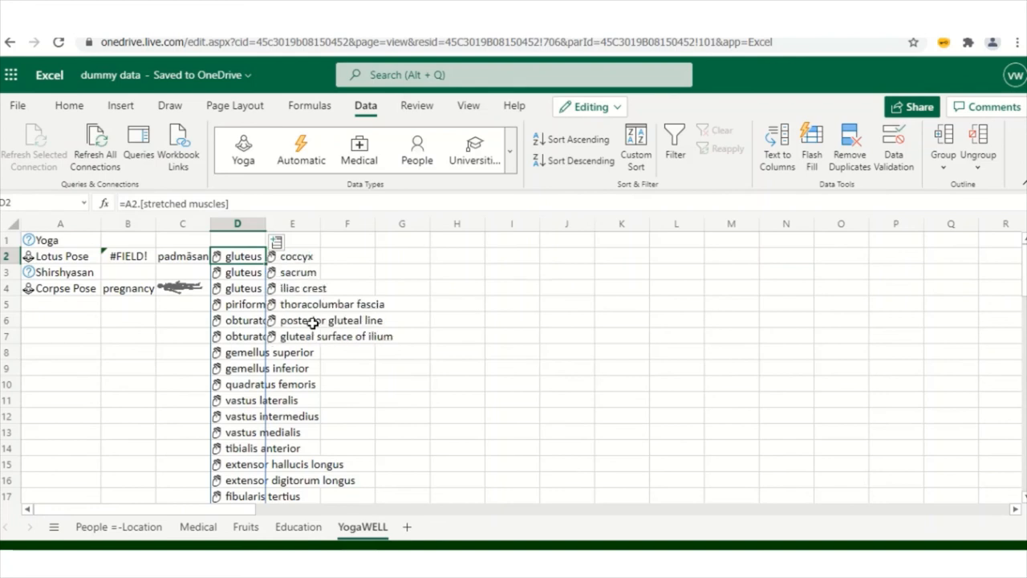
mouse_move(334, 348)
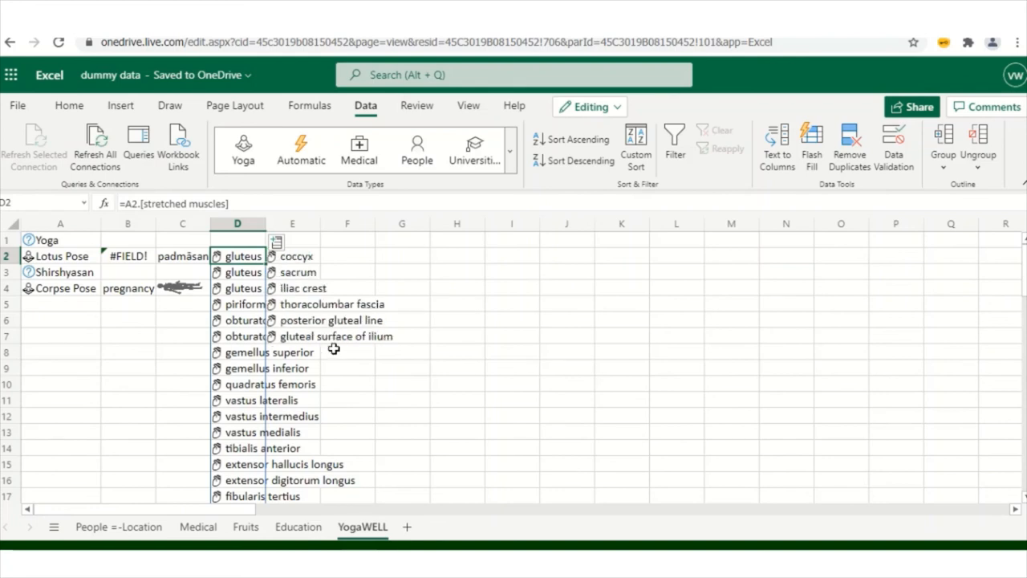